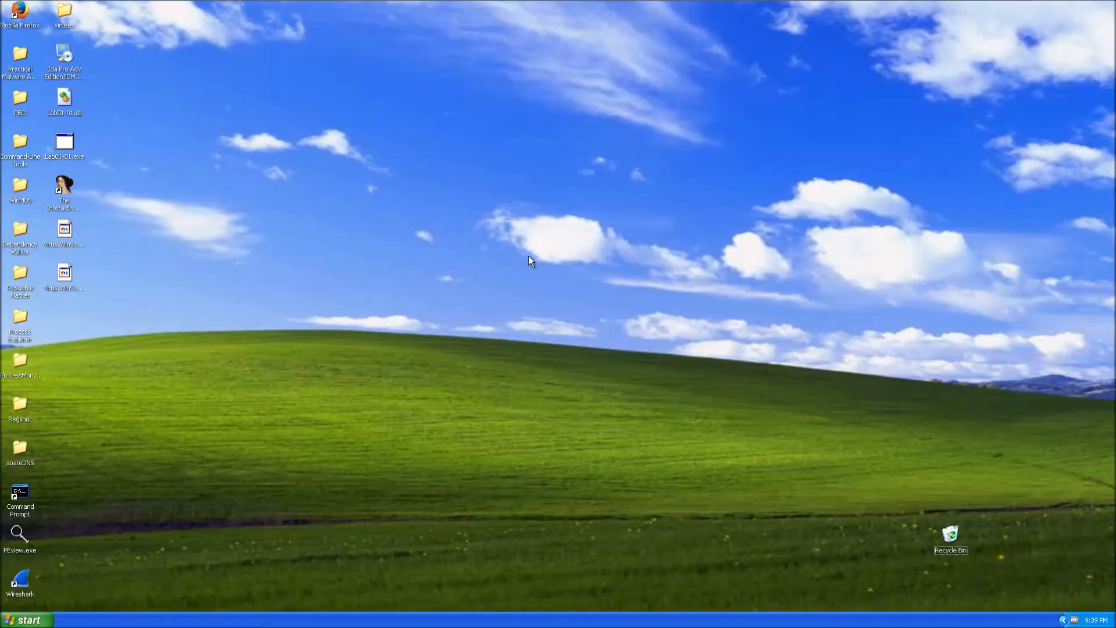
mouse_move(226, 368)
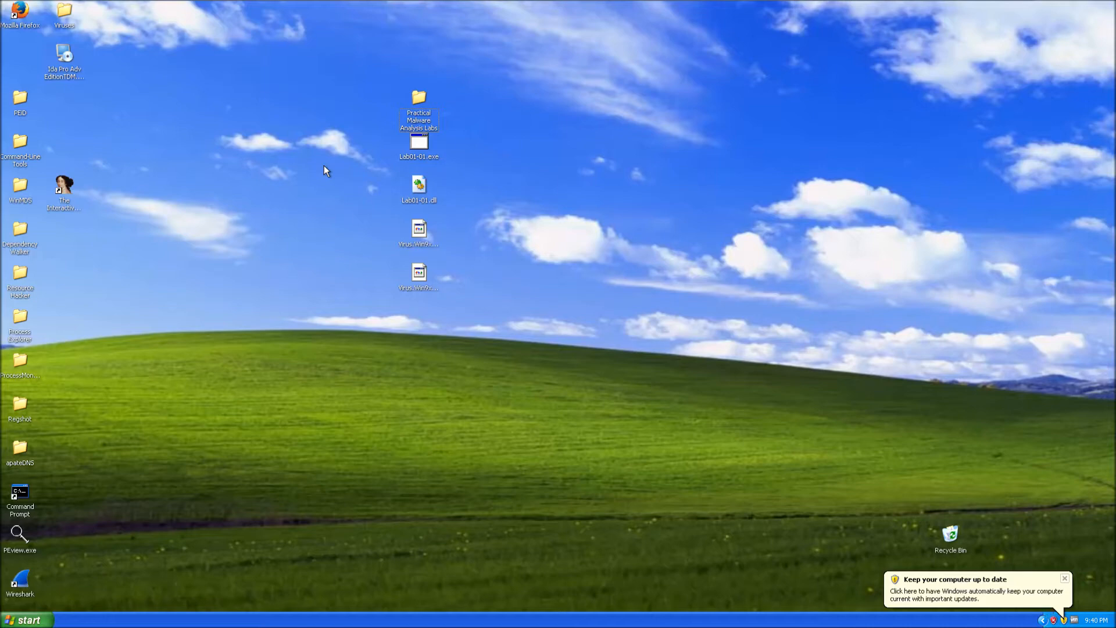
mouse_move(532, 383)
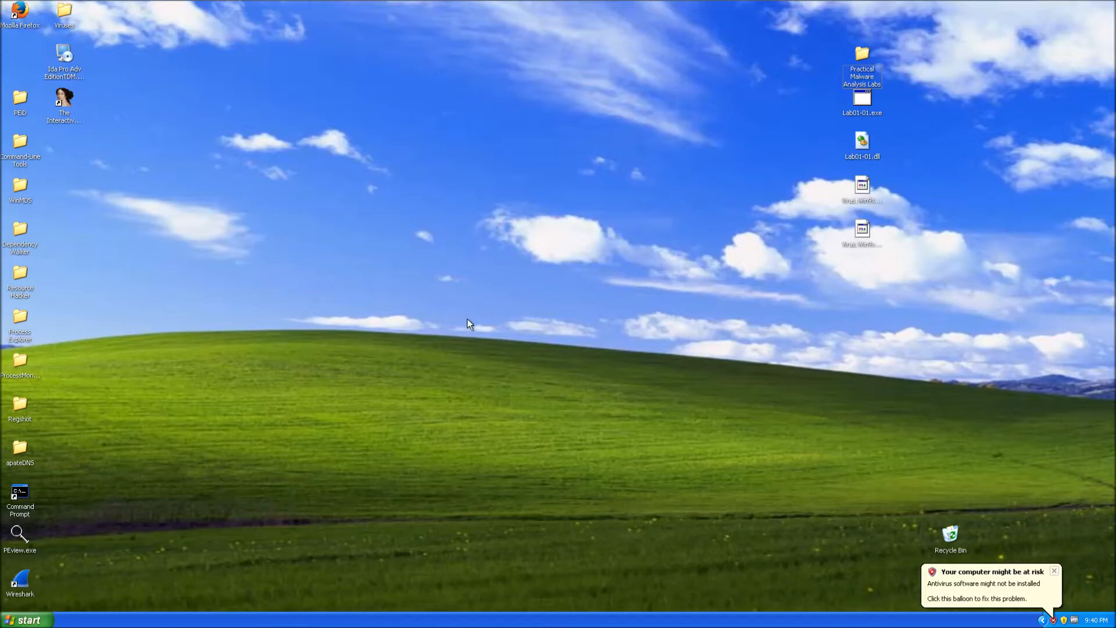
mouse_move(317, 355)
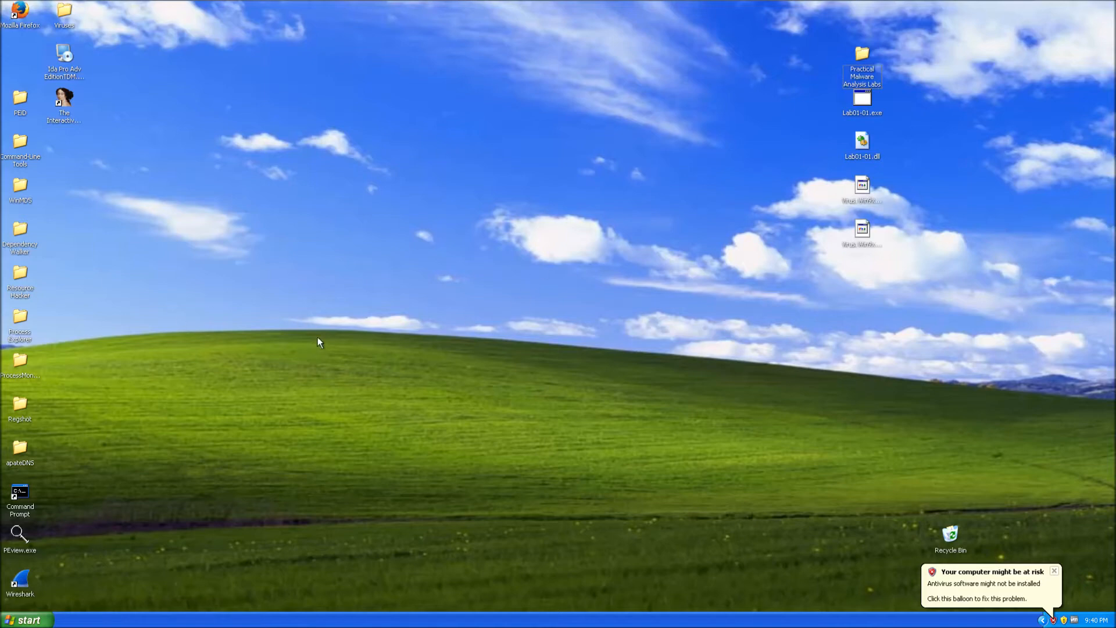
mouse_move(375, 359)
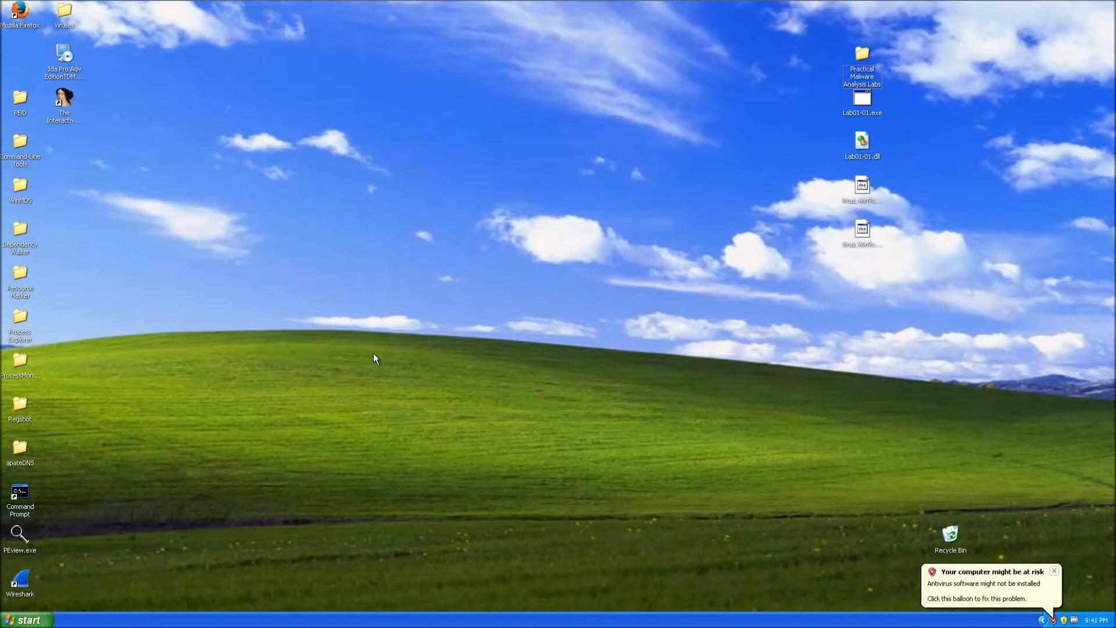
mouse_move(138, 197)
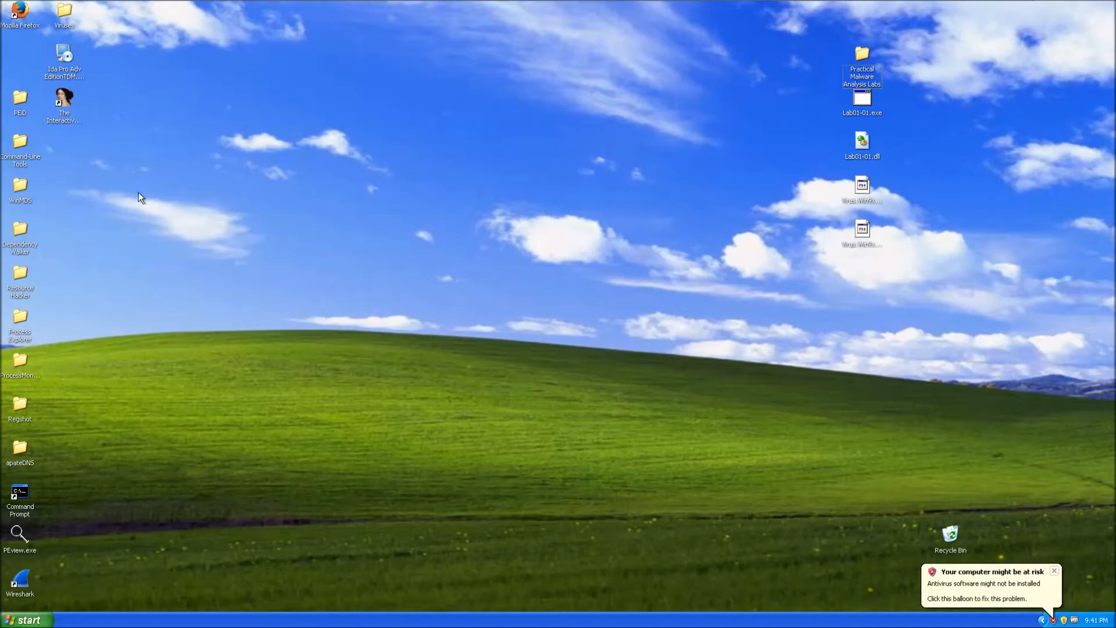
Arrange PEiD, Command-Line Tools, Dependency Walker, PEview and Resource Hacker into a central column
left_click_drag(20, 99, 507, 100)
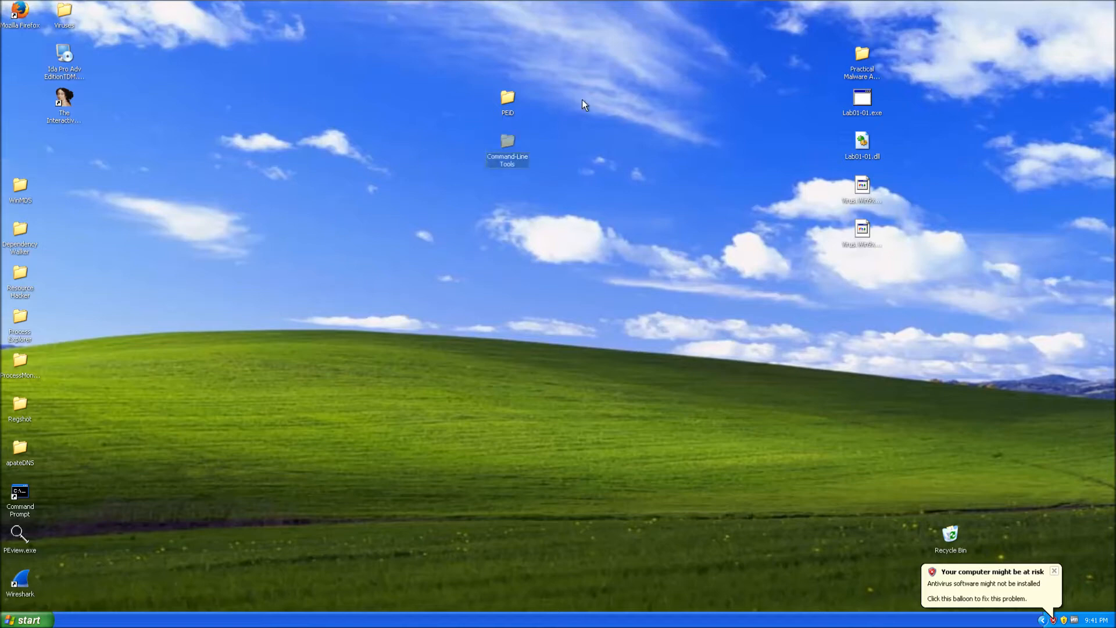
left_click(507, 144)
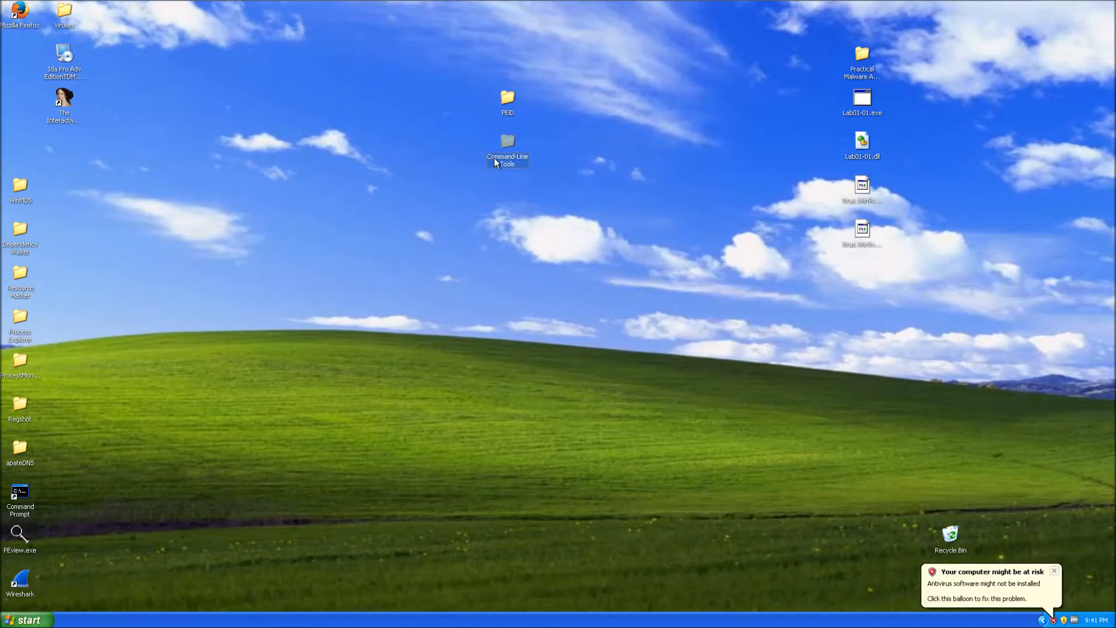
double_click(507, 142)
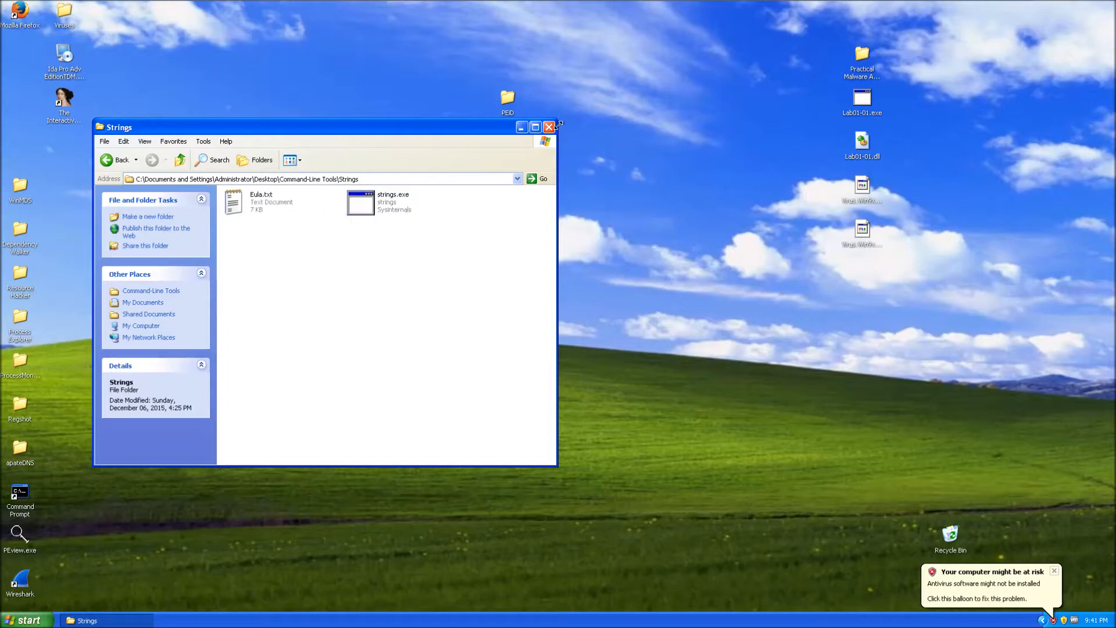
left_click(549, 126)
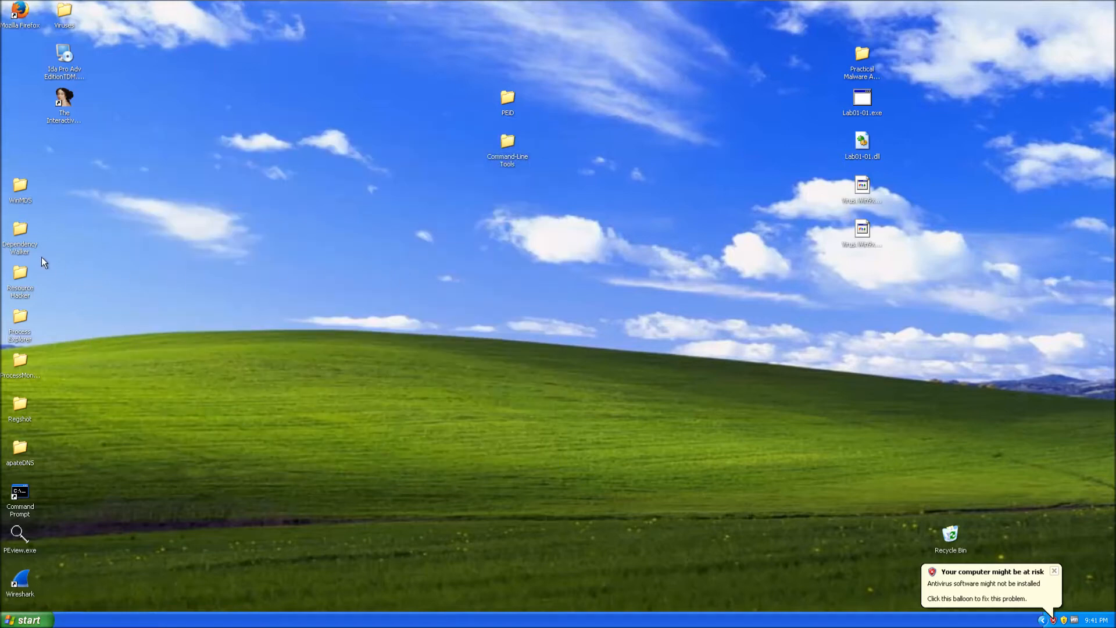
left_click_drag(20, 234, 507, 192)
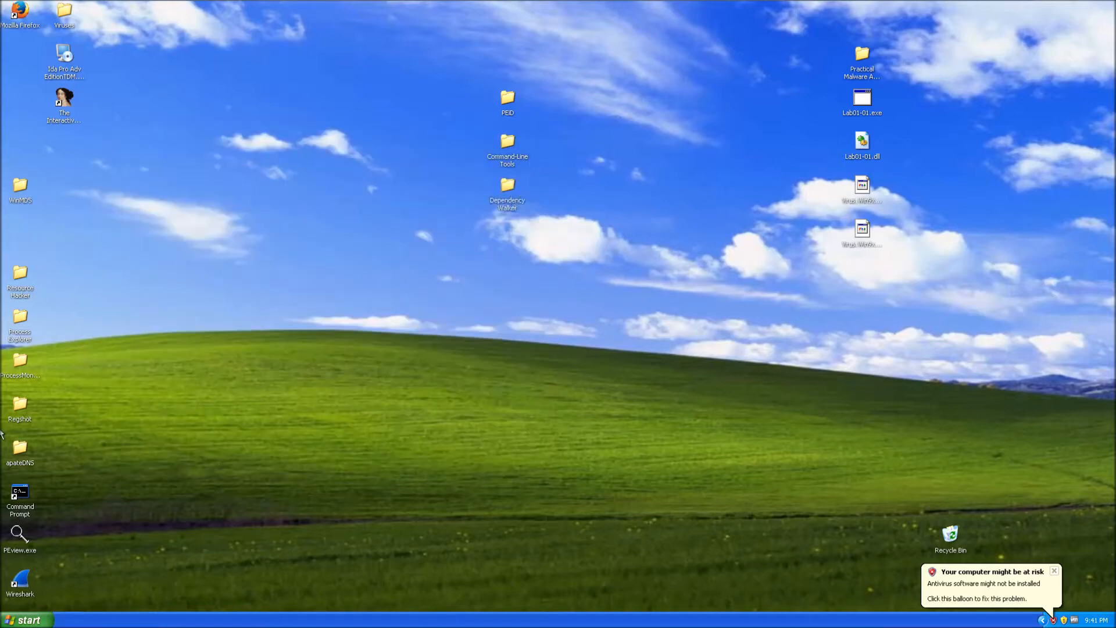
left_click_drag(20, 278, 603, 282)
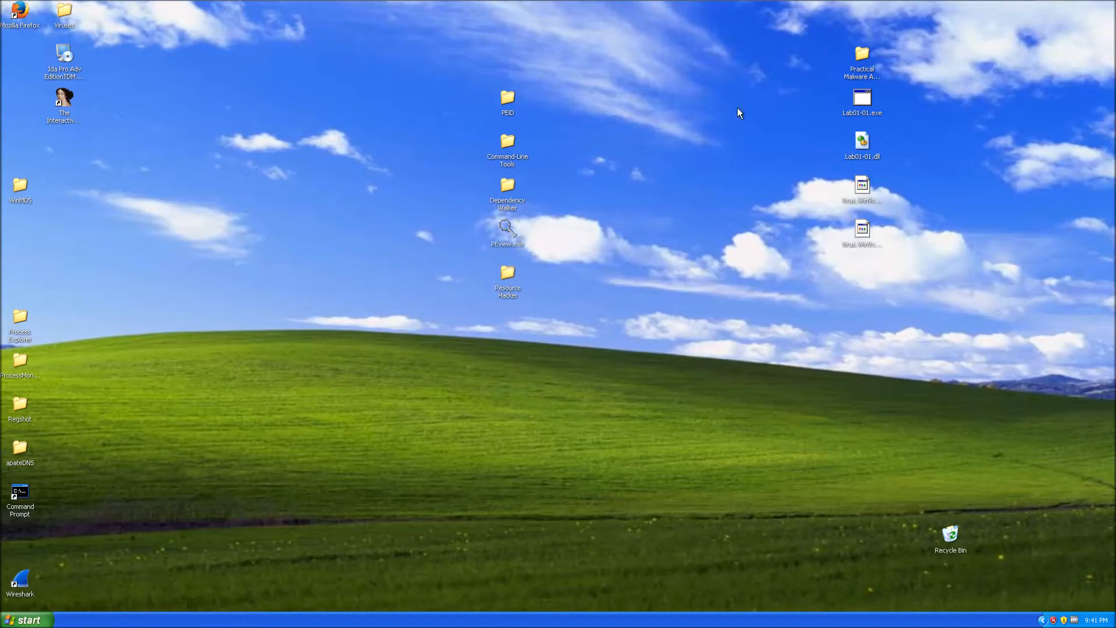
mouse_move(564, 332)
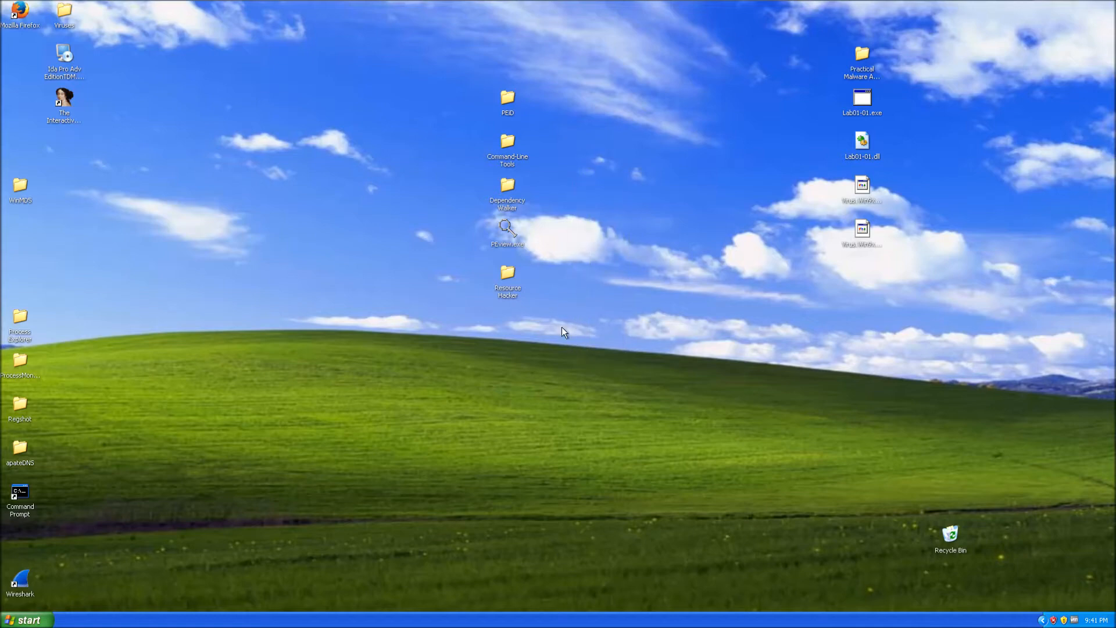
mouse_move(2, 585)
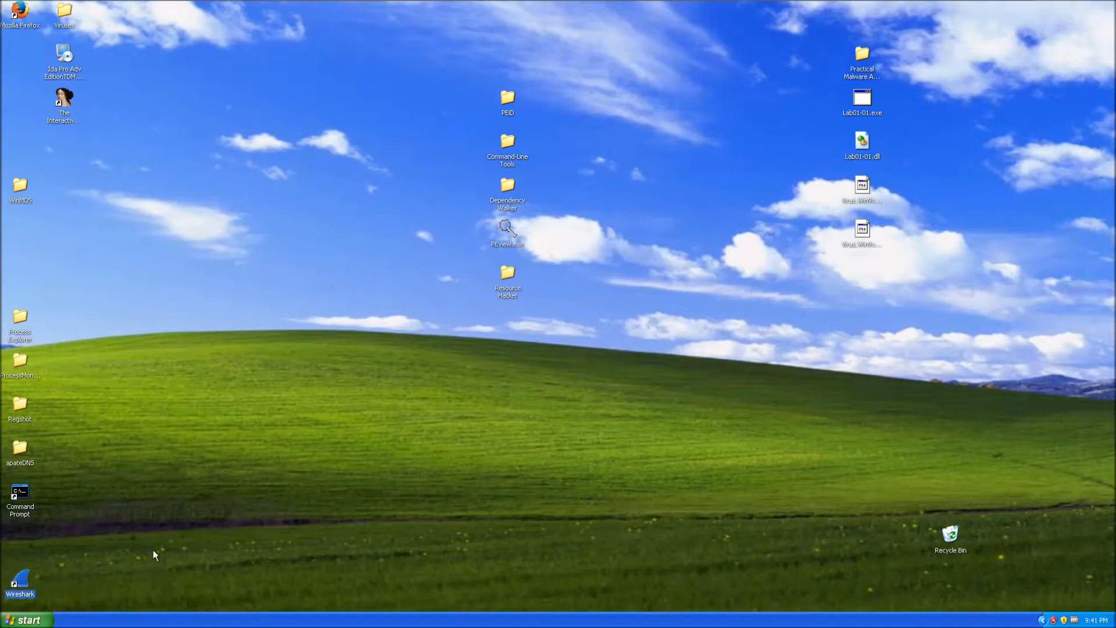
mouse_move(395, 29)
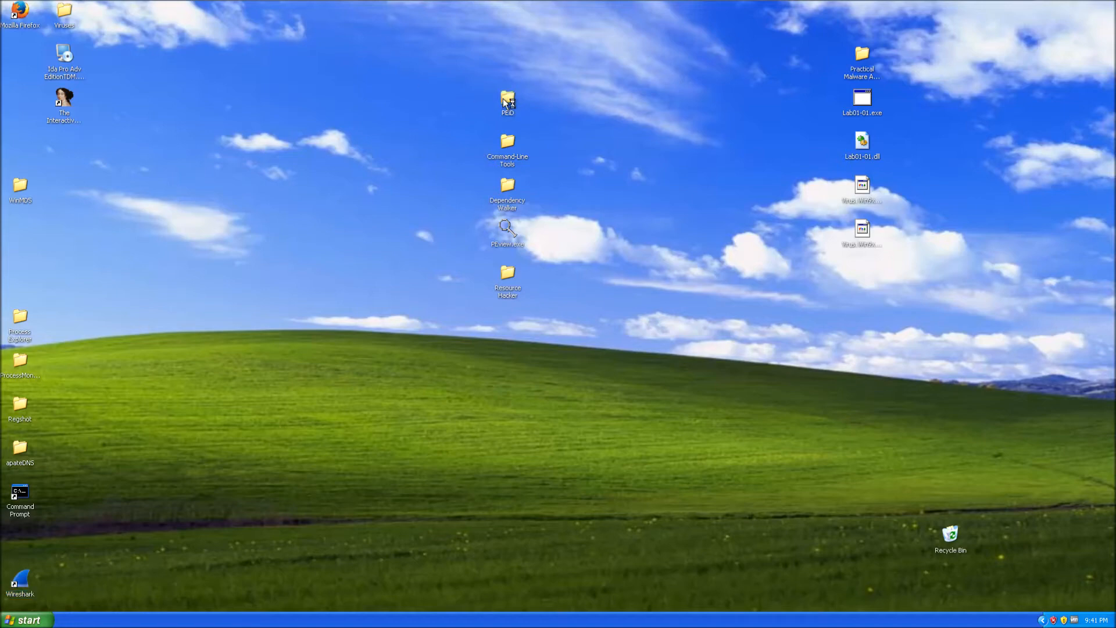
double_click(507, 98)
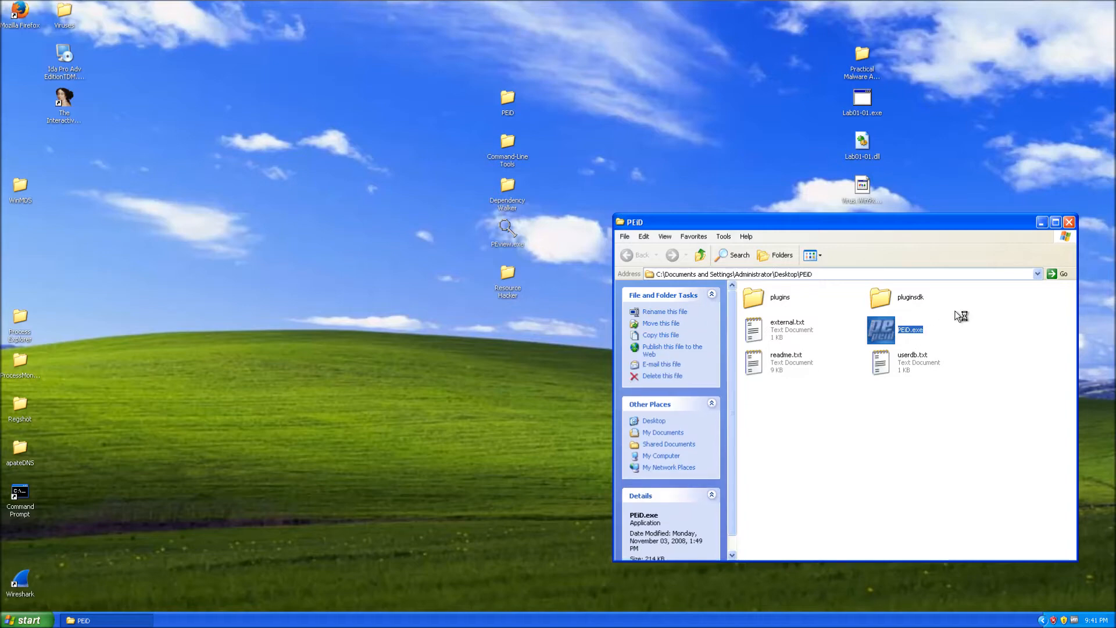
double_click(880, 329)
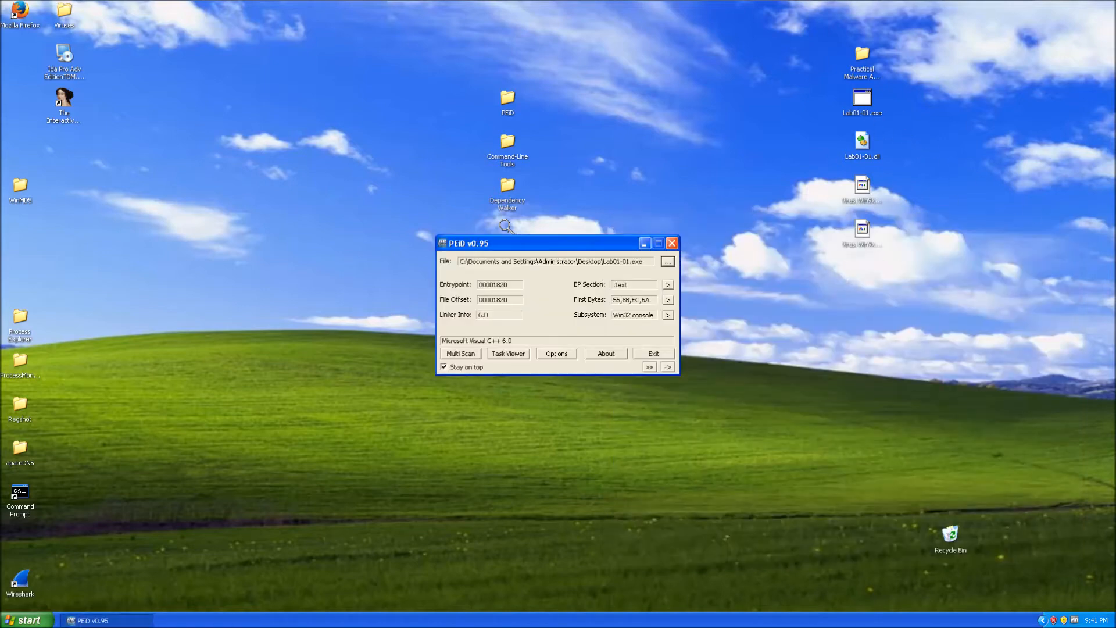
double_click(476, 340)
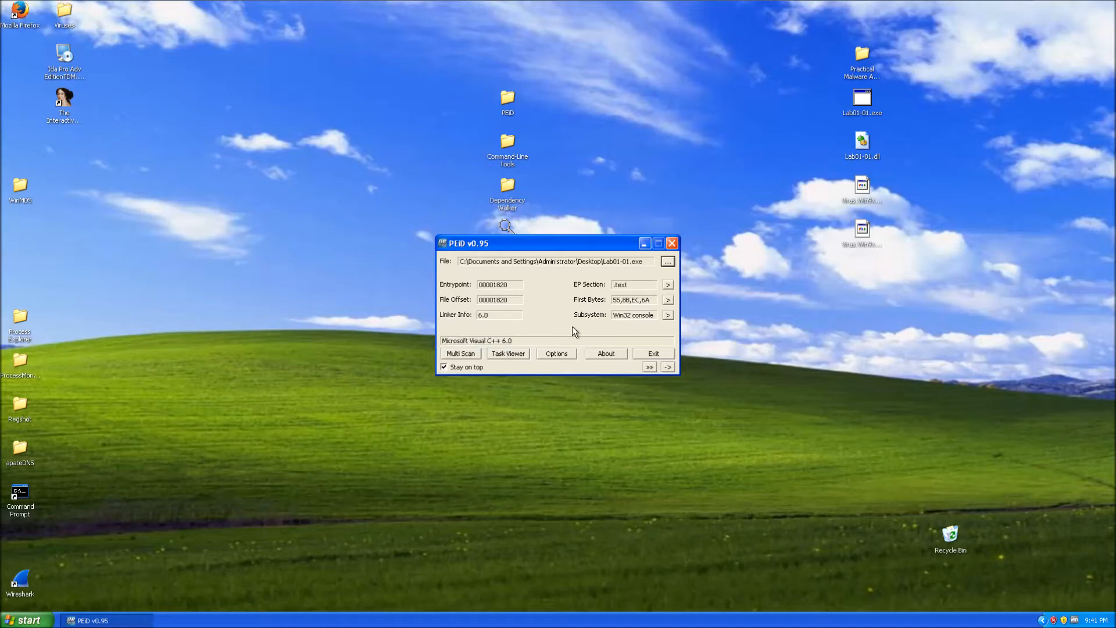
double_click(496, 340)
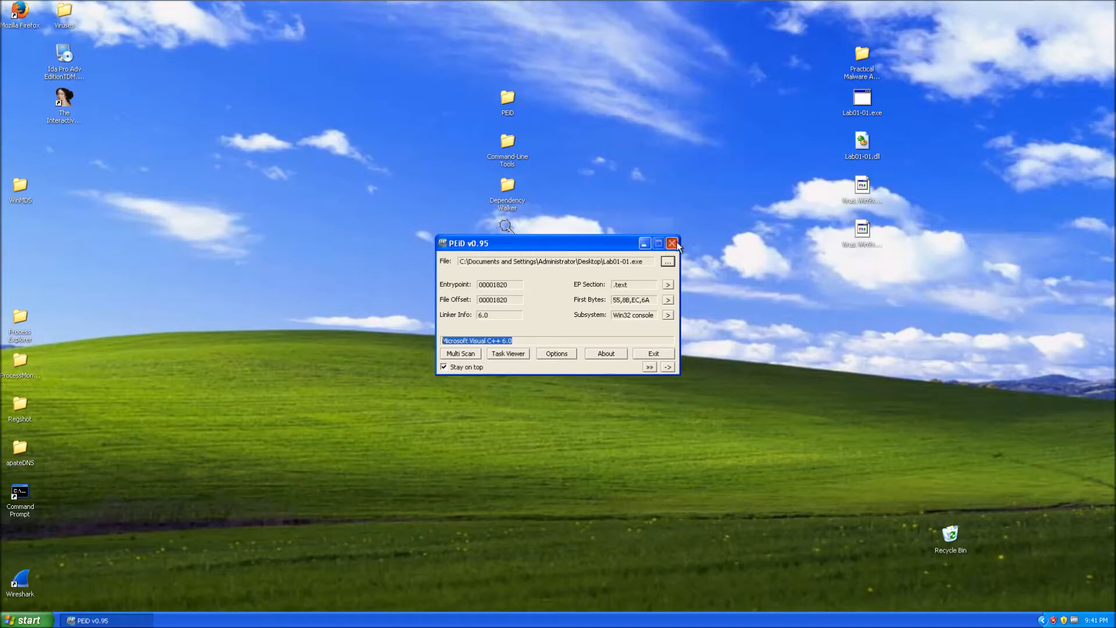
left_click(672, 243)
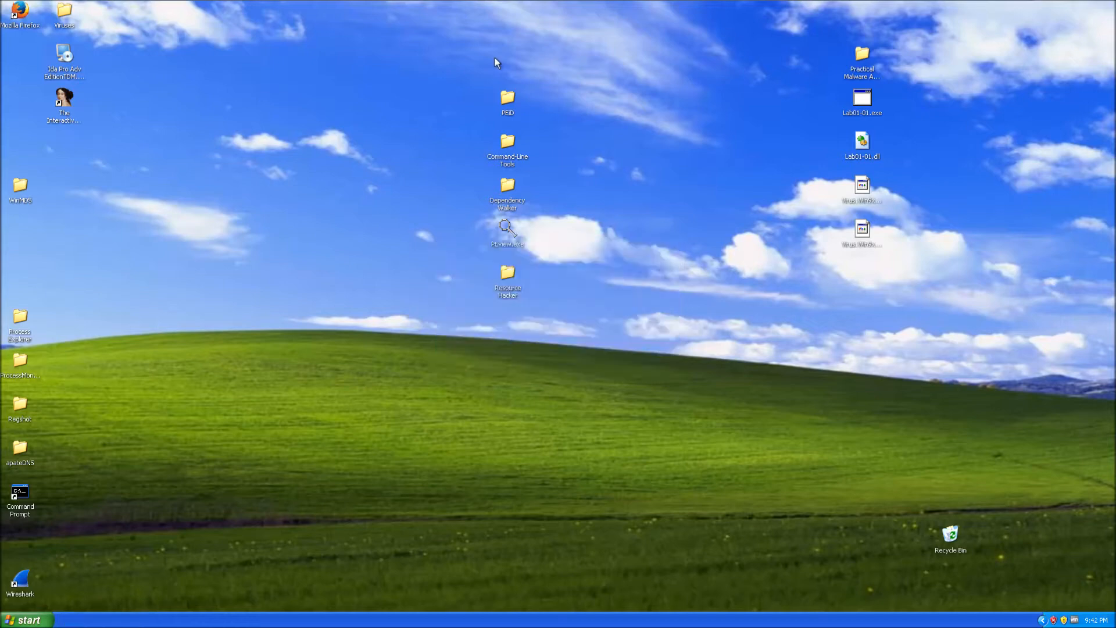
Open Command-Line Tools > Strings and enter the Virus.Win9x.CIH.816_original sample path
double_click(508, 143)
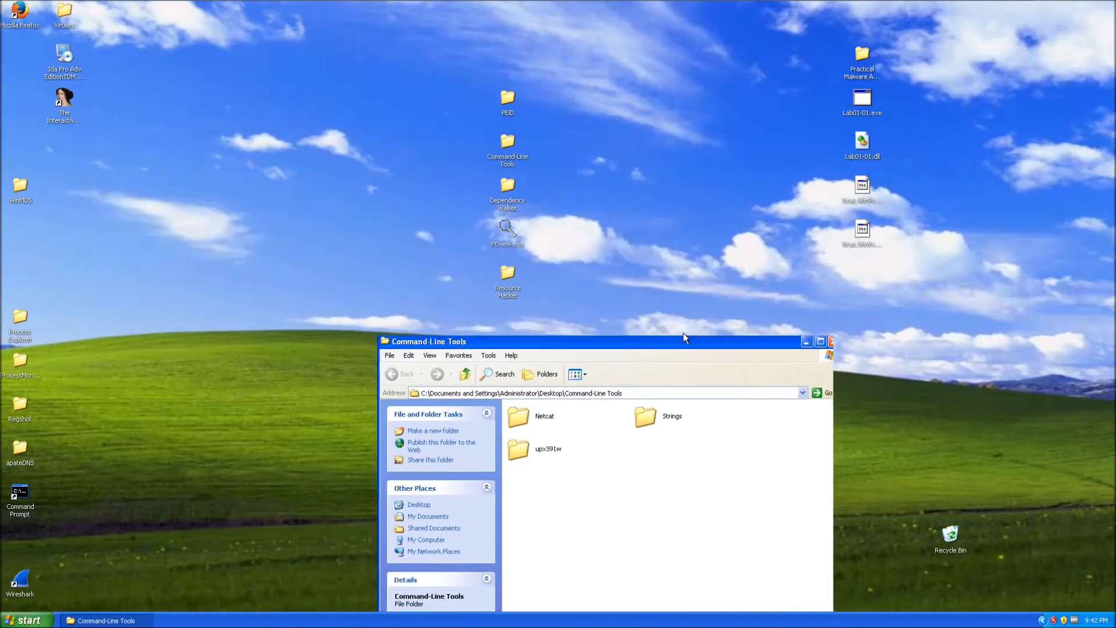
double_click(645, 416)
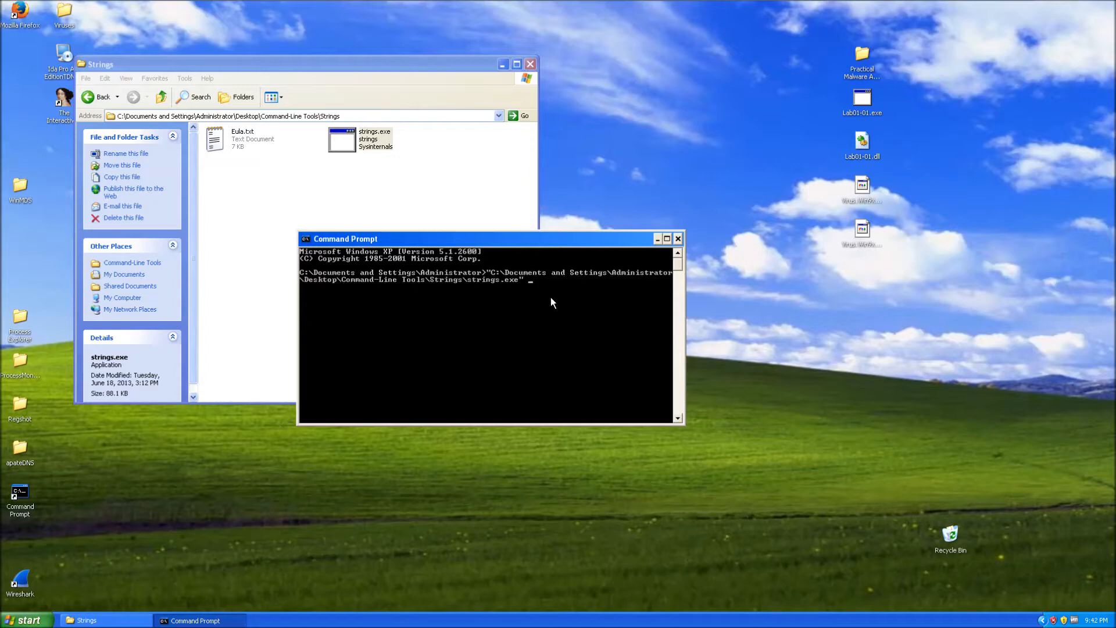
type("\"C:\\Documents and Settings\\Administrator\\Desktop\\Virus.Win9x.CIH.816_original.a\"")
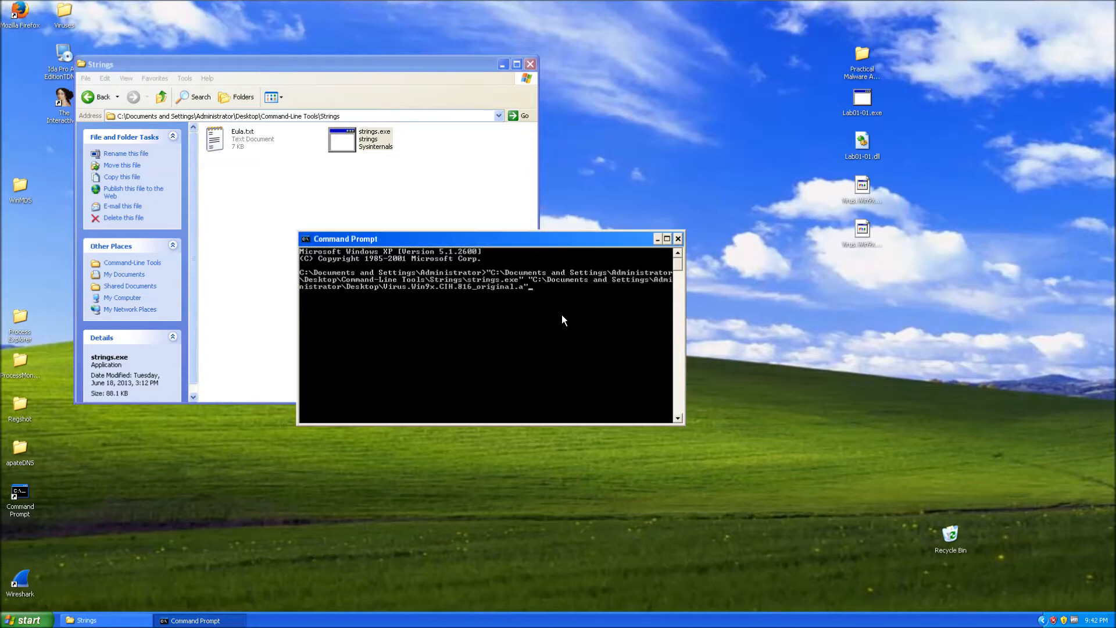
mouse_move(428, 303)
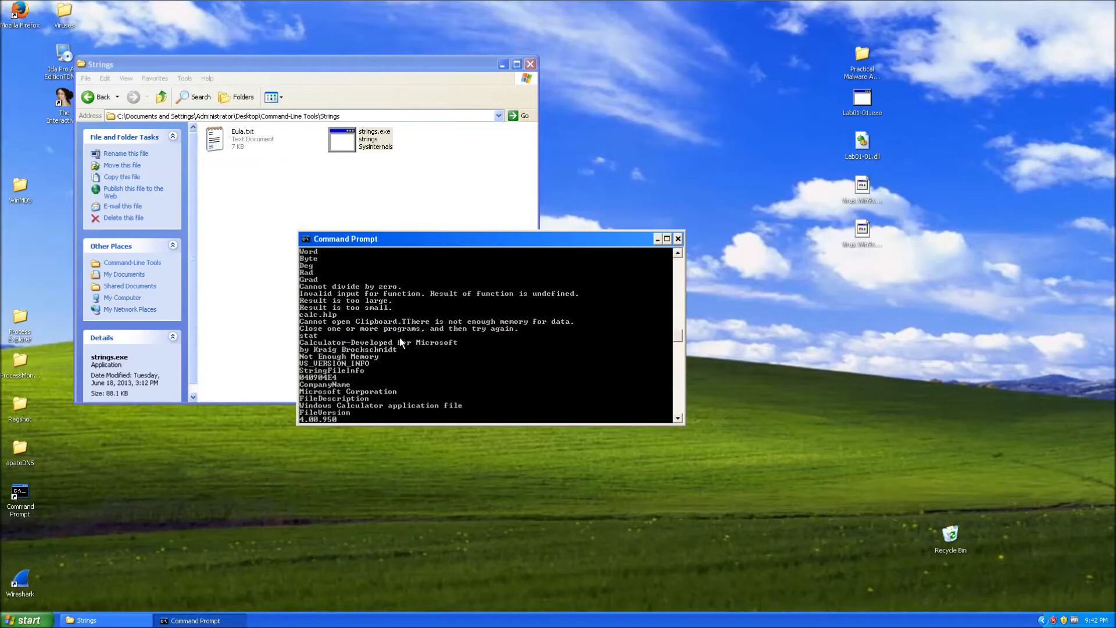
mouse_move(432, 394)
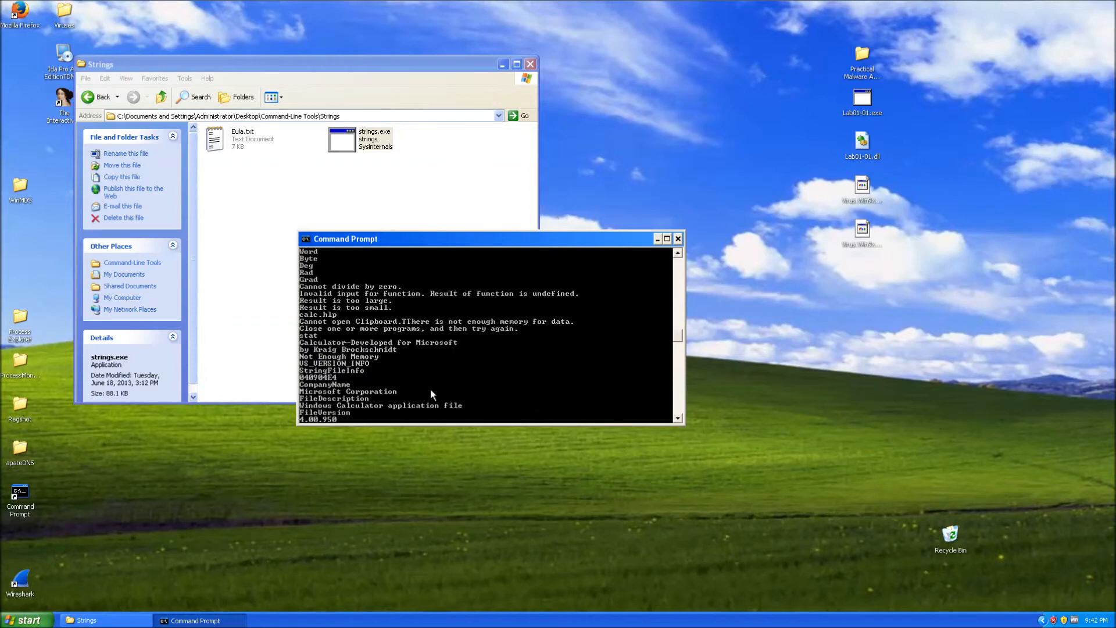
mouse_move(399, 286)
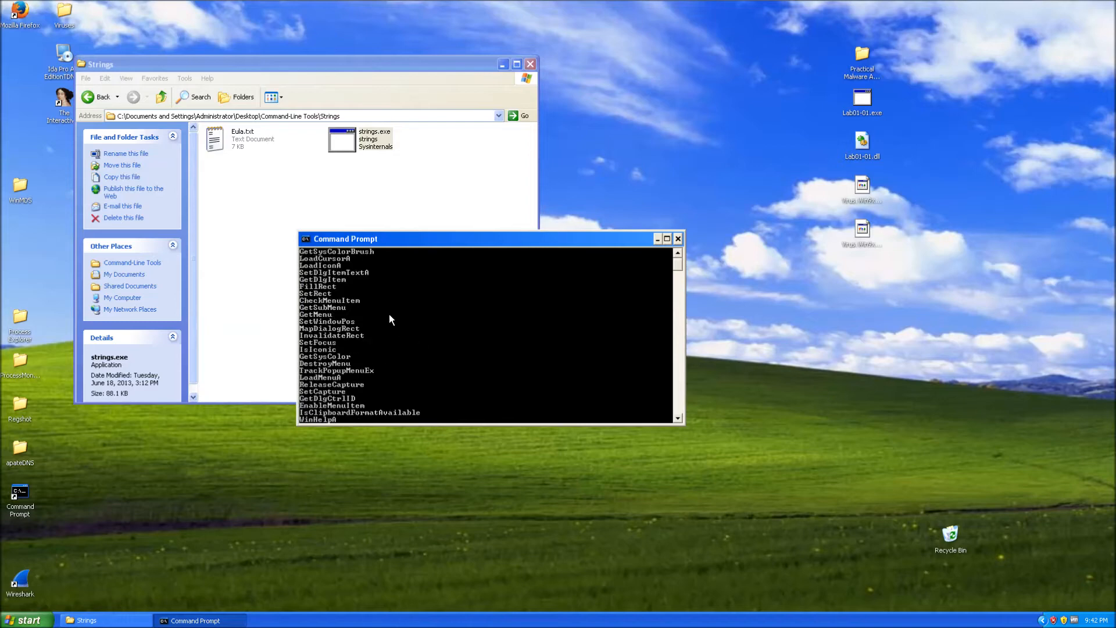
Close the old console, deselect strings.exe, and launch a fresh Command Prompt from the desktop
left_click(678, 238)
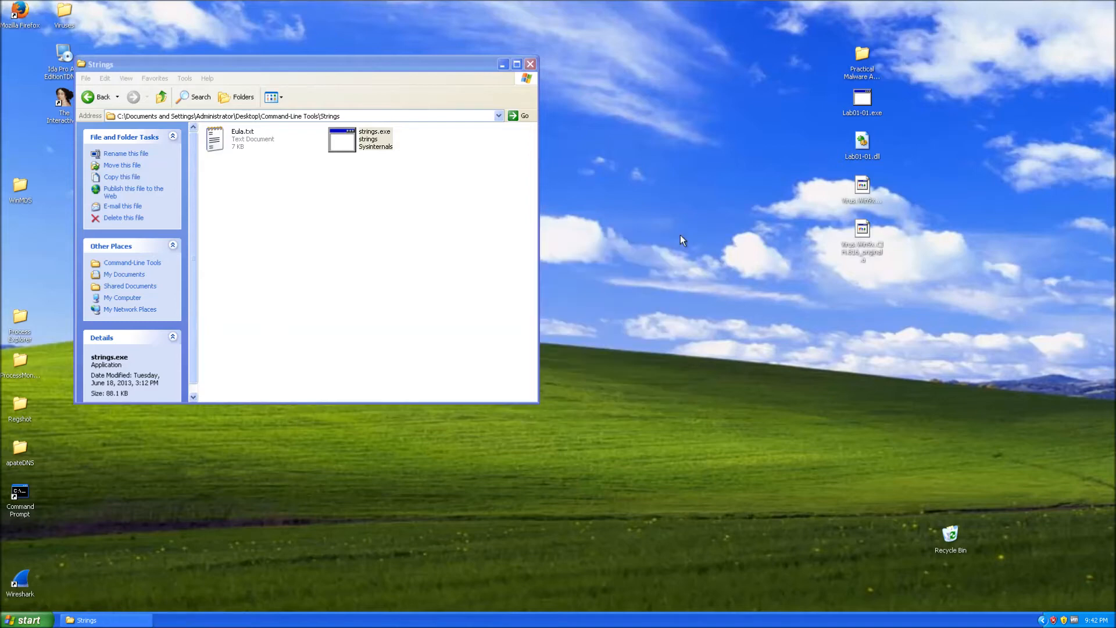
mouse_move(607, 187)
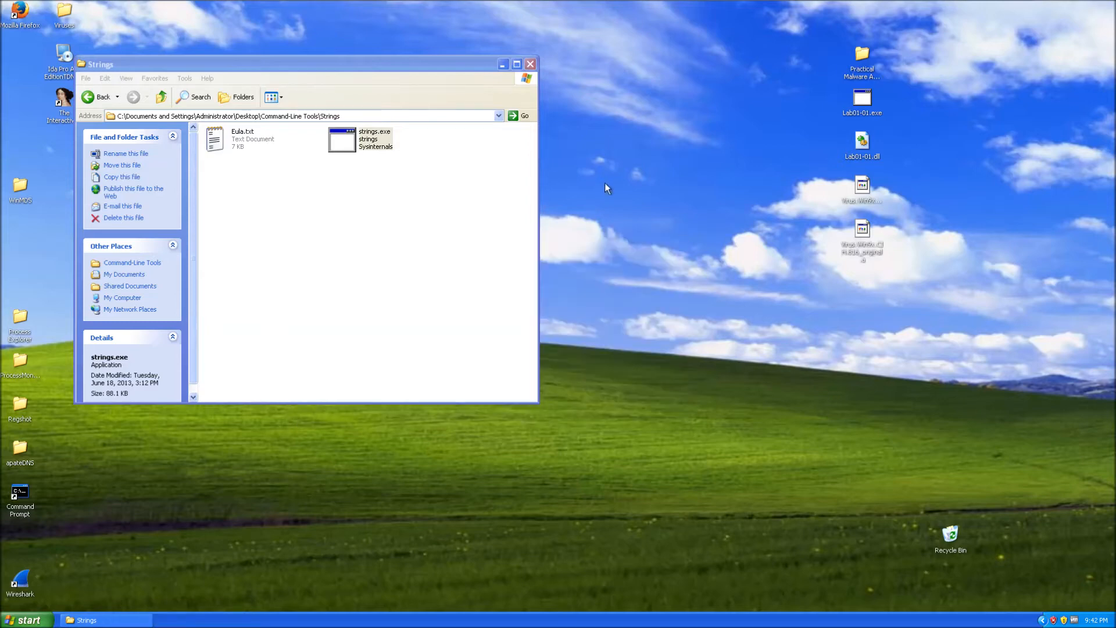
left_click(341, 140)
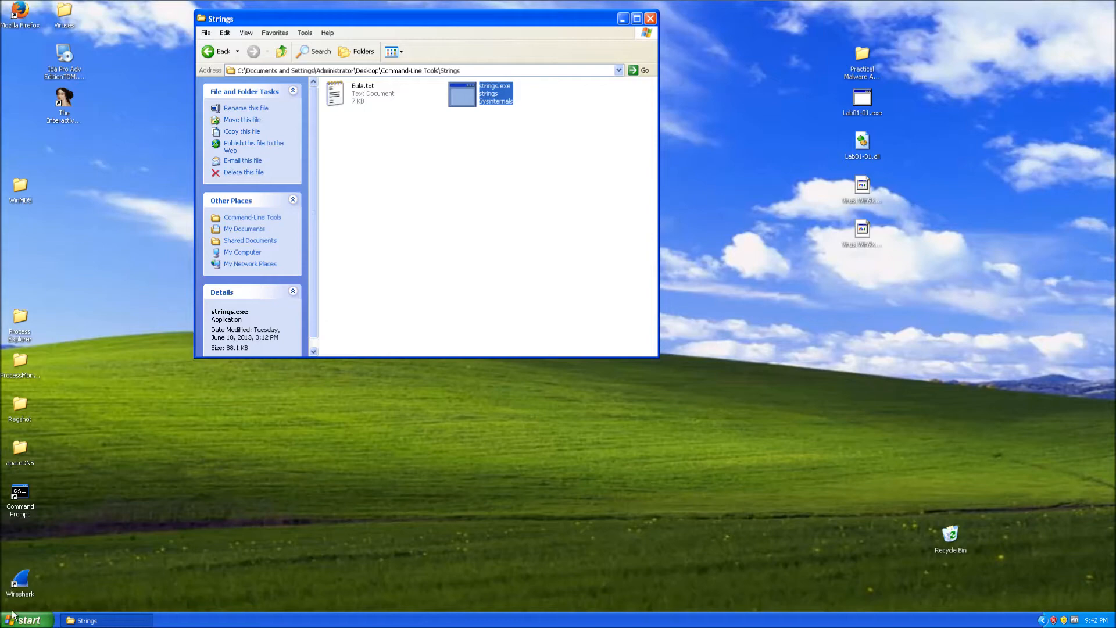
left_click(21, 617)
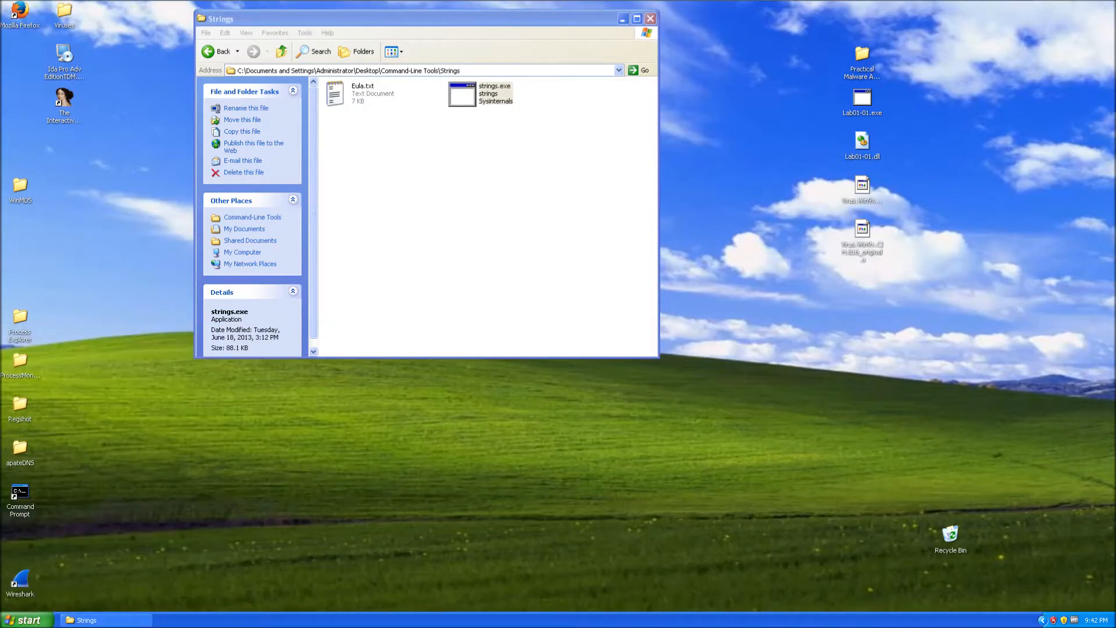
left_click(22, 620)
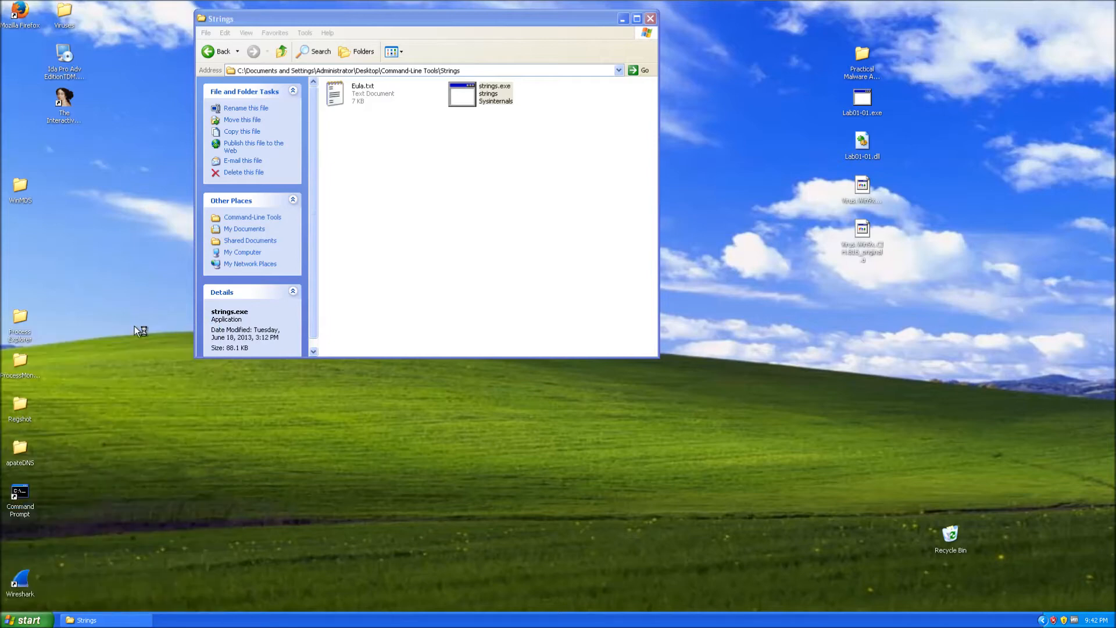
mouse_move(23, 504)
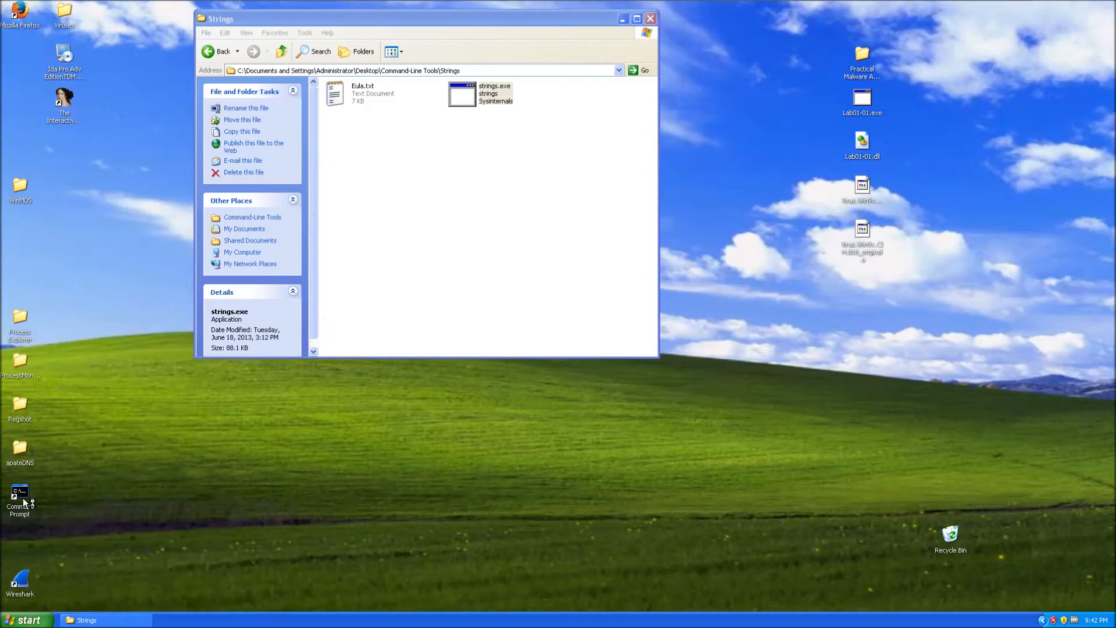
double_click(19, 496)
type("strings")
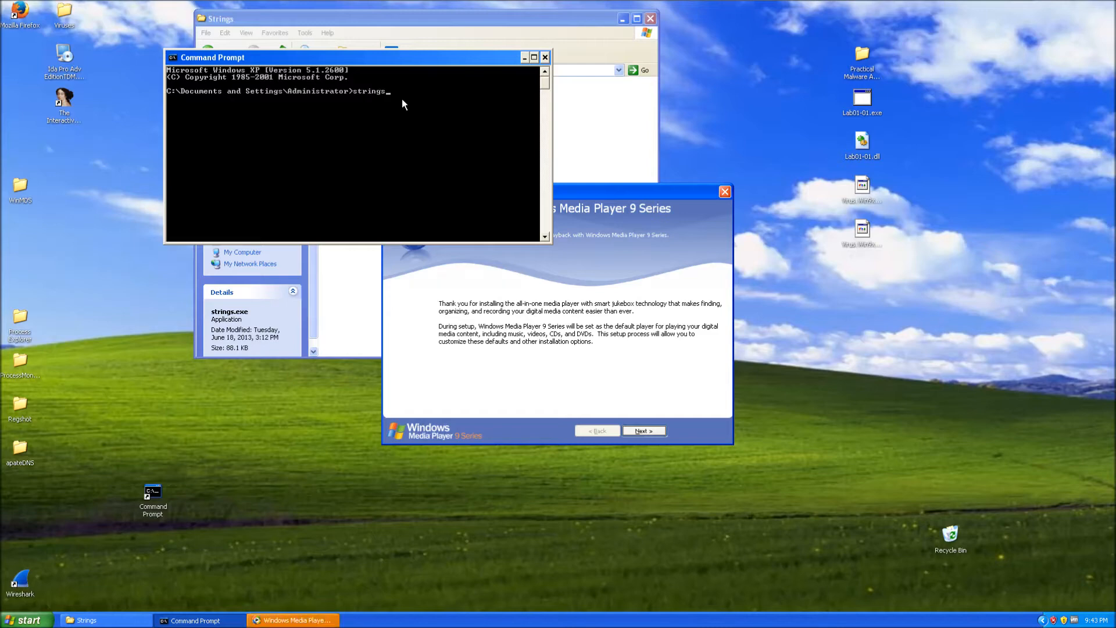
left_click(725, 191)
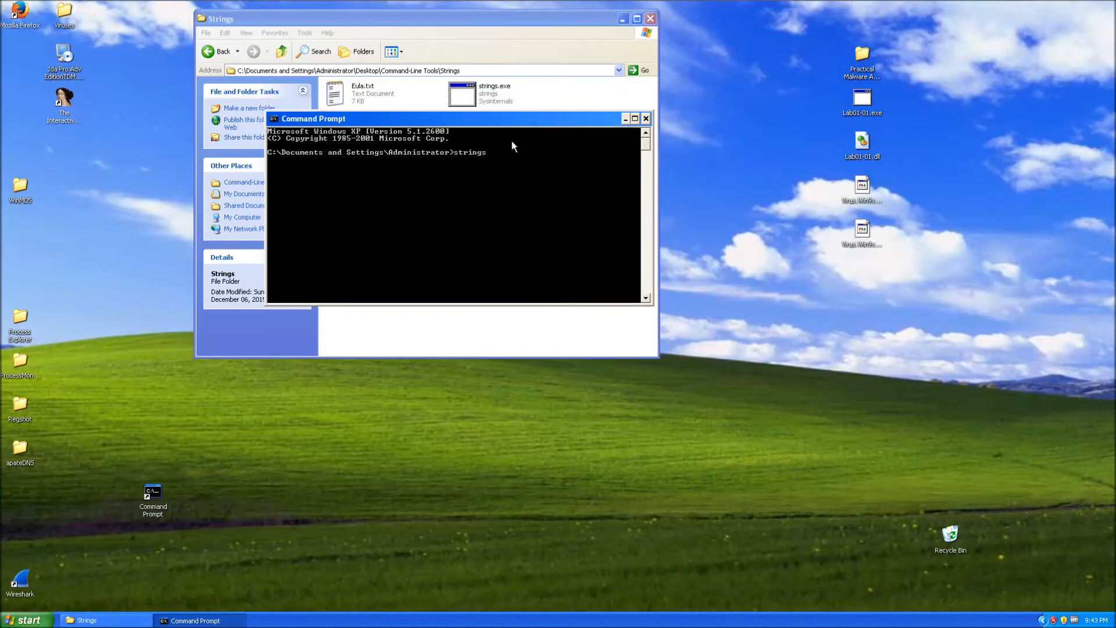
mouse_move(655, 105)
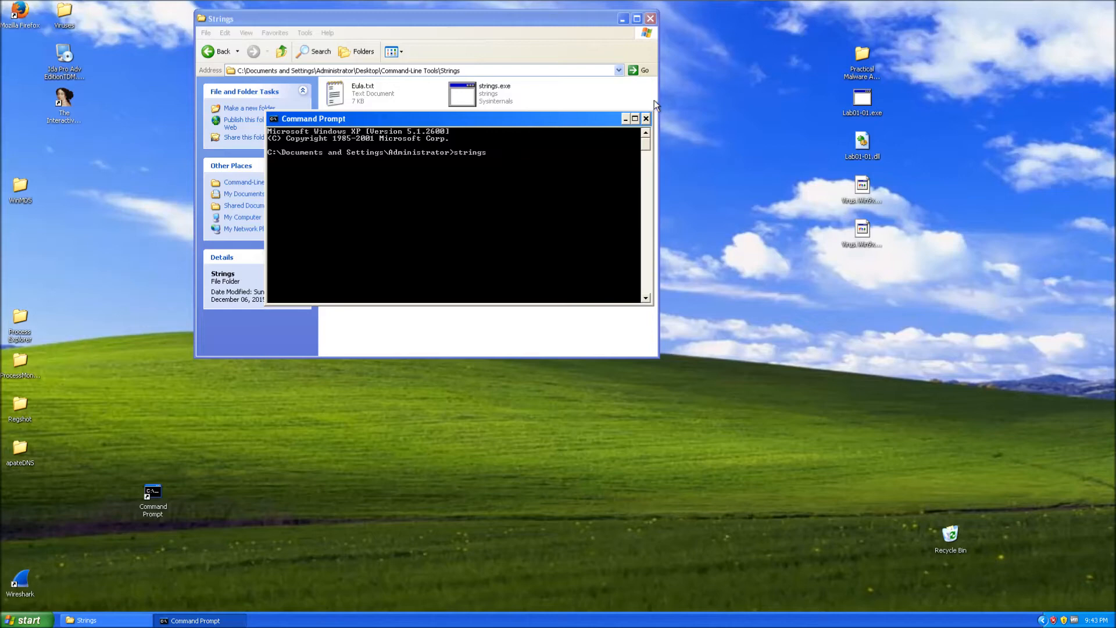
Edit the system Path variable under My Computer's Environment Variables, appending ';'
left_click(26, 621)
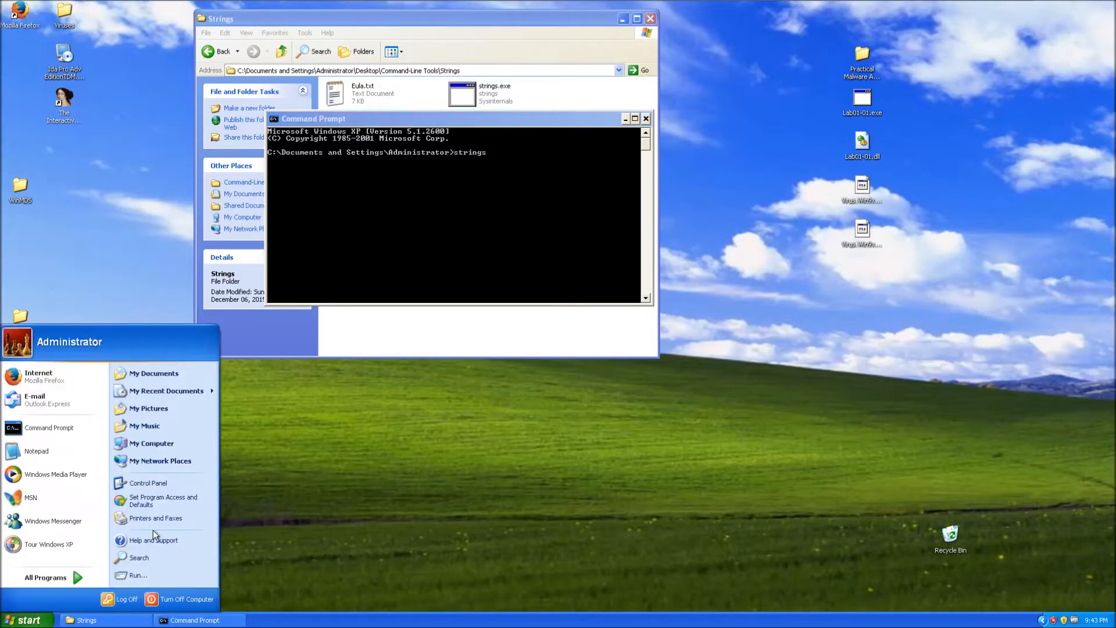
right_click(152, 443)
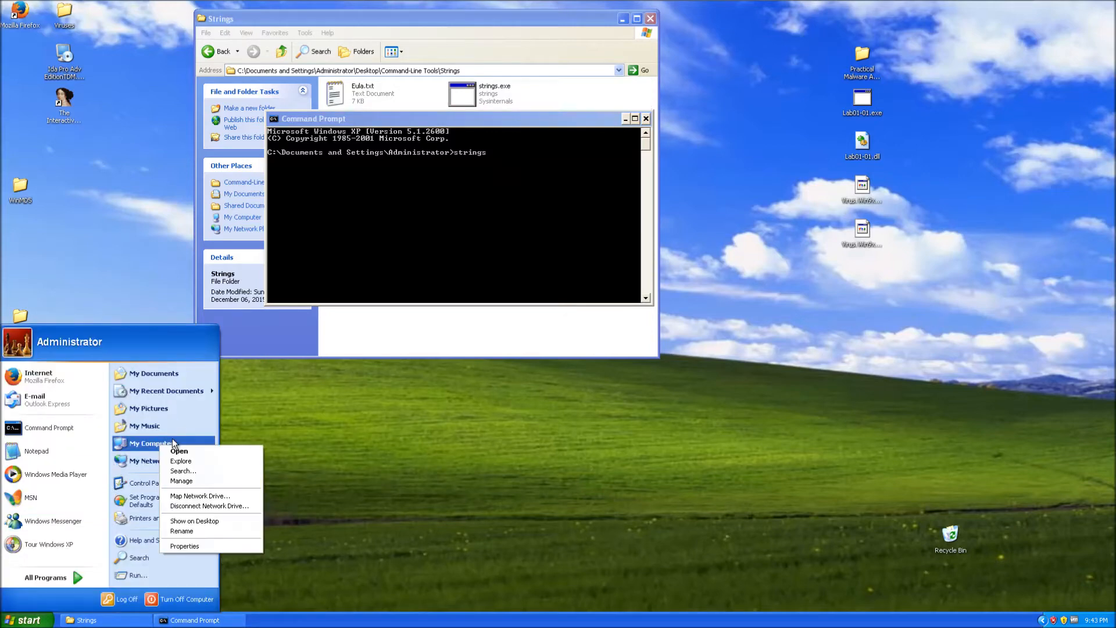
left_click(319, 437)
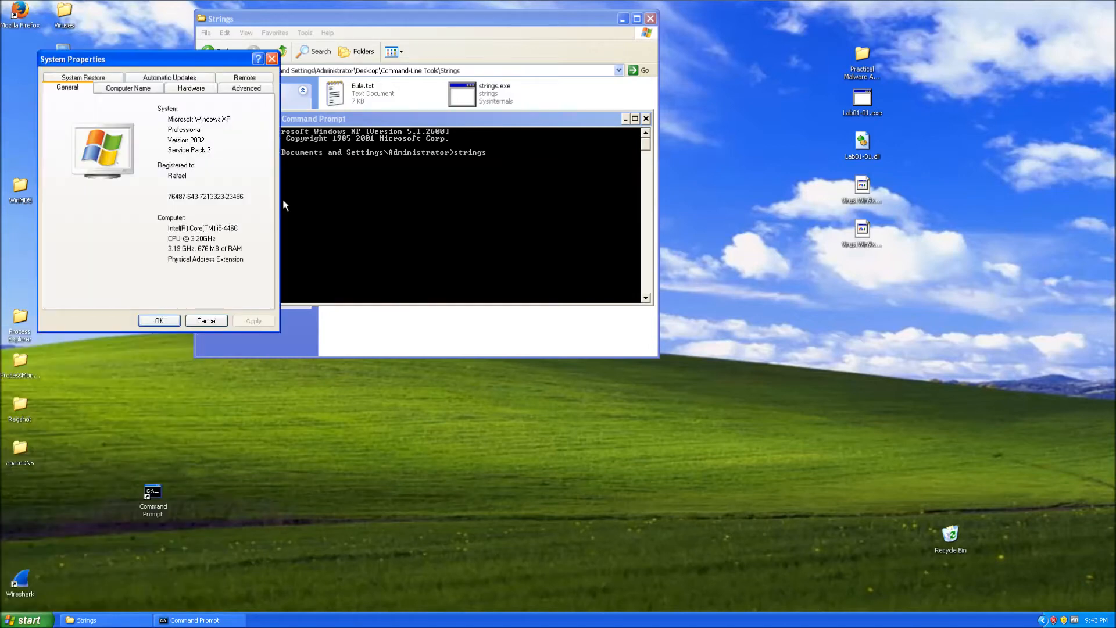
left_click(245, 87)
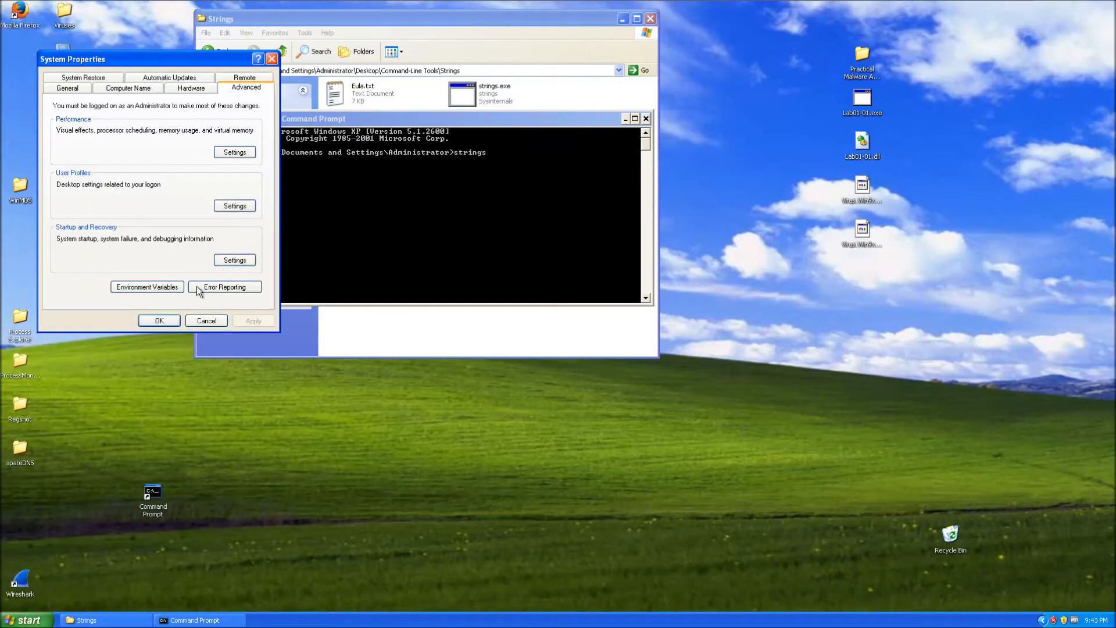
left_click(147, 287)
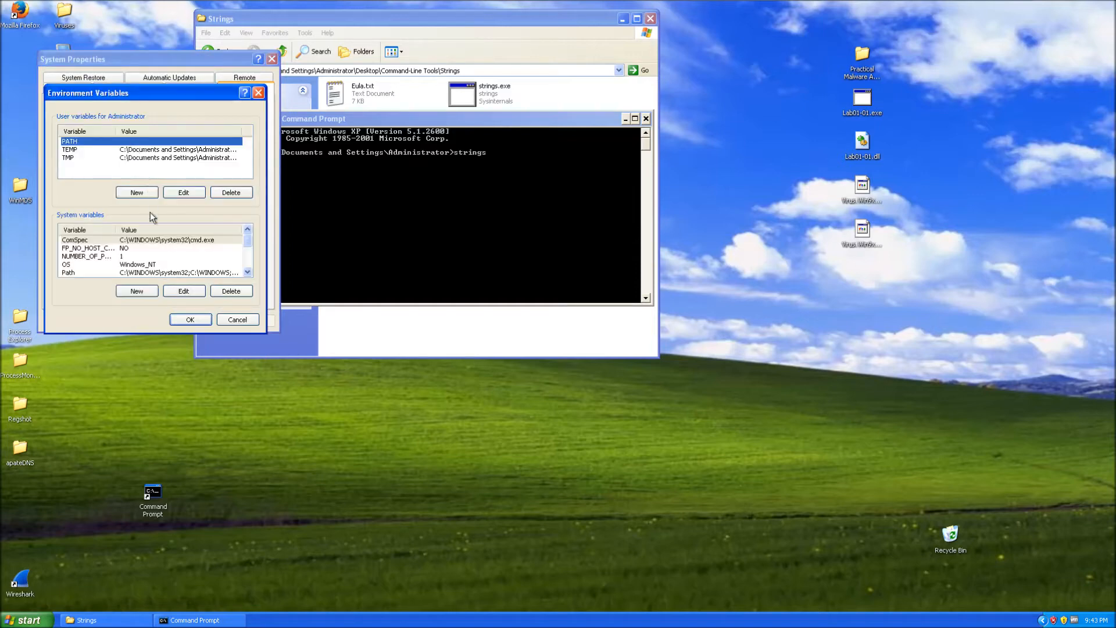
left_click(87, 256)
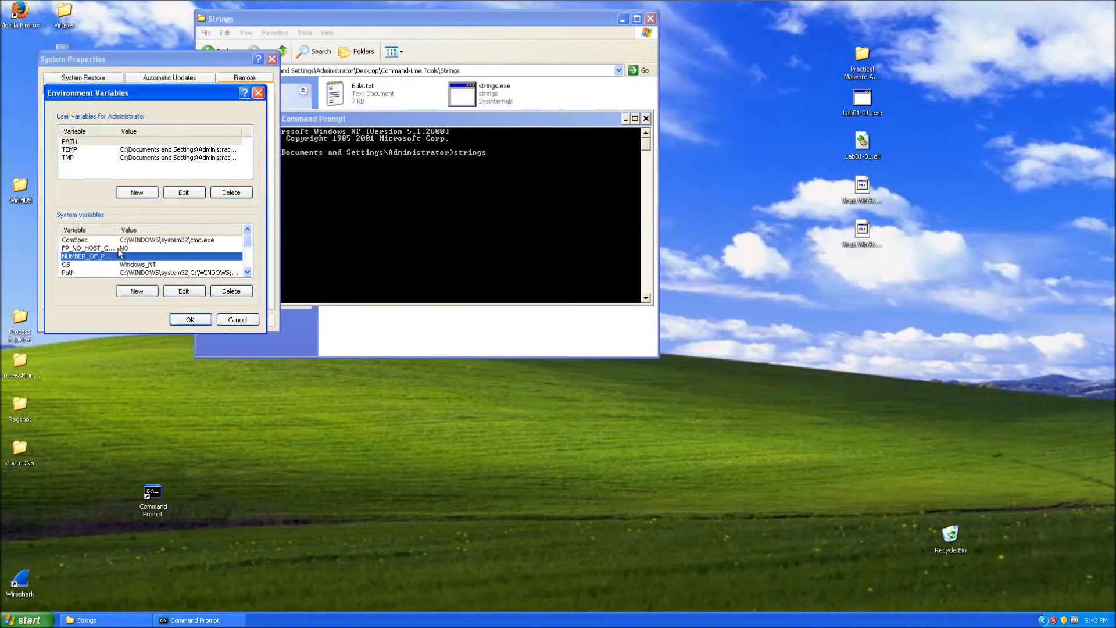
left_click(184, 290)
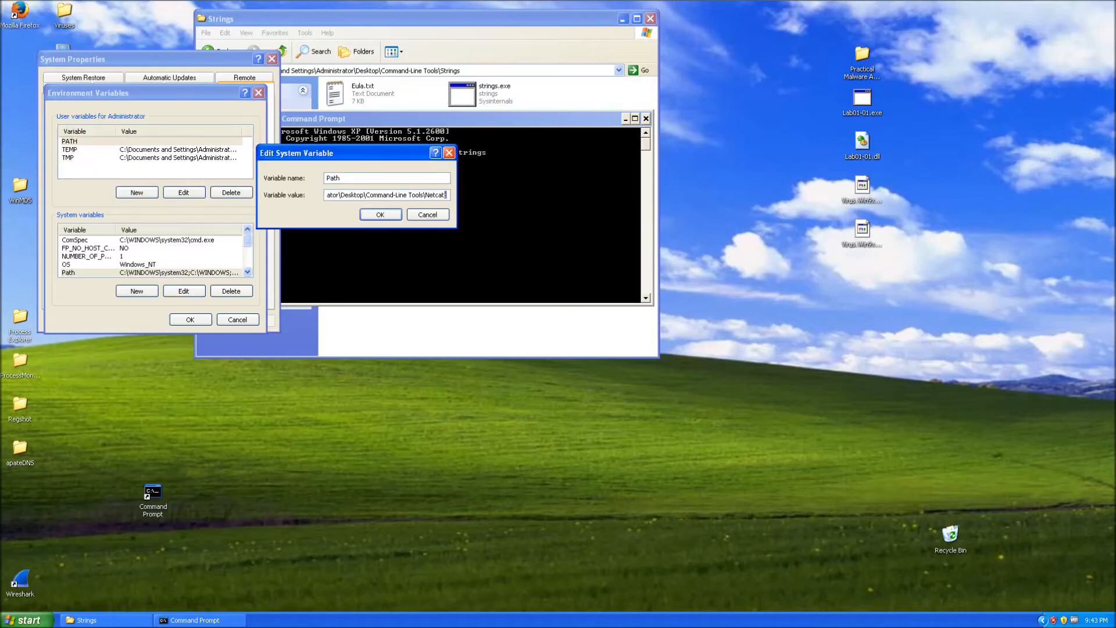
type(";")
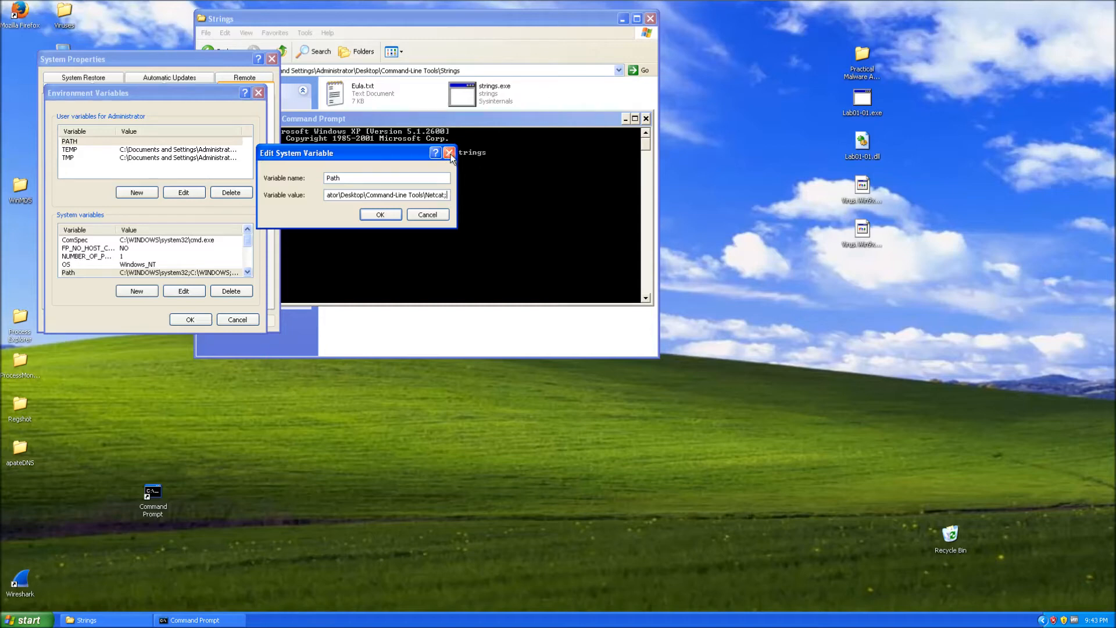
mouse_move(507, 72)
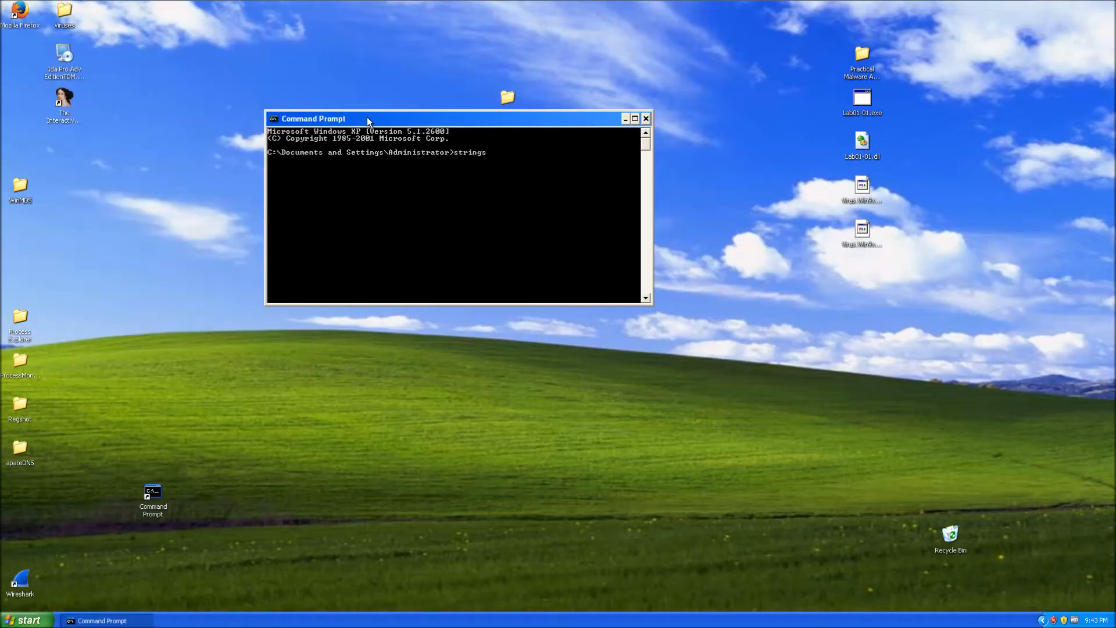
Centre the console and enter the quoted Desktop Lab01-01.exe path for strings
left_click_drag(313, 118, 427, 213)
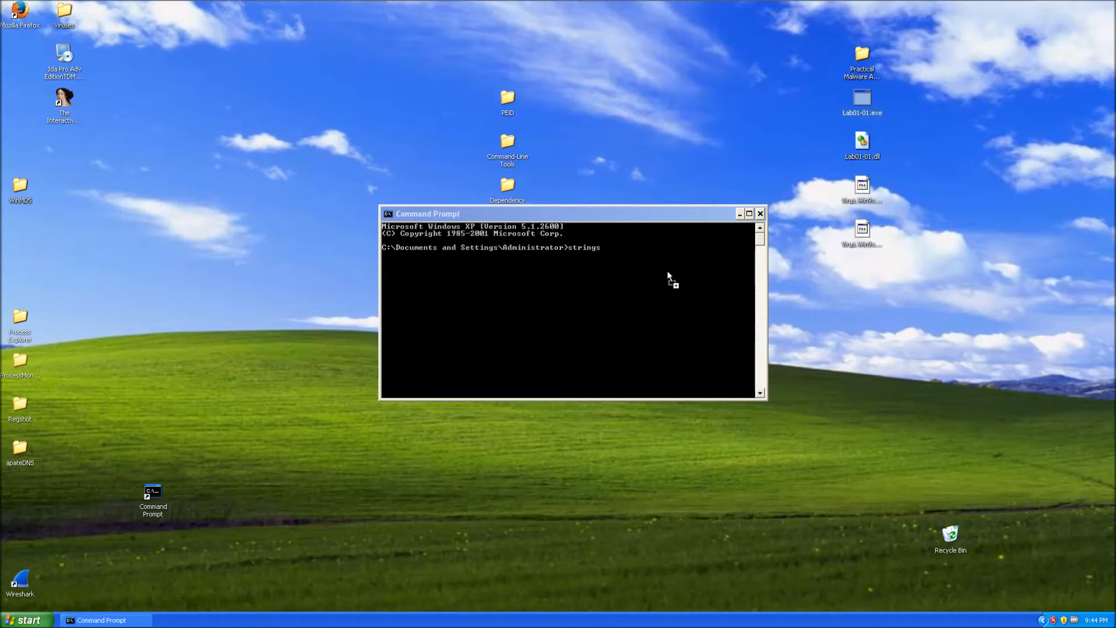
type("\"C:\\Documents and Settings\\Administrator\\Desktop\\Lab01-01.exe\"")
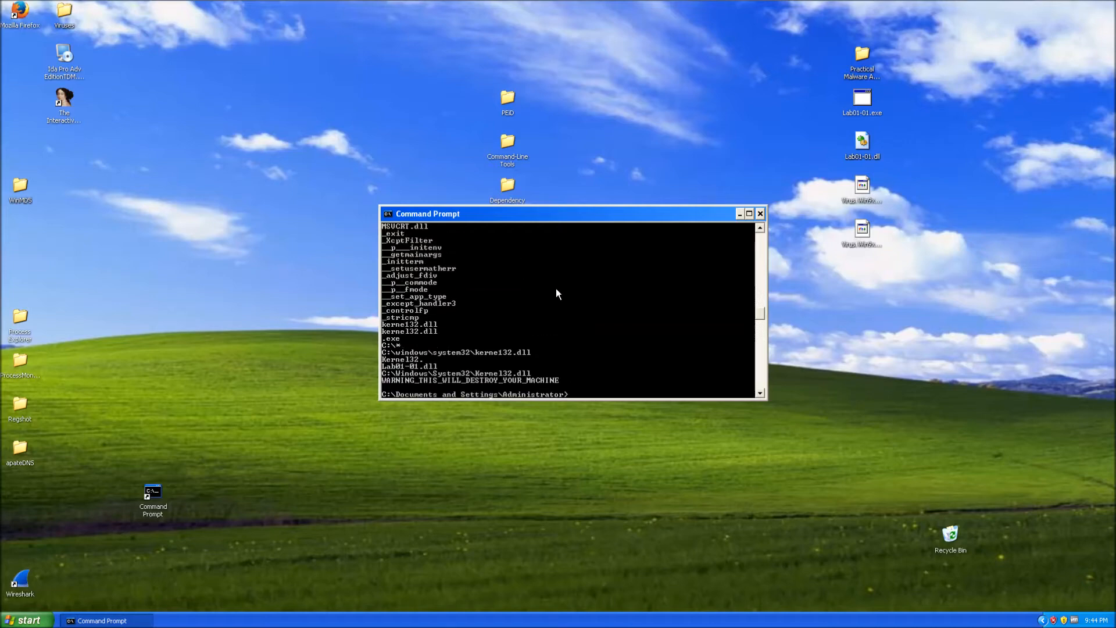
mouse_move(556, 309)
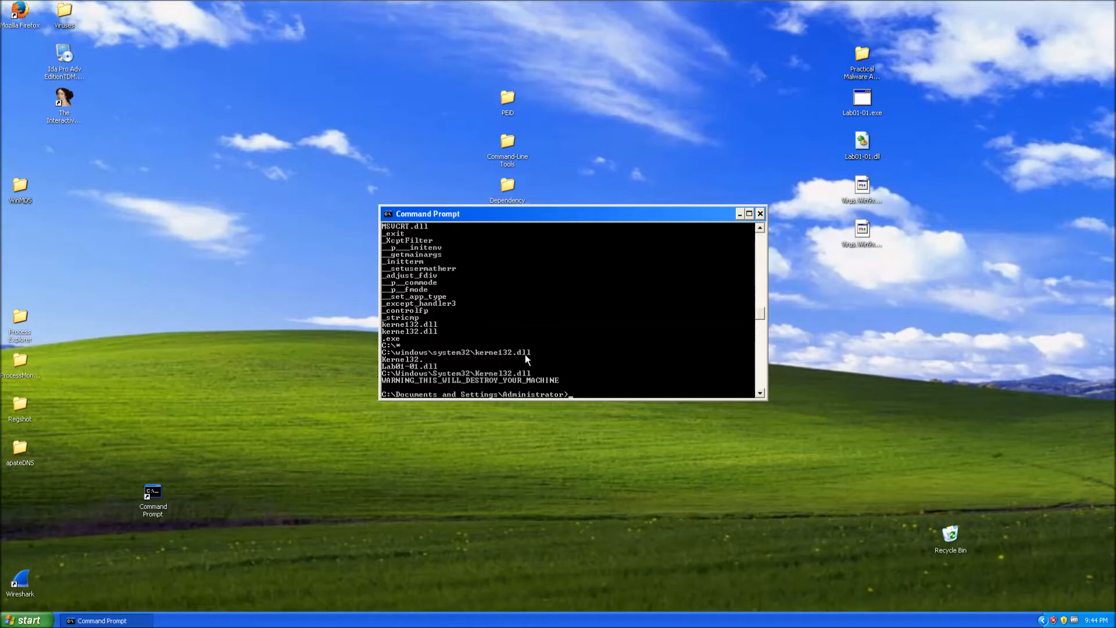
mouse_move(500, 363)
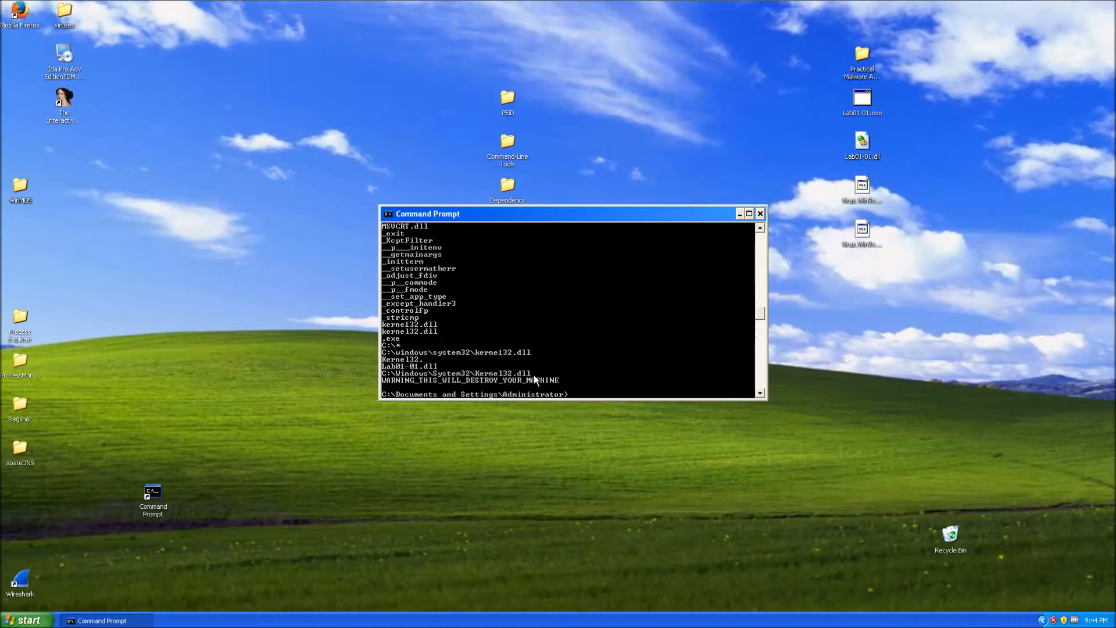
mouse_move(524, 349)
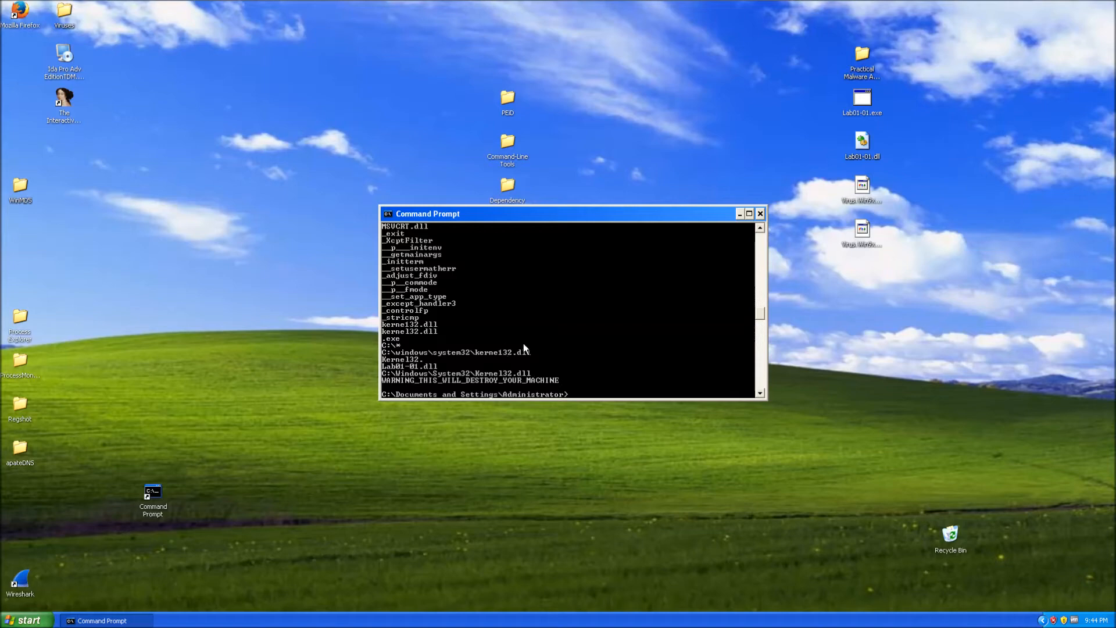
mouse_move(593, 368)
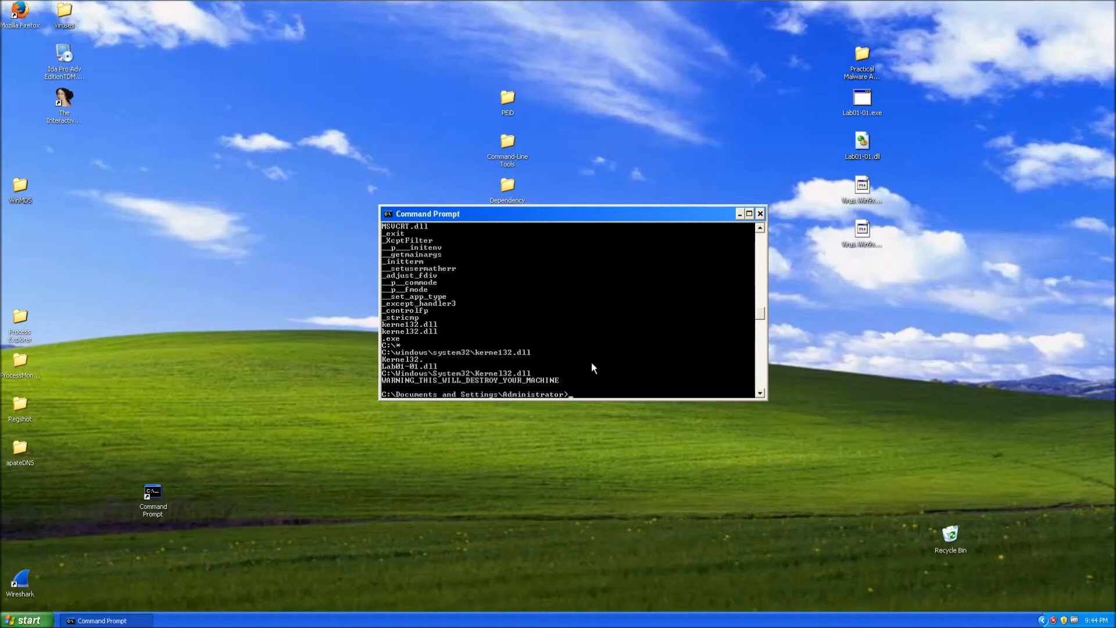
mouse_move(558, 314)
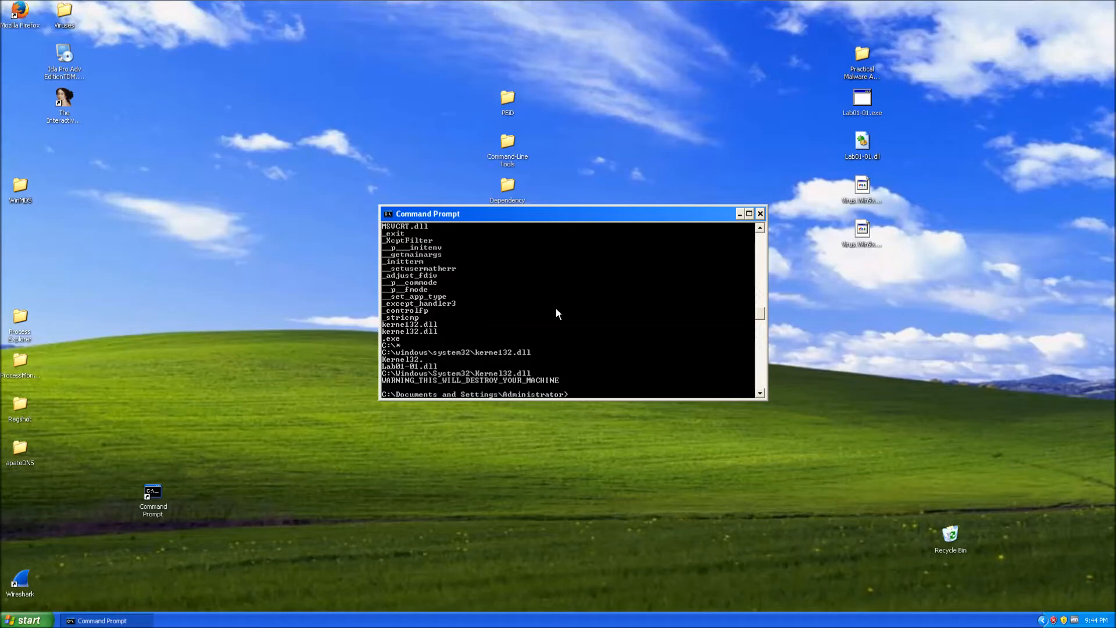
mouse_move(657, 288)
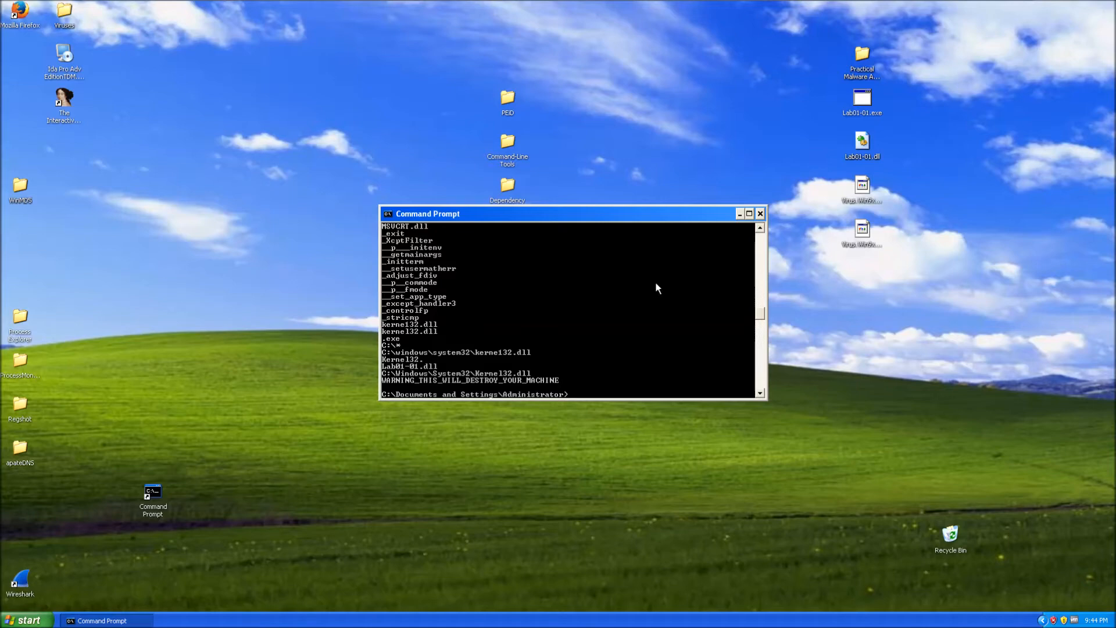
mouse_move(500, 359)
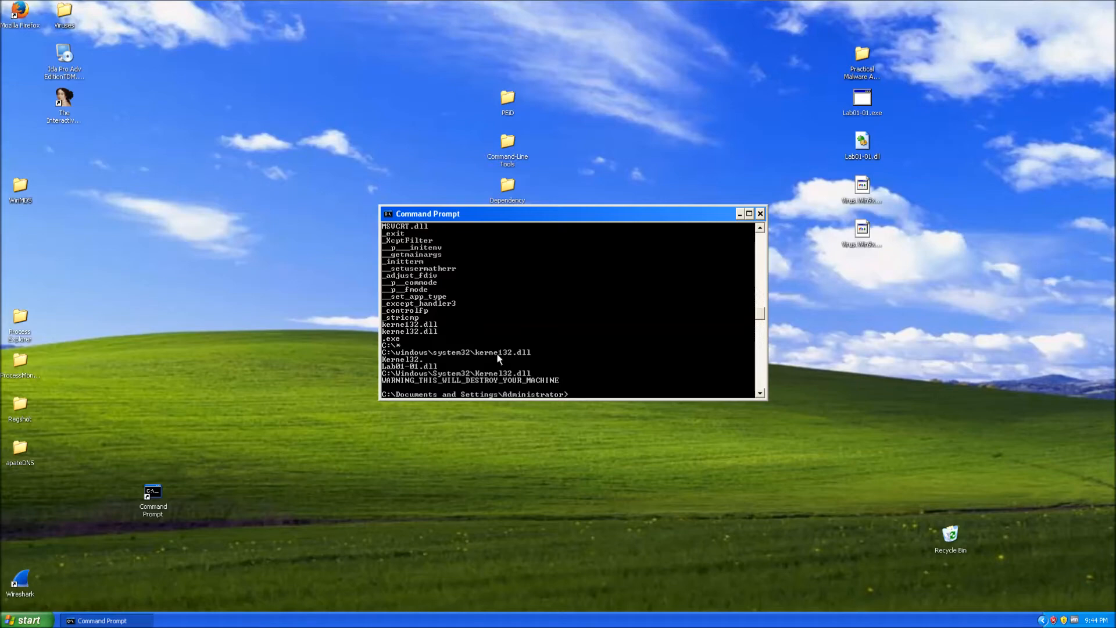
mouse_move(512, 352)
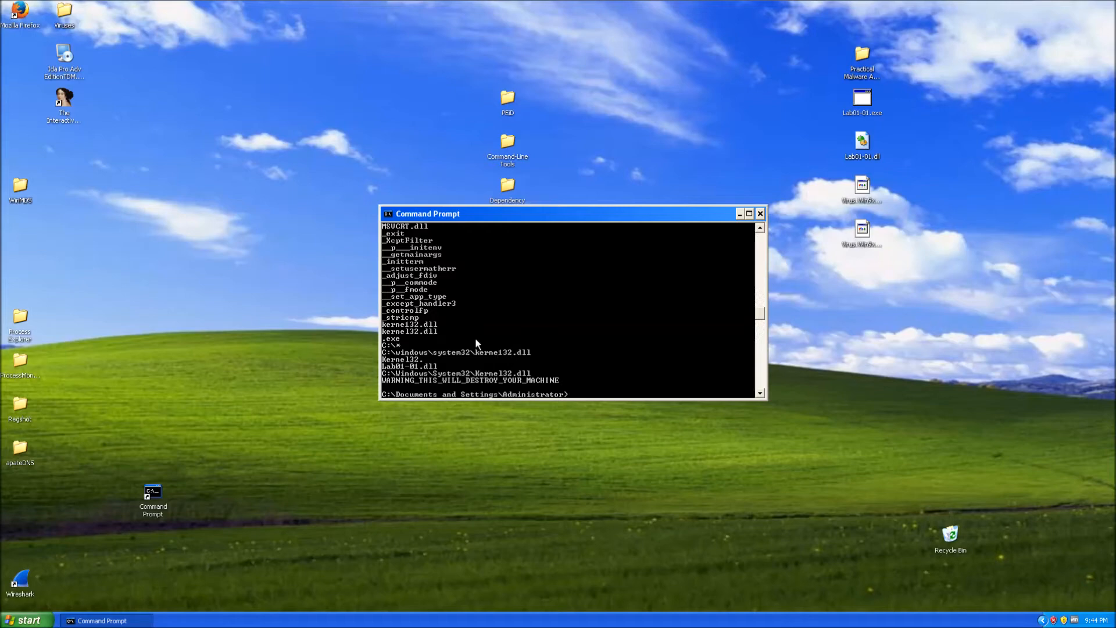
mouse_move(504, 354)
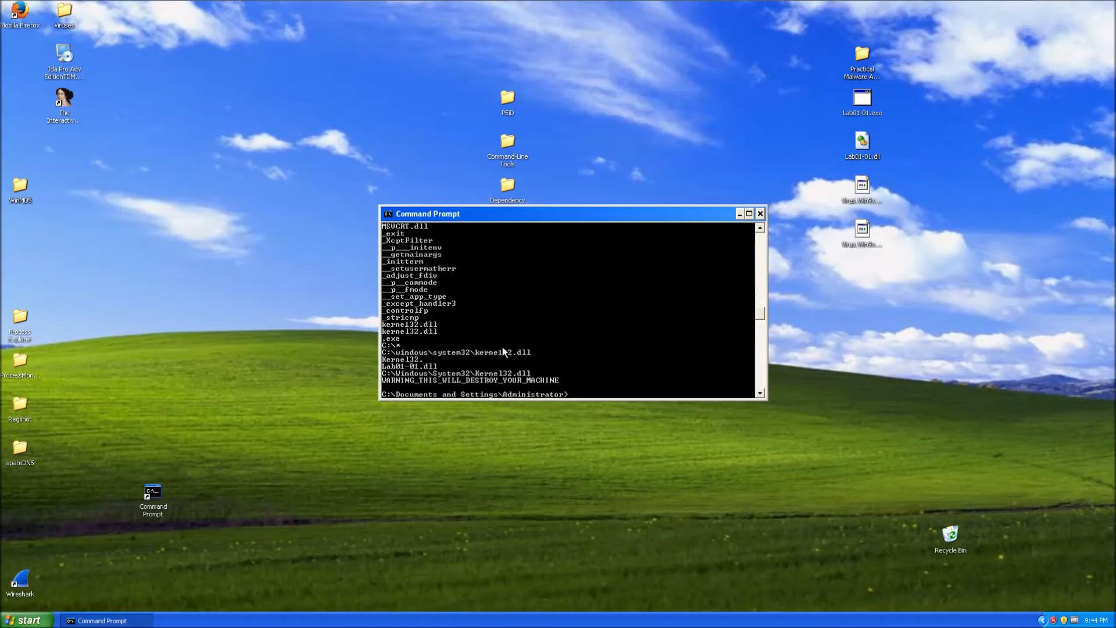
mouse_move(531, 320)
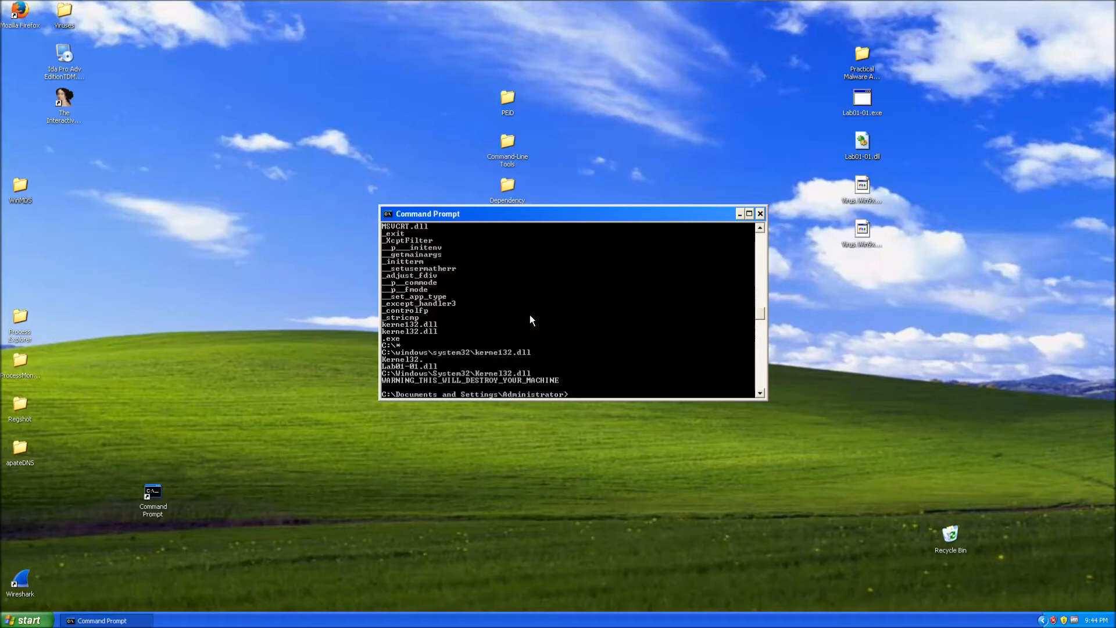
mouse_move(517, 361)
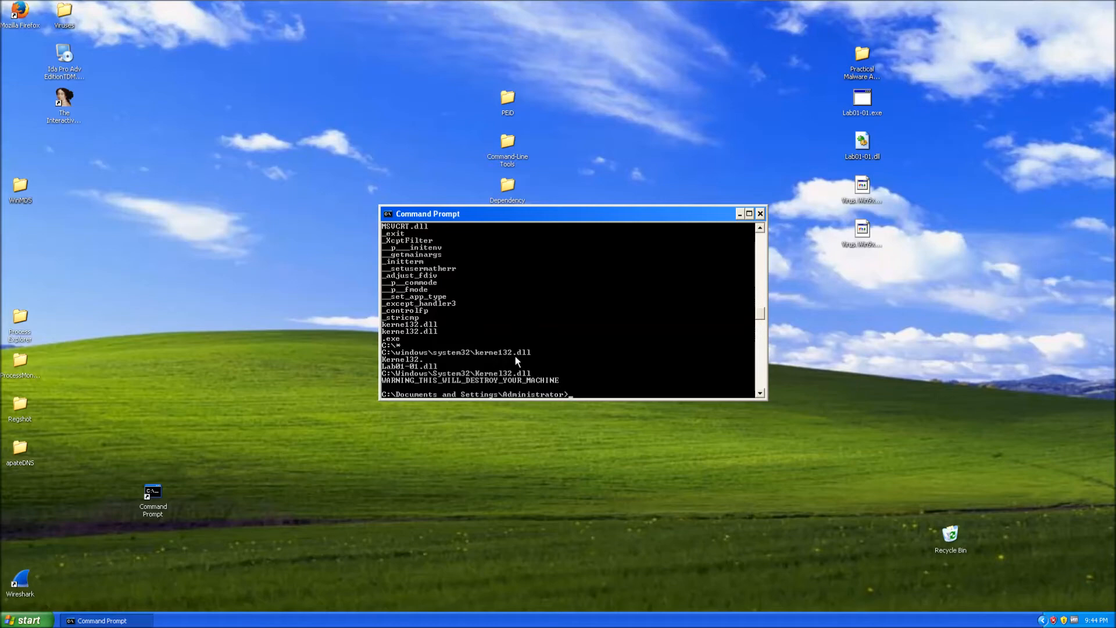
mouse_move(781, 352)
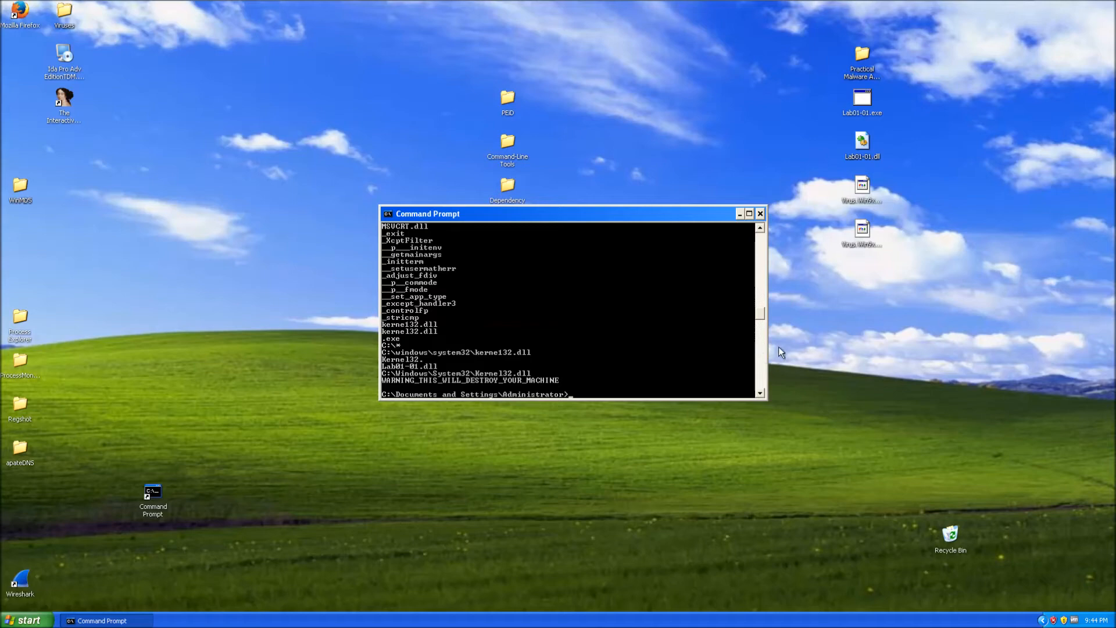
mouse_move(759, 316)
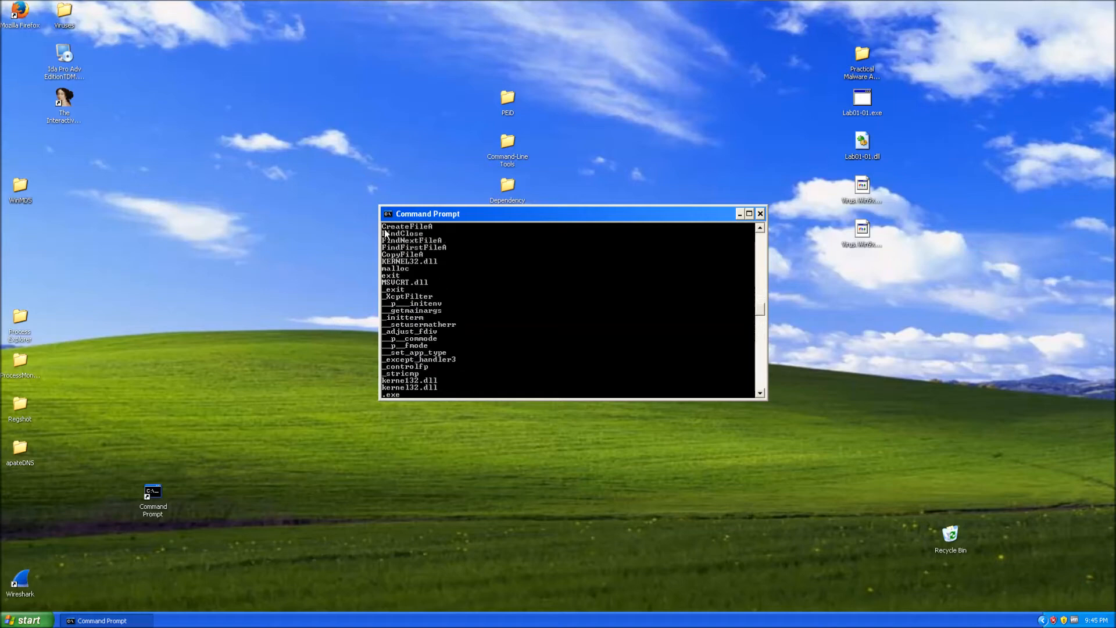
mouse_move(413, 261)
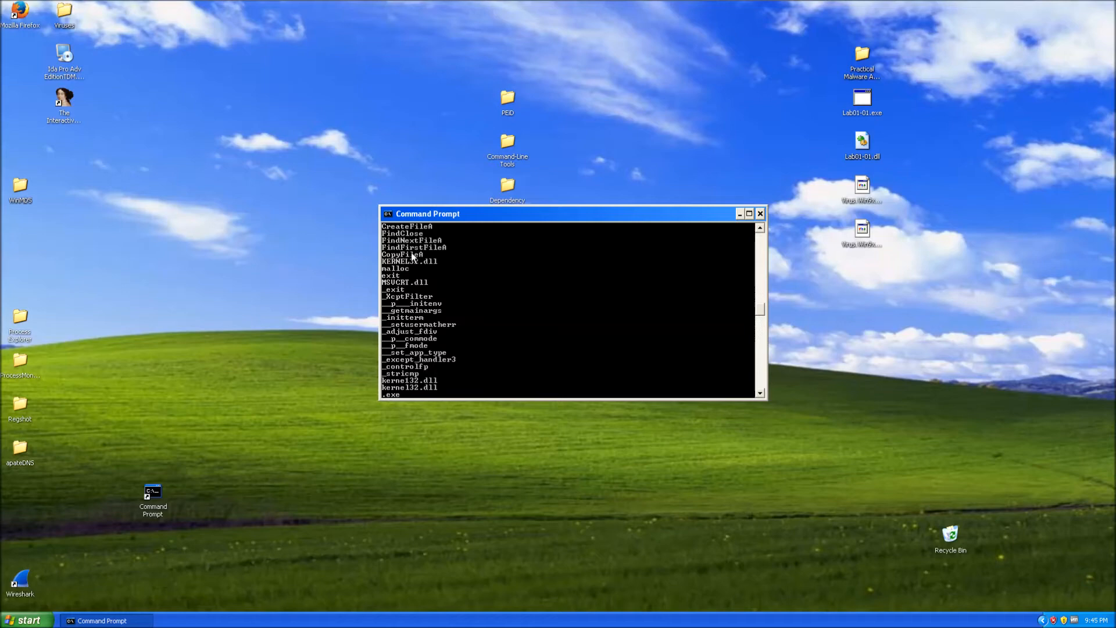
mouse_move(396, 256)
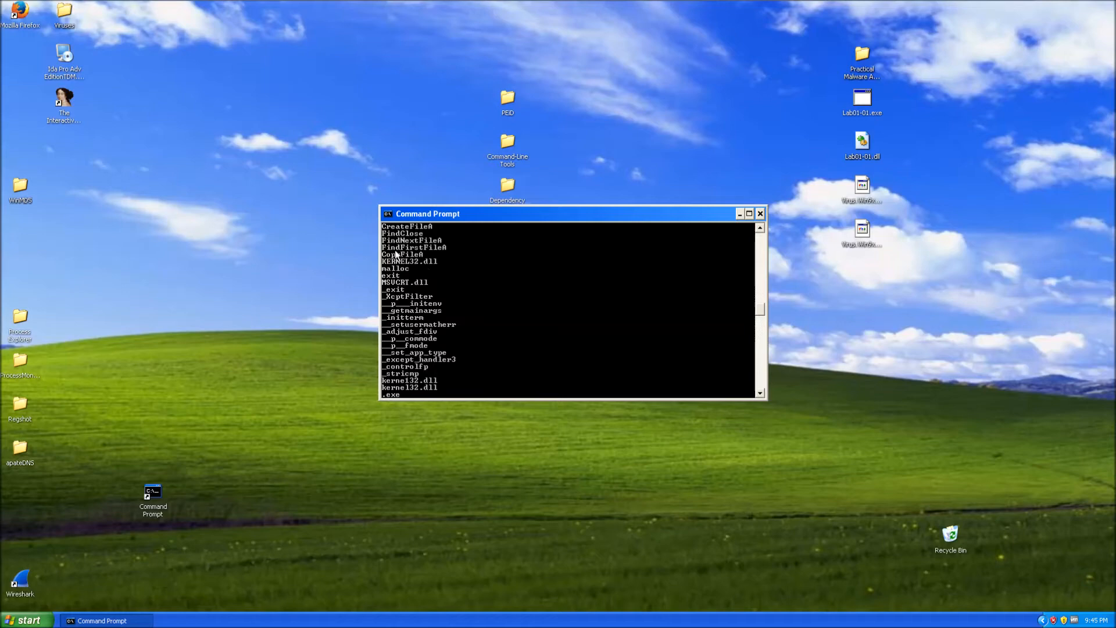
mouse_move(363, 287)
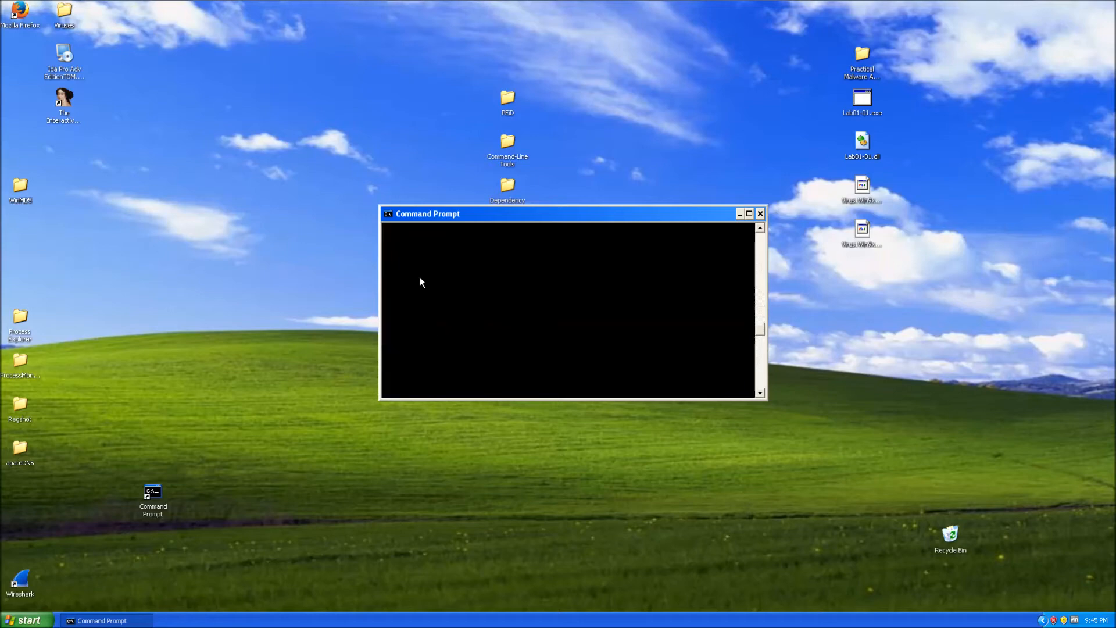
mouse_move(495, 309)
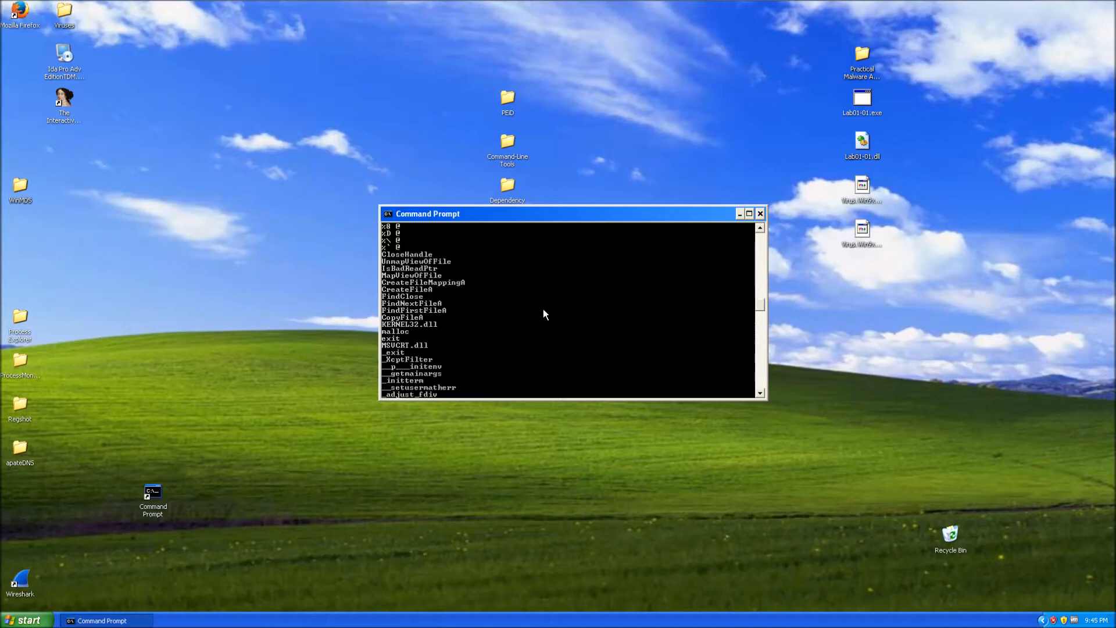
mouse_move(385, 249)
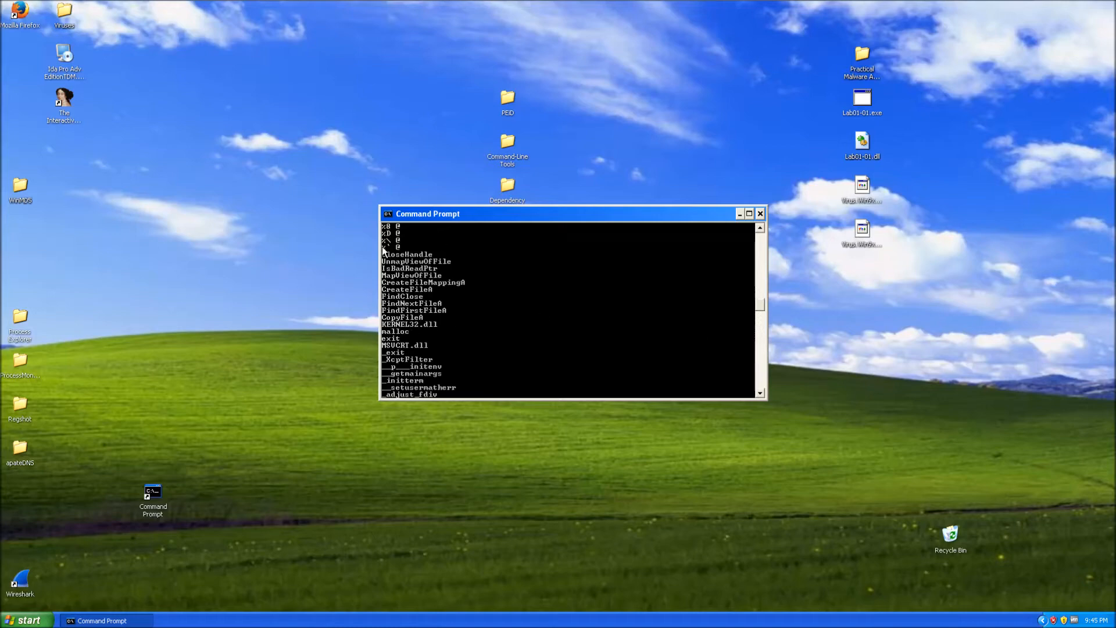
mouse_move(436, 308)
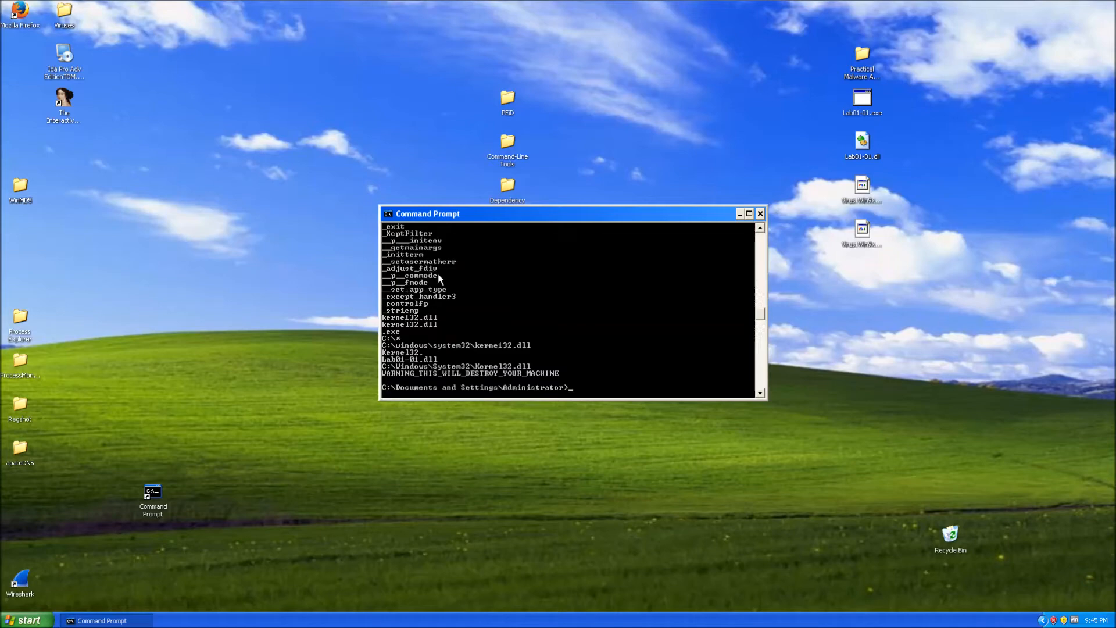
mouse_move(422, 331)
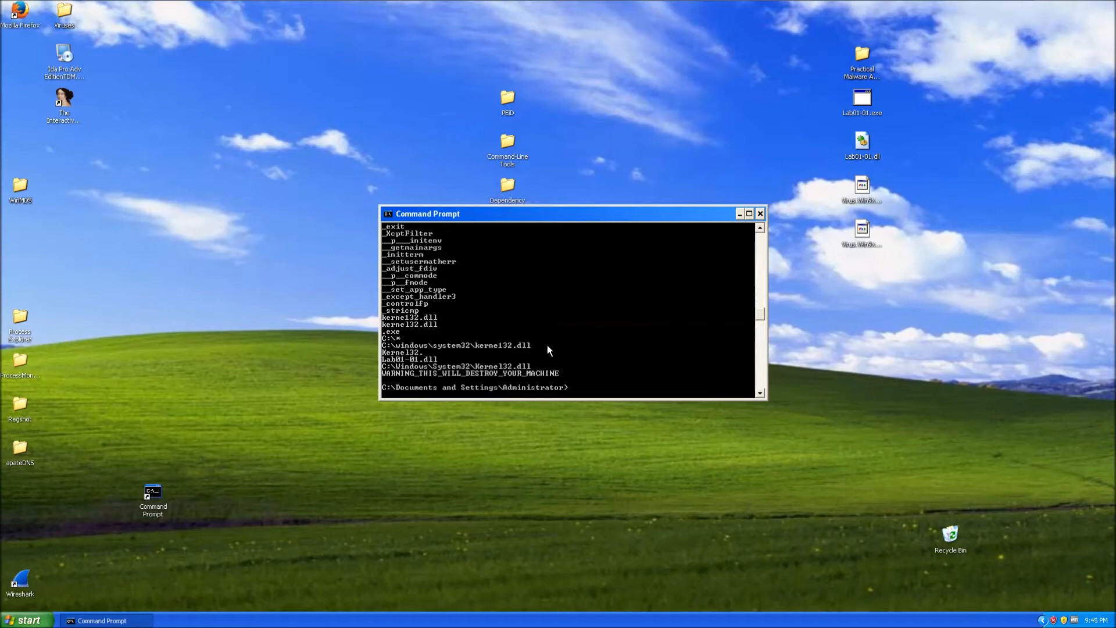
mouse_move(553, 360)
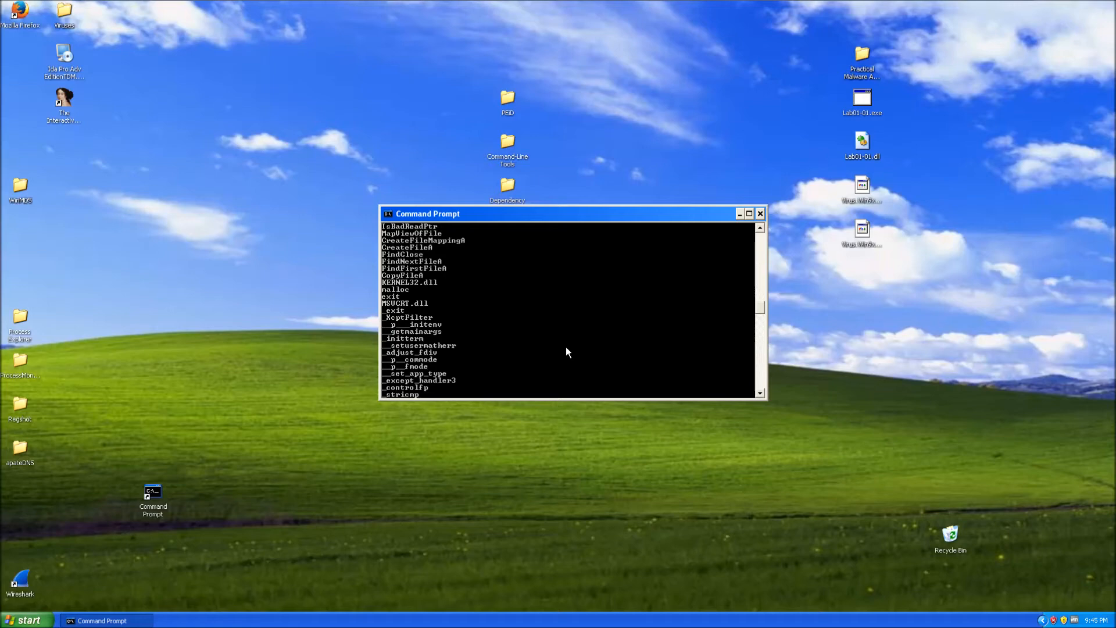
Close the Command Prompt window holding the strings dump
left_click(759, 213)
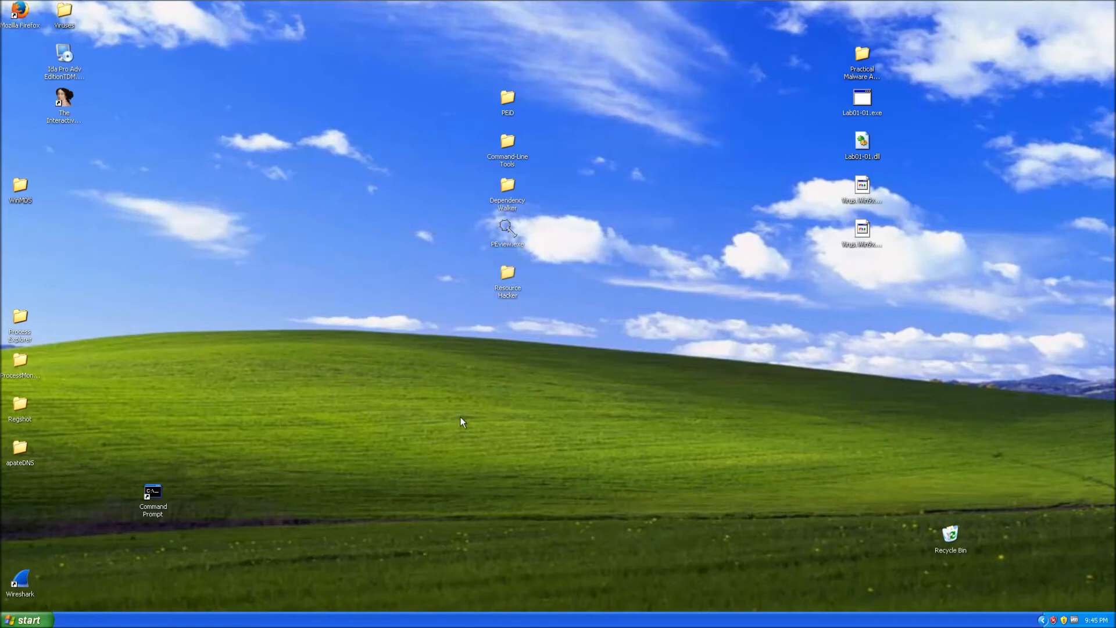
left_click_drag(443, 428, 375, 508)
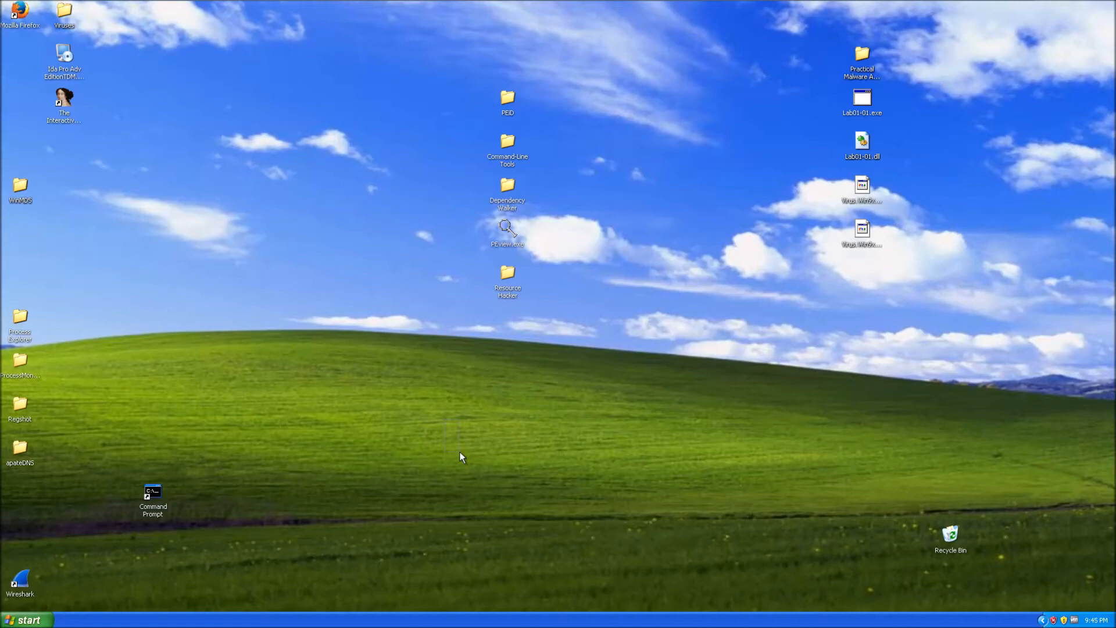
mouse_move(475, 406)
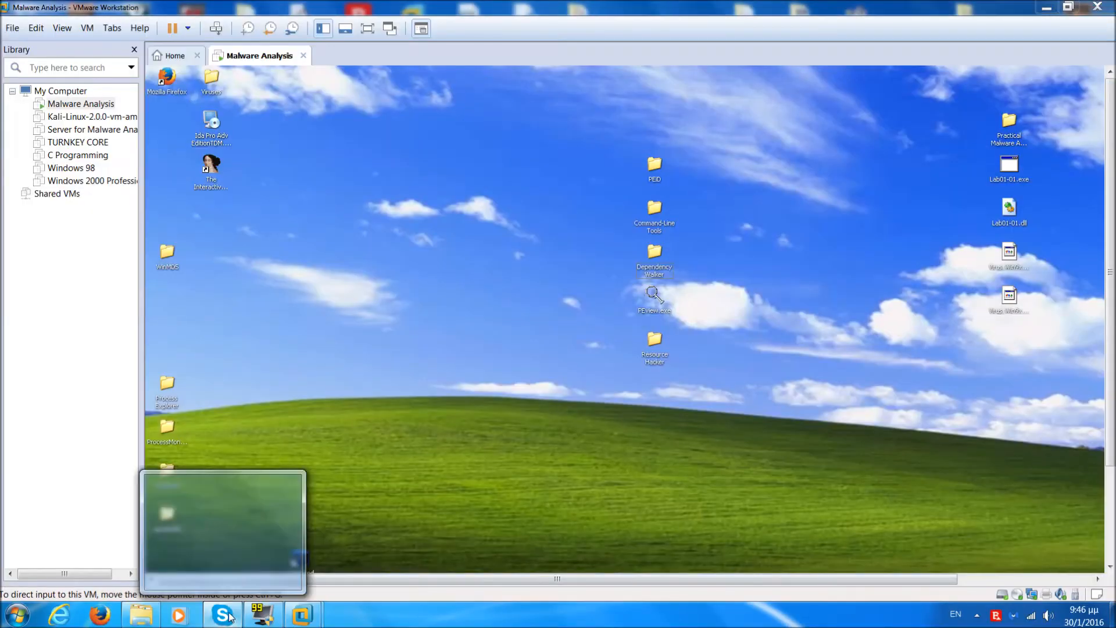
Quit Skype from the host taskbar and start the host's Task Manager
right_click(223, 614)
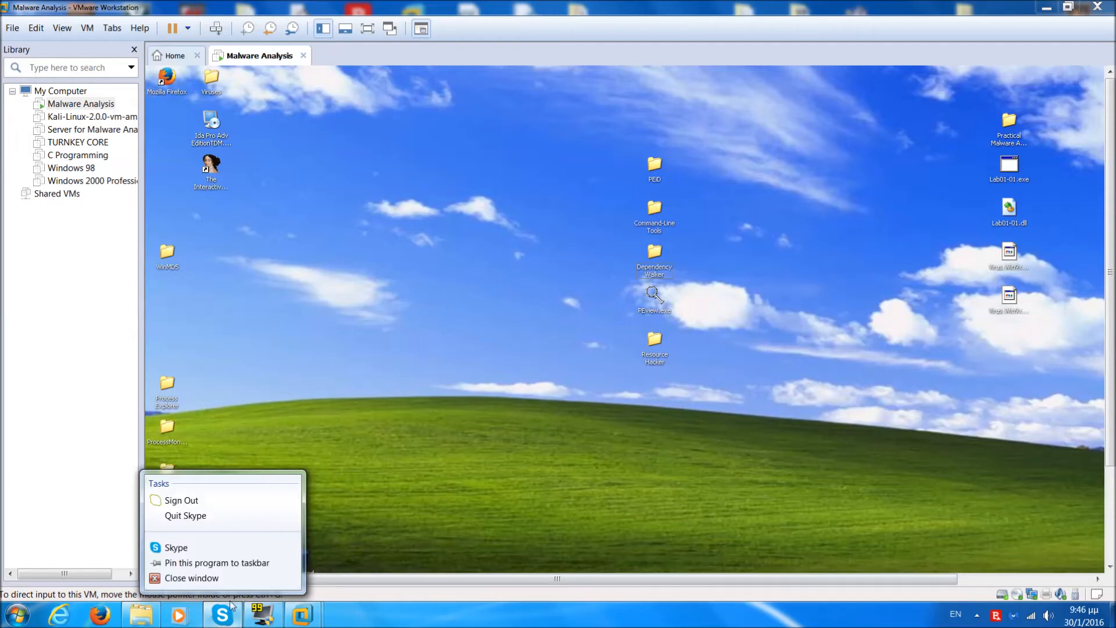
mouse_move(196, 519)
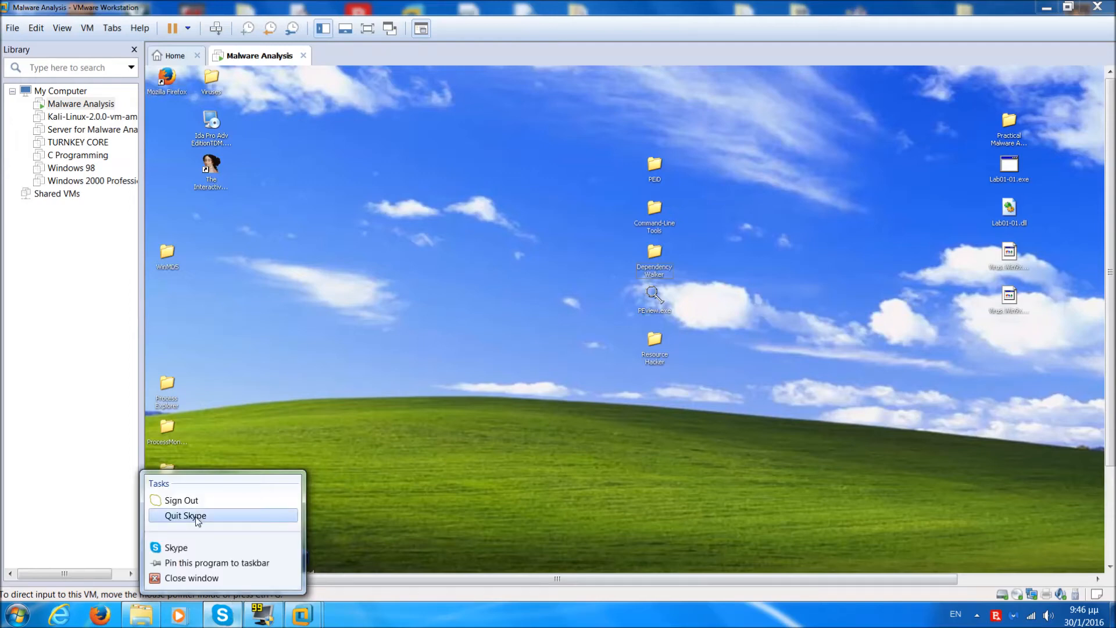
left_click(185, 516)
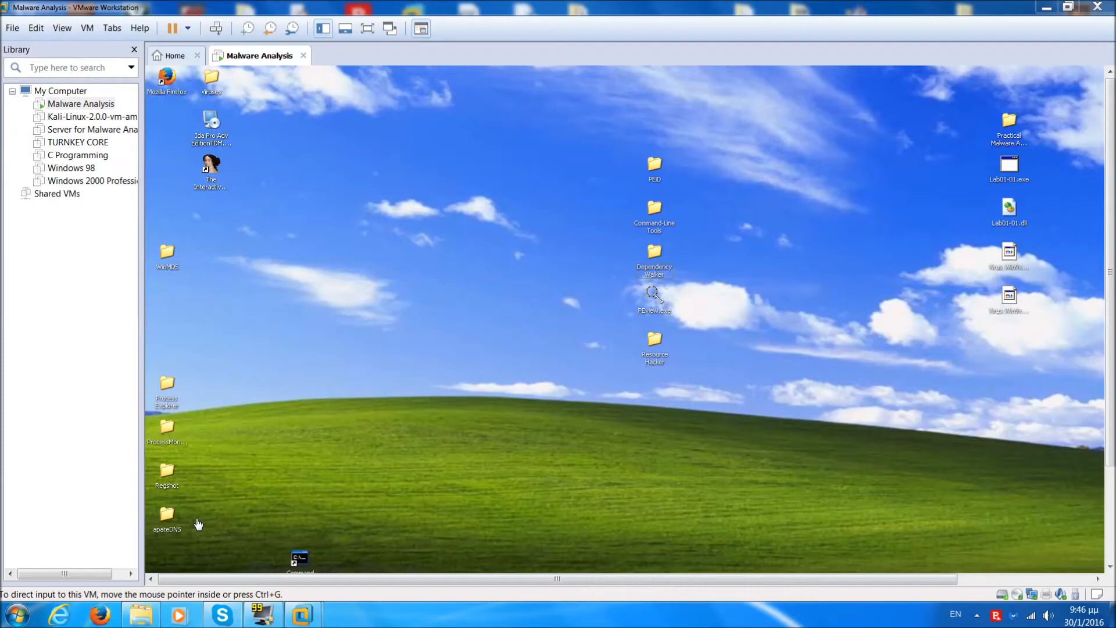
mouse_move(396, 618)
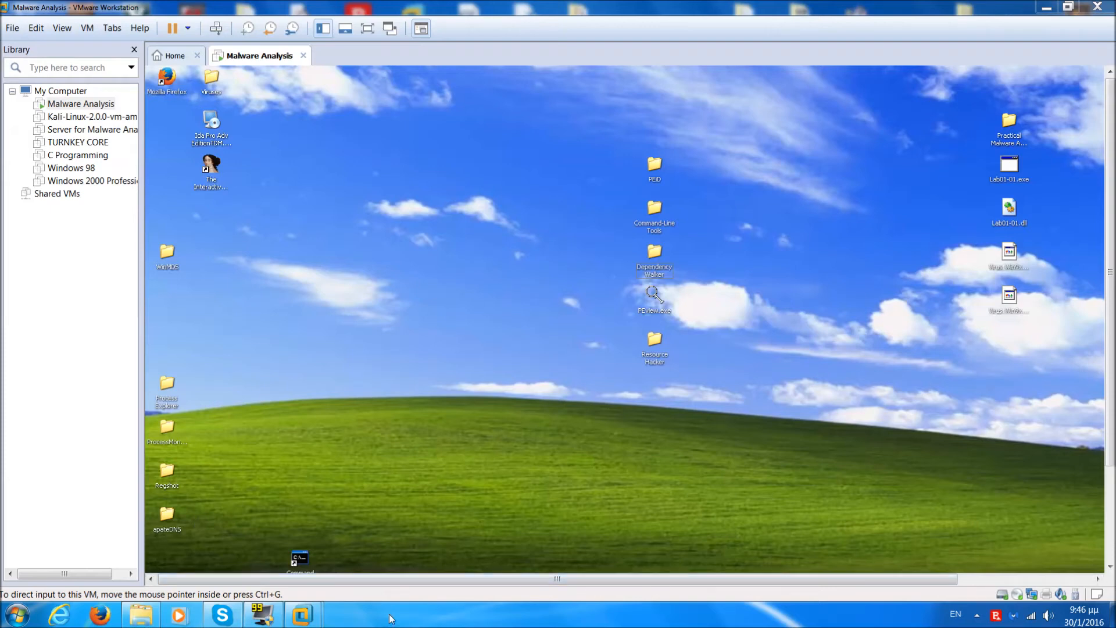
right_click(391, 617)
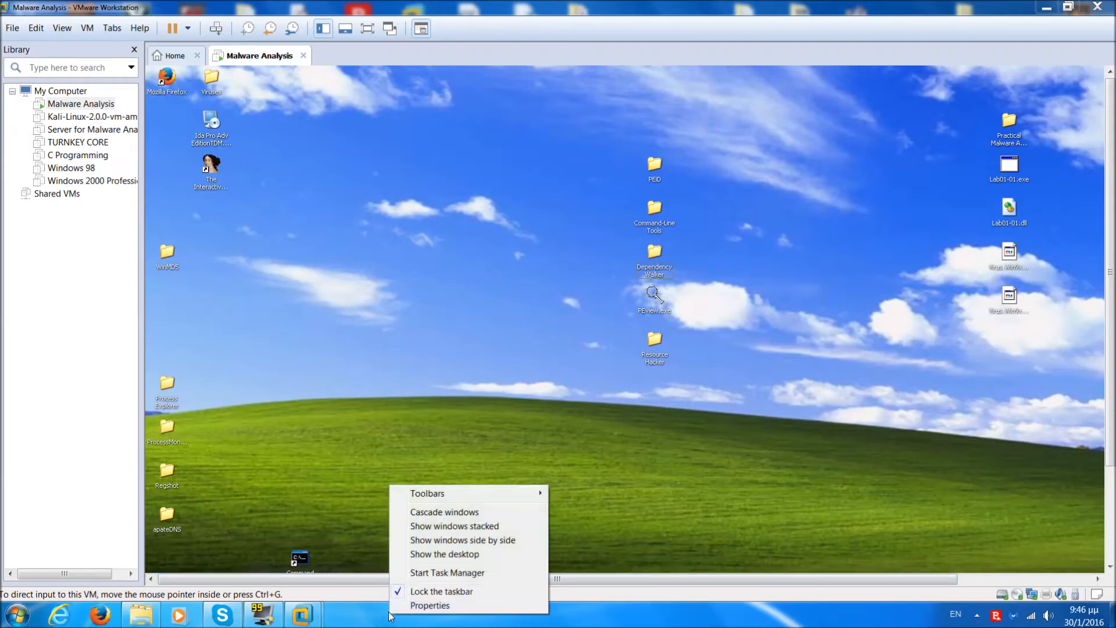
mouse_move(443, 576)
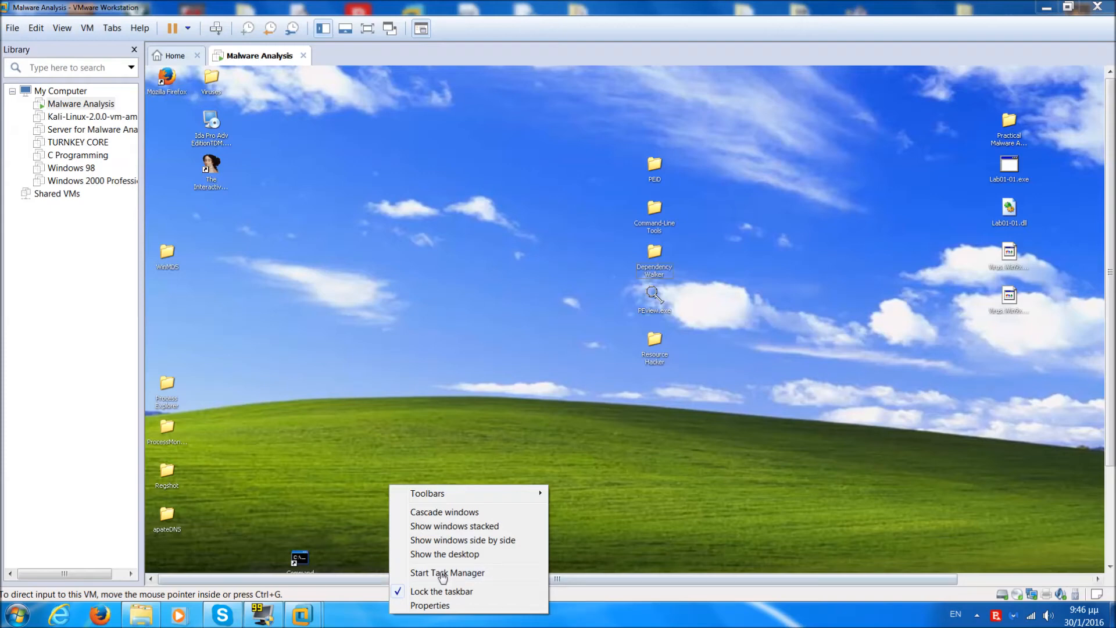
left_click(447, 573)
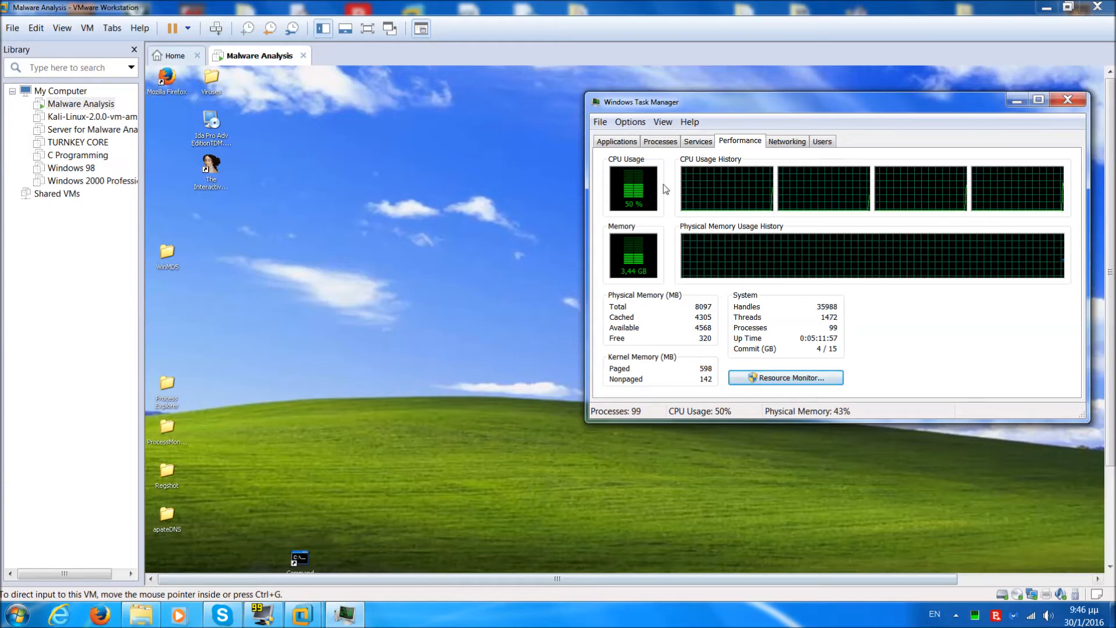
End and confirm the Skype process from the Processes tab, then close Task Manager
left_click(660, 141)
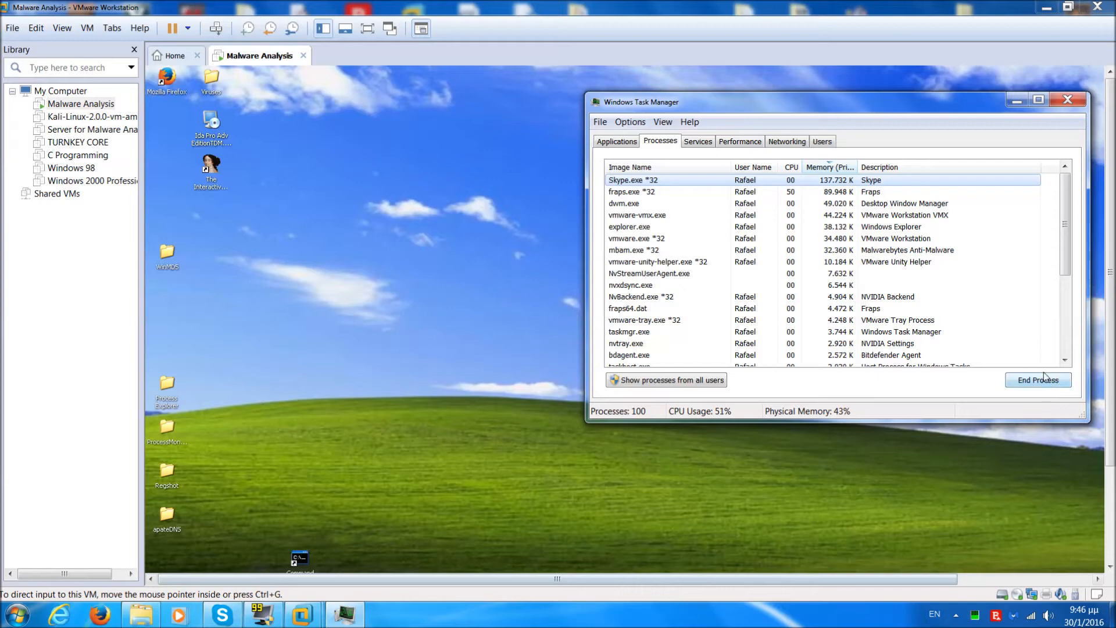
left_click(1038, 380)
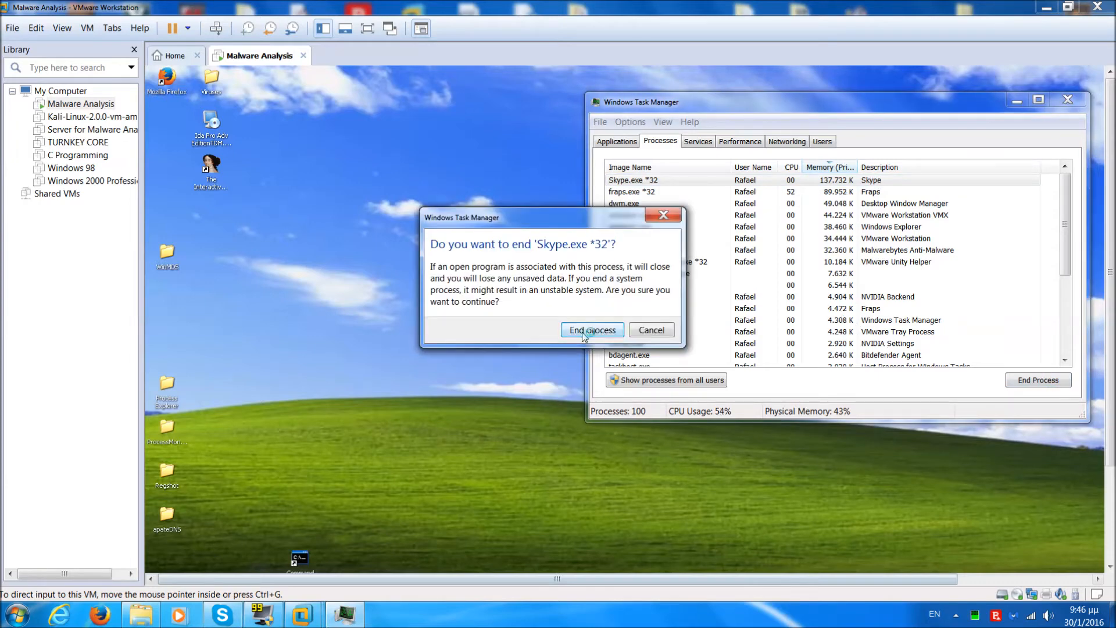
left_click(592, 329)
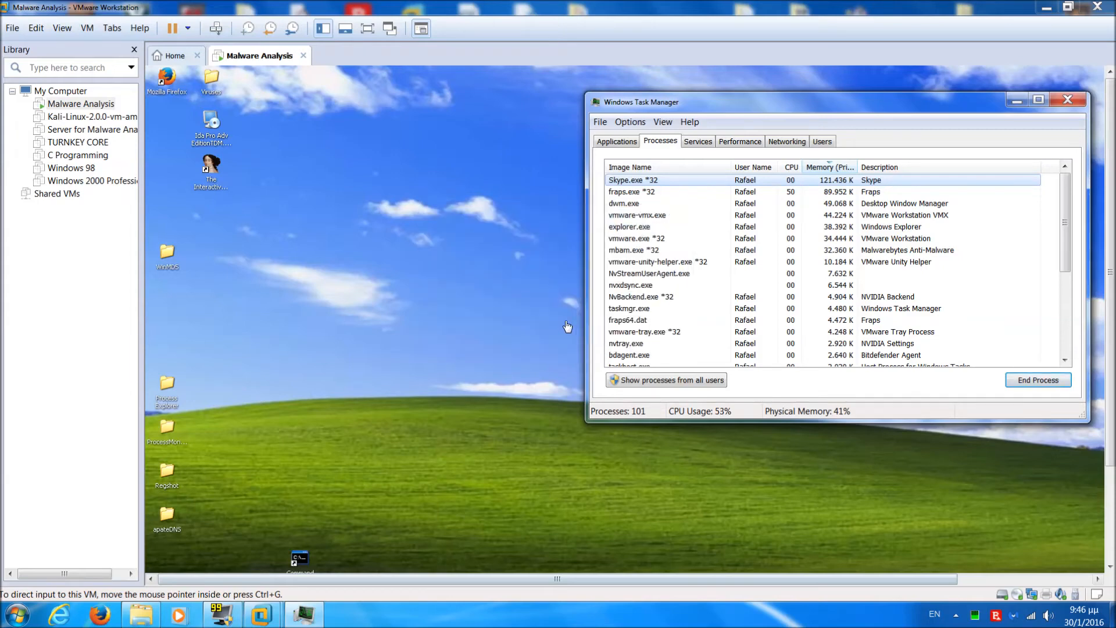
mouse_move(563, 304)
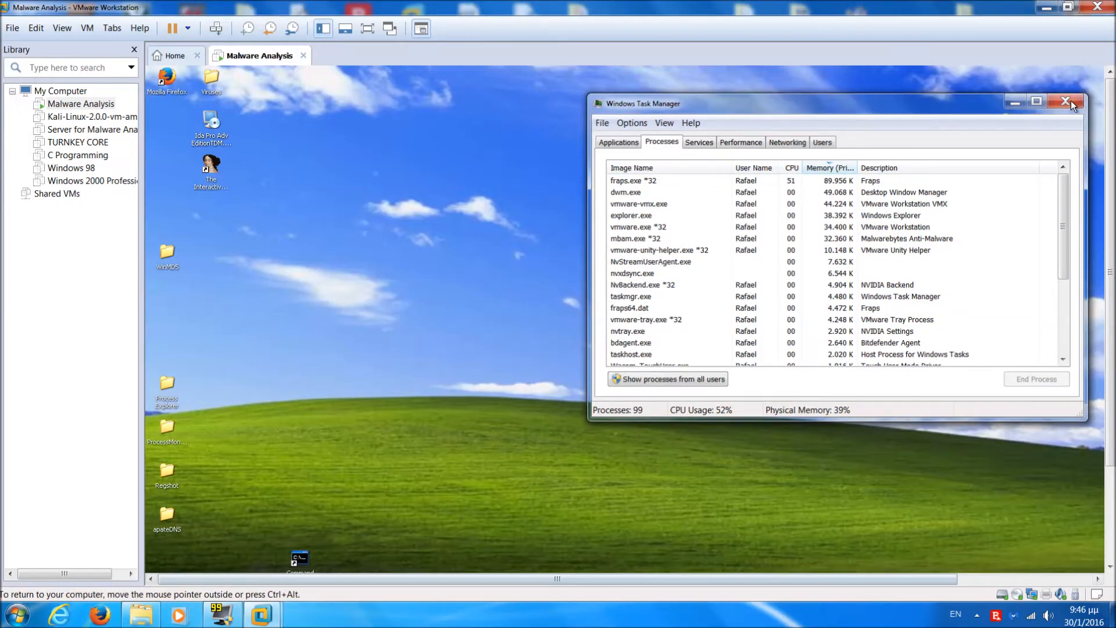
left_click(1064, 103)
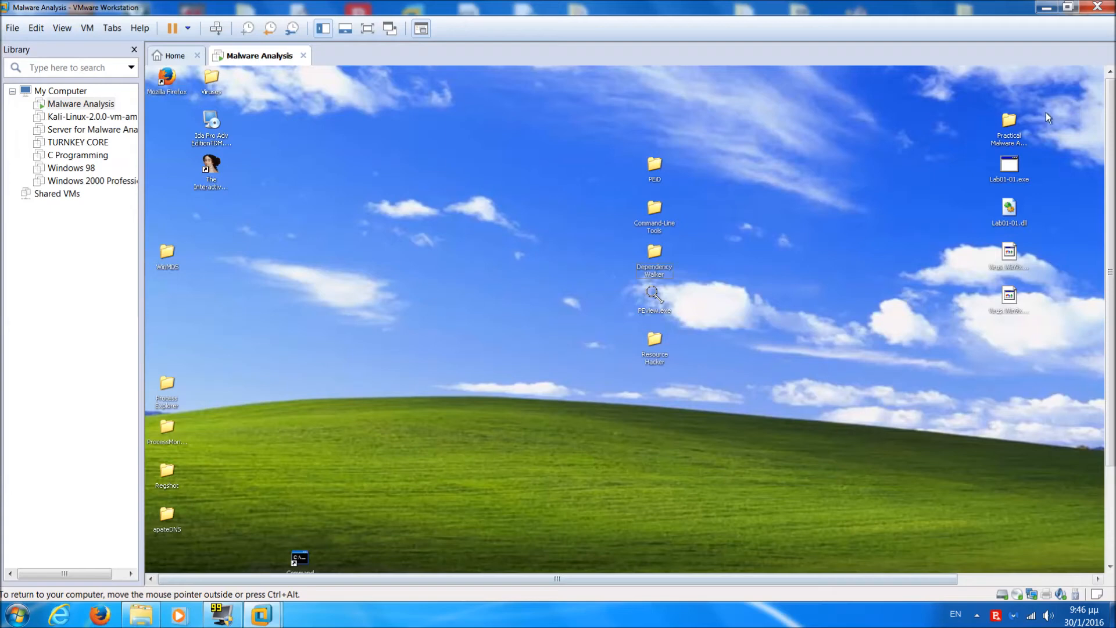
left_click_drag(622, 247, 703, 429)
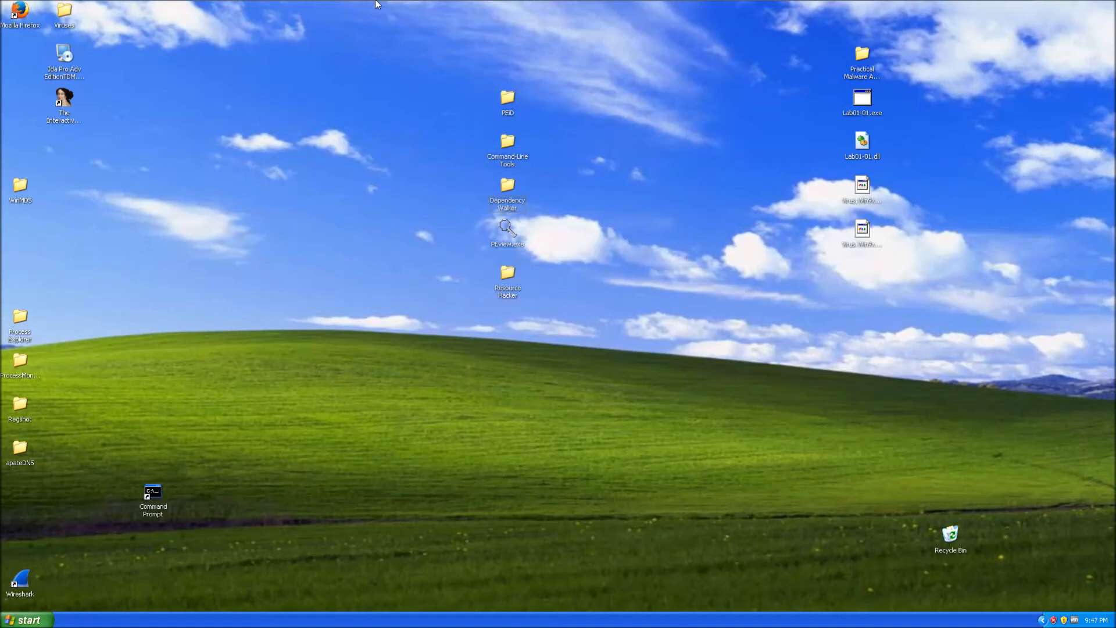
left_click_drag(367, 175, 416, 420)
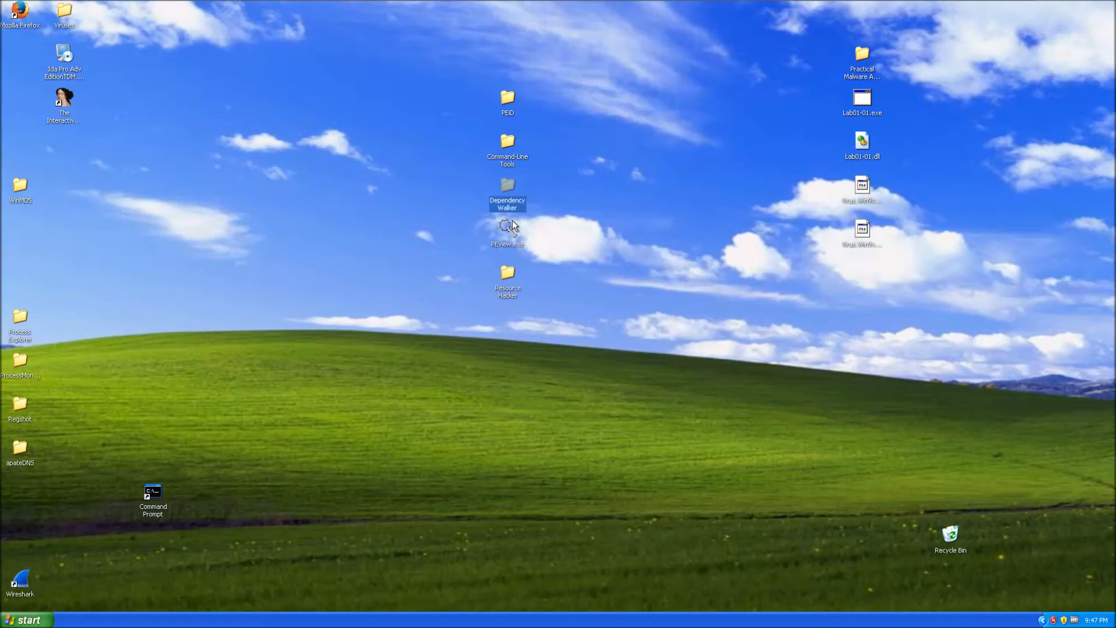
Launch depends.exe from the Dependency Walker folder and close the Explorer window
double_click(508, 197)
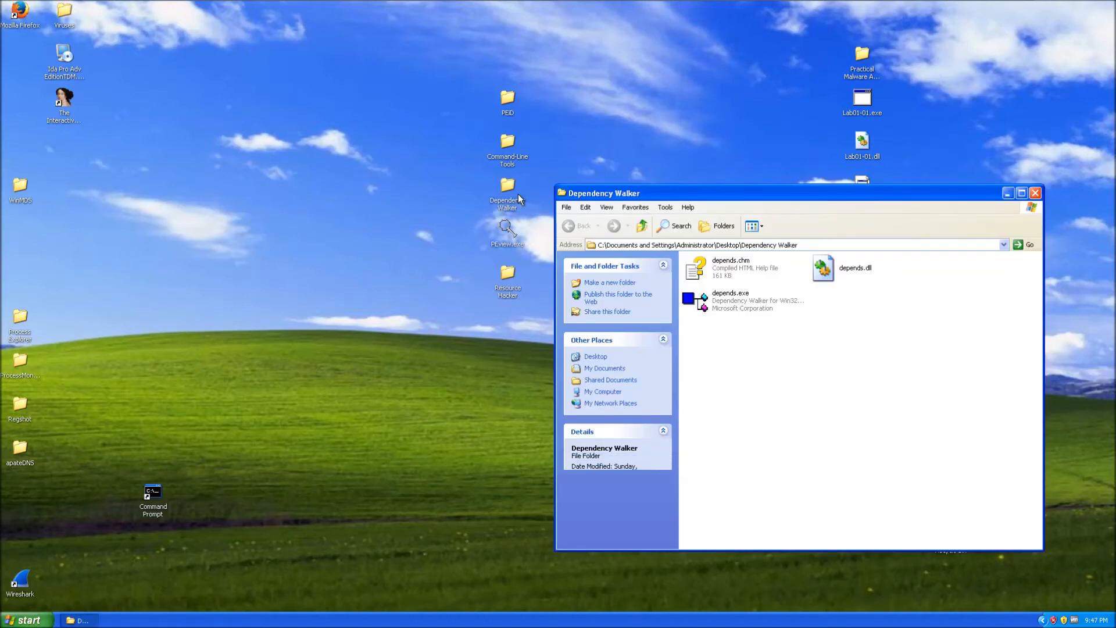
double_click(730, 300)
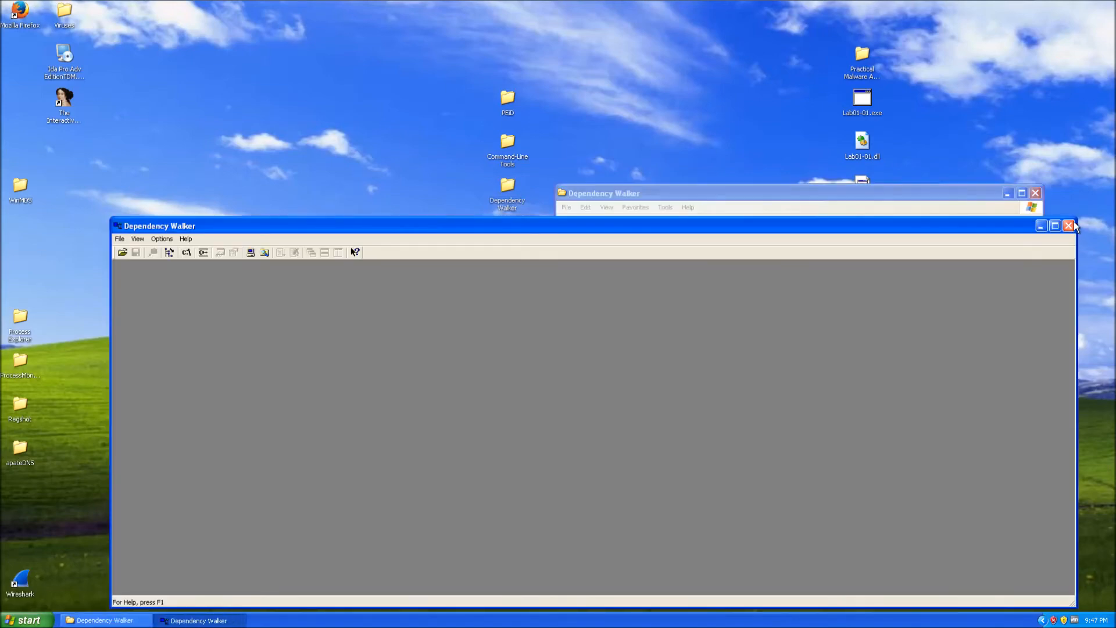
left_click(1067, 225)
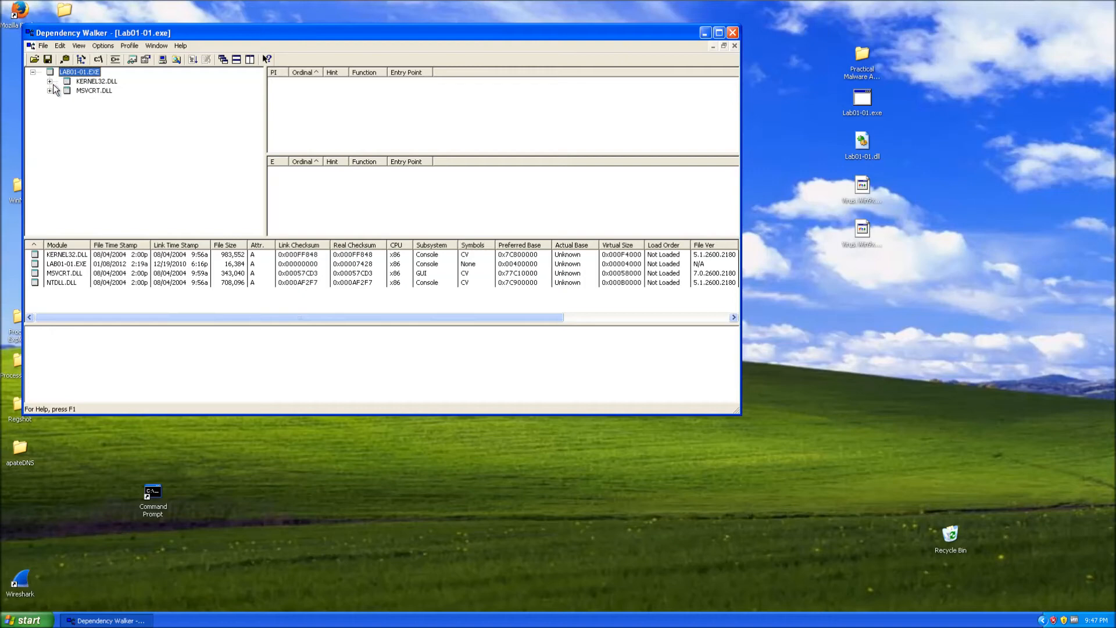
left_click(94, 80)
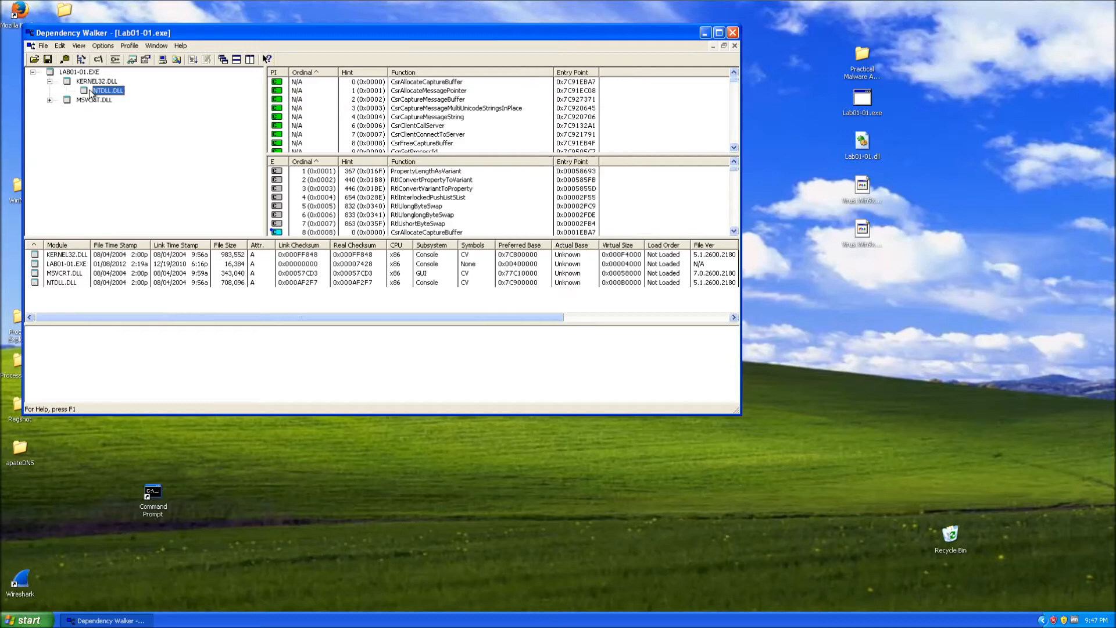
left_click(51, 99)
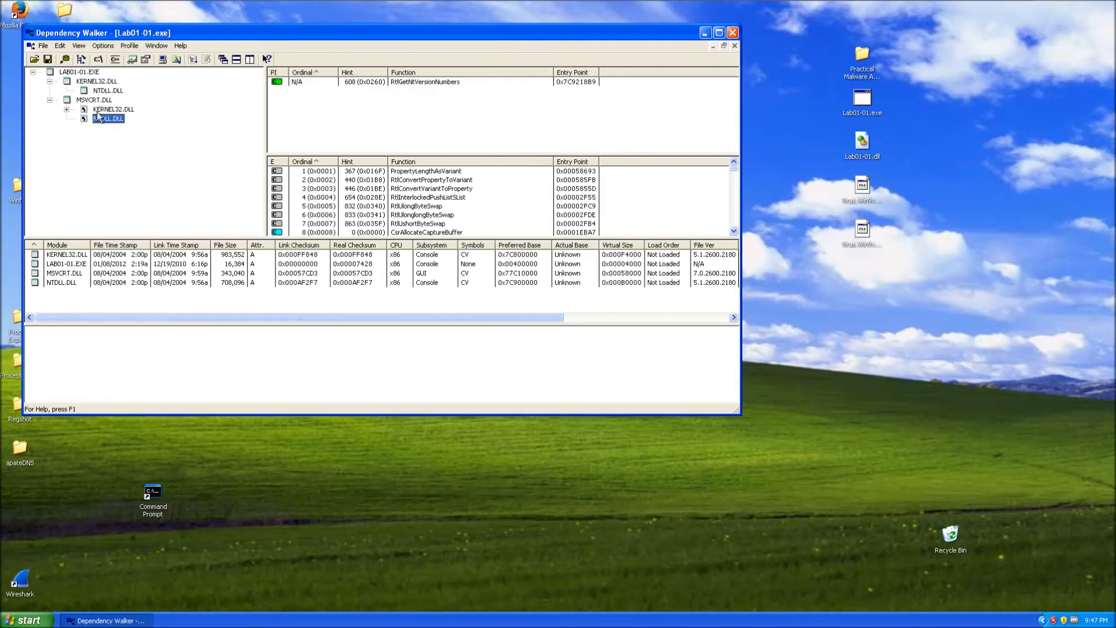
left_click(93, 100)
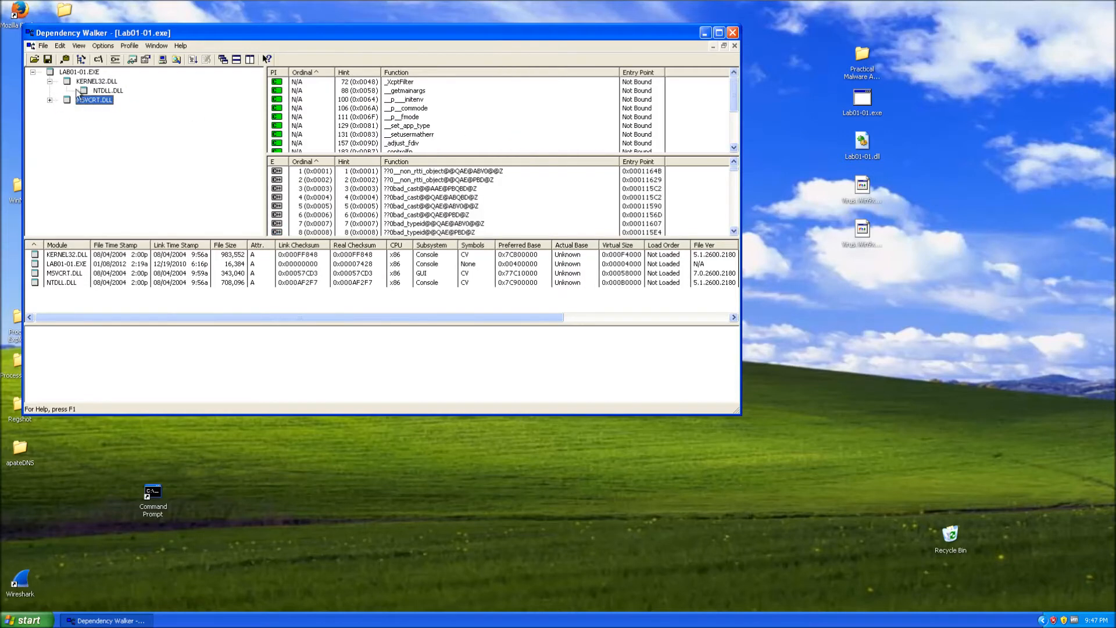
left_click(105, 91)
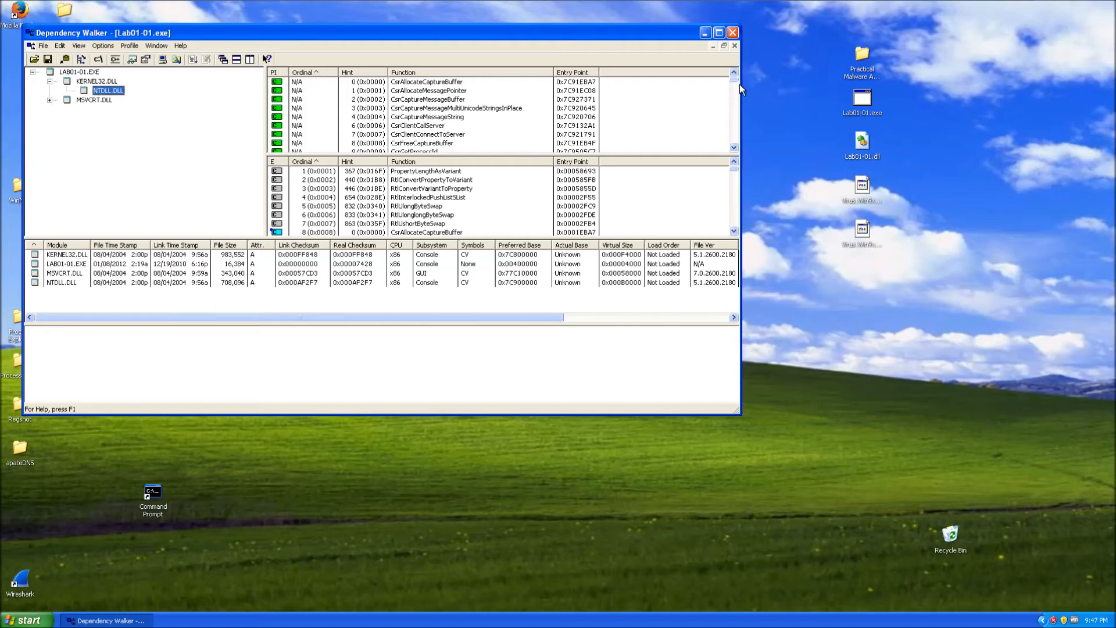
scroll("down", 3)
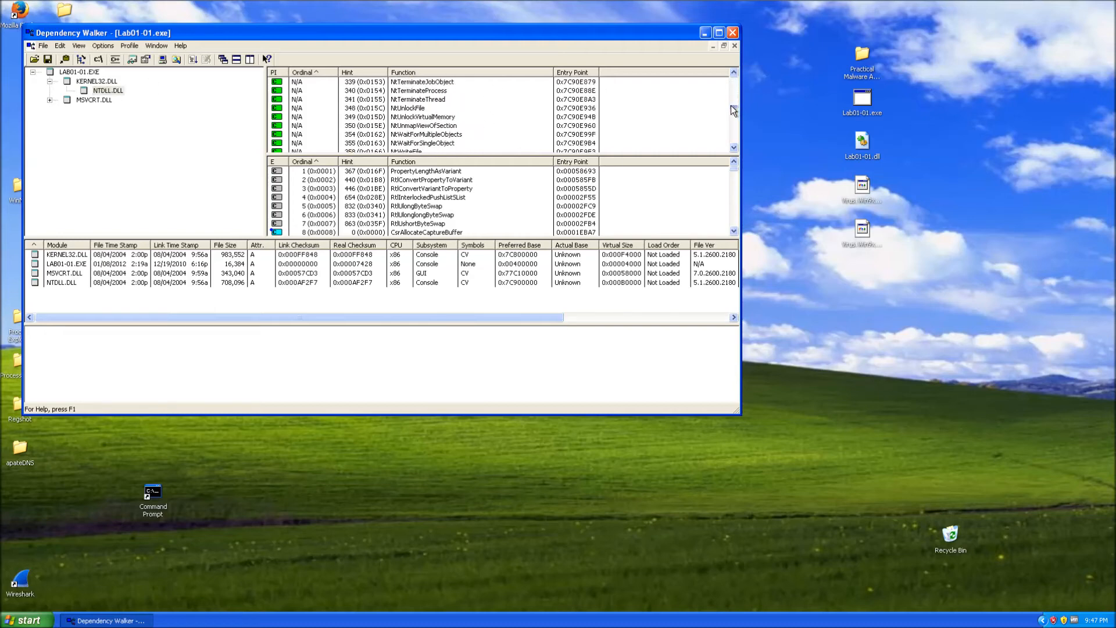
scroll("down", 3)
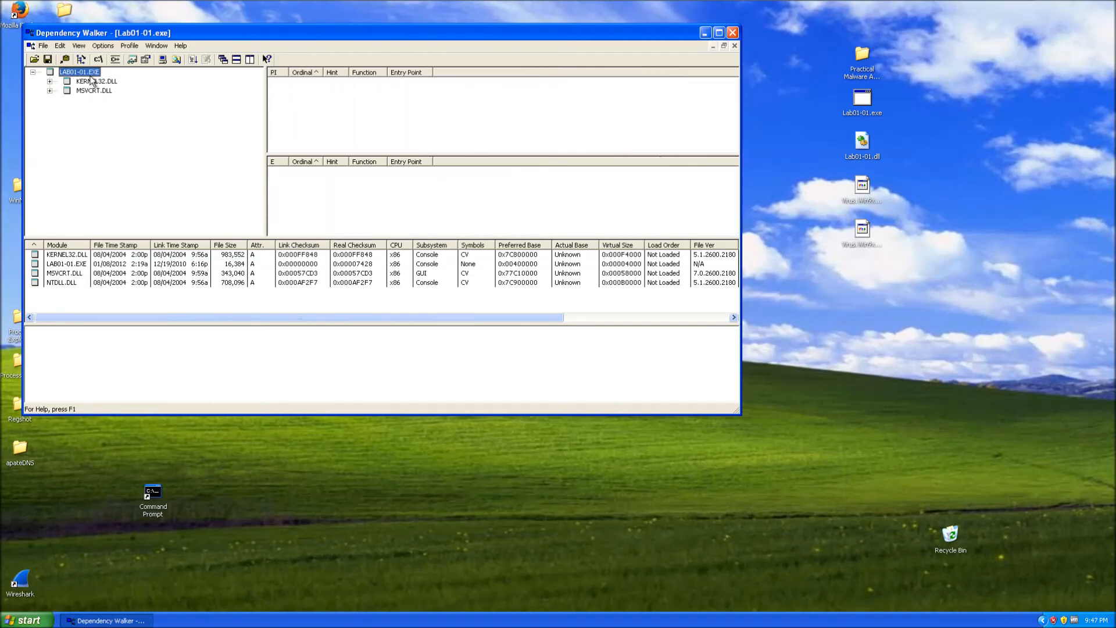
Select KERNEL32.DLL and inspect its FindFirstFileA, FindNextFileA and MapViewOfFile imports
left_click(90, 81)
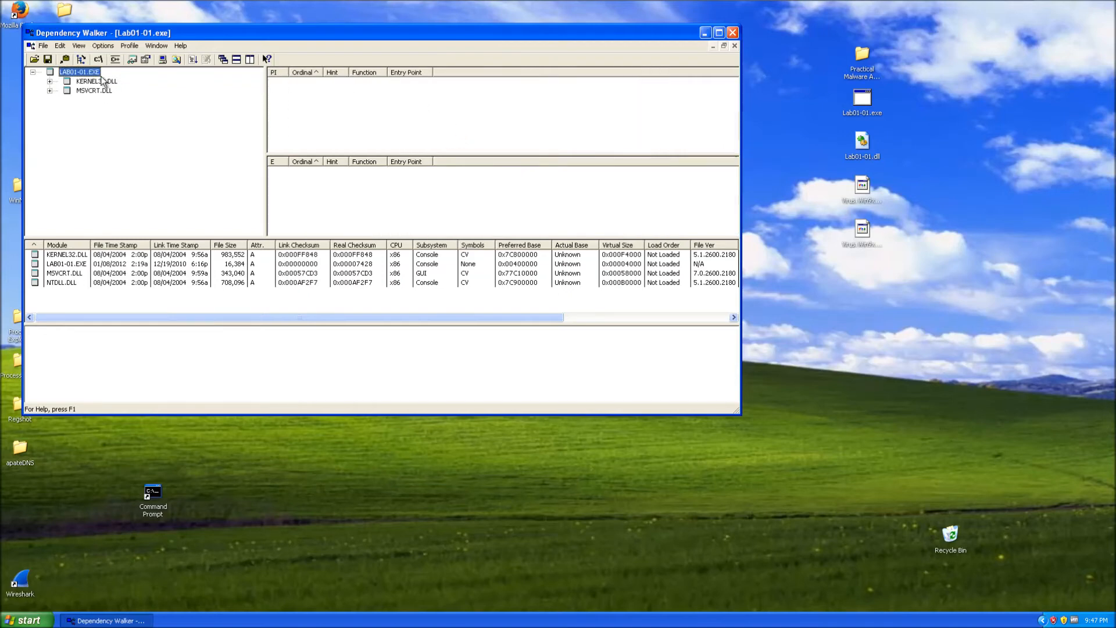
left_click(103, 80)
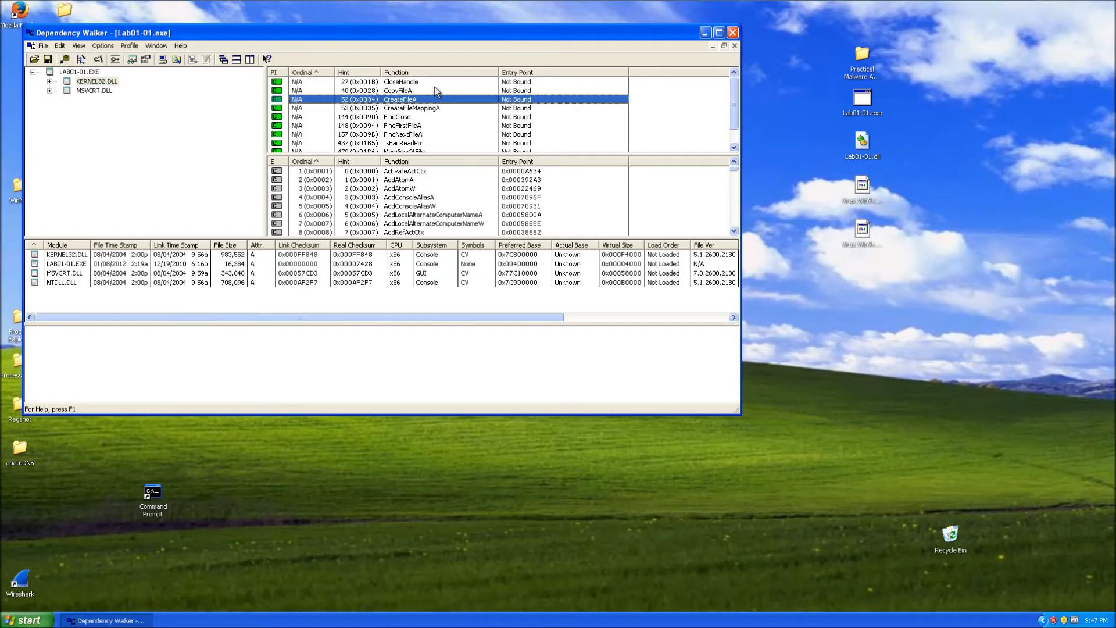
mouse_move(438, 117)
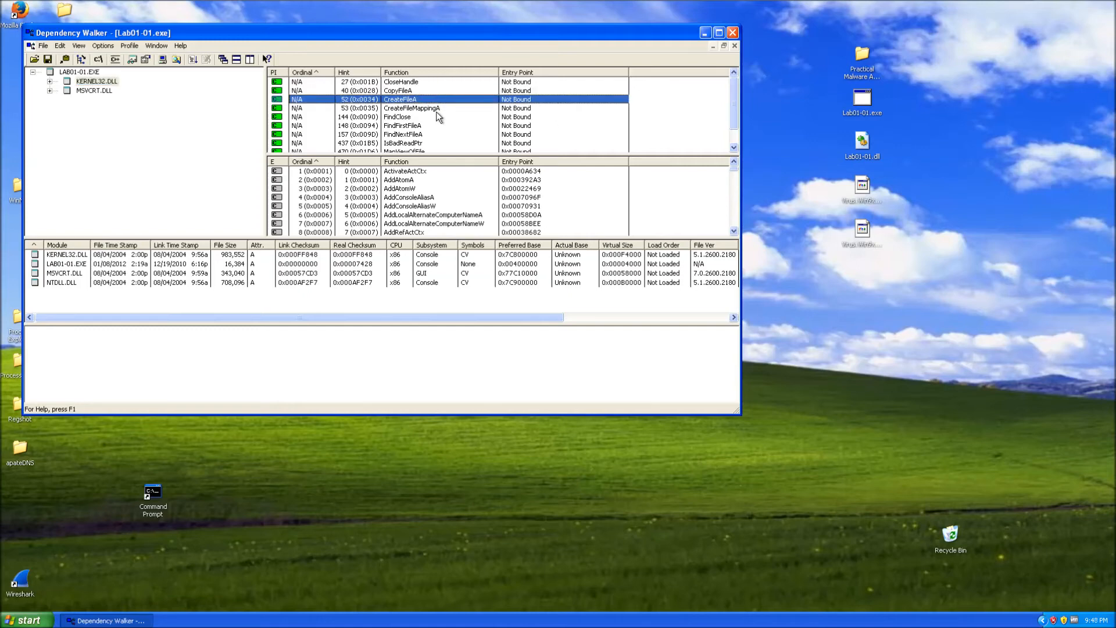
left_click(402, 125)
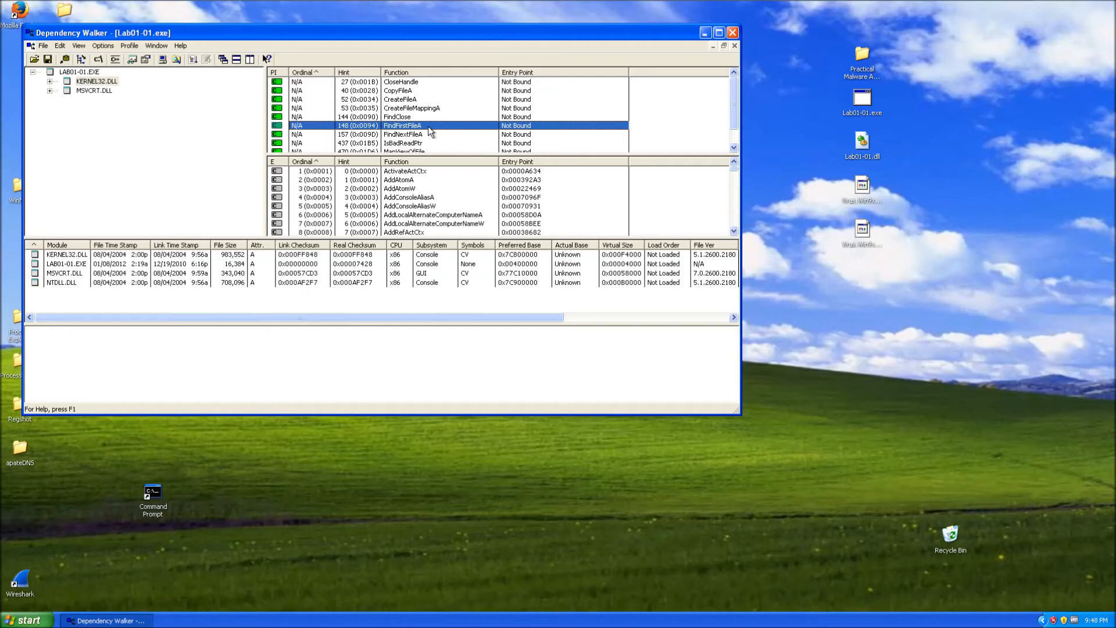
left_click(419, 134)
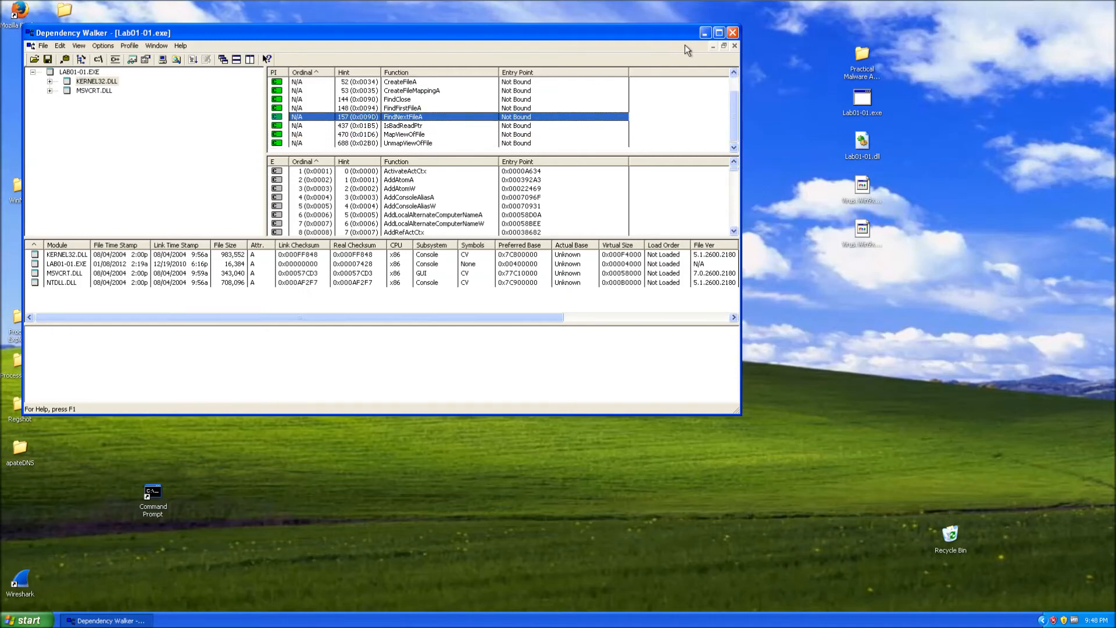
mouse_move(789, 114)
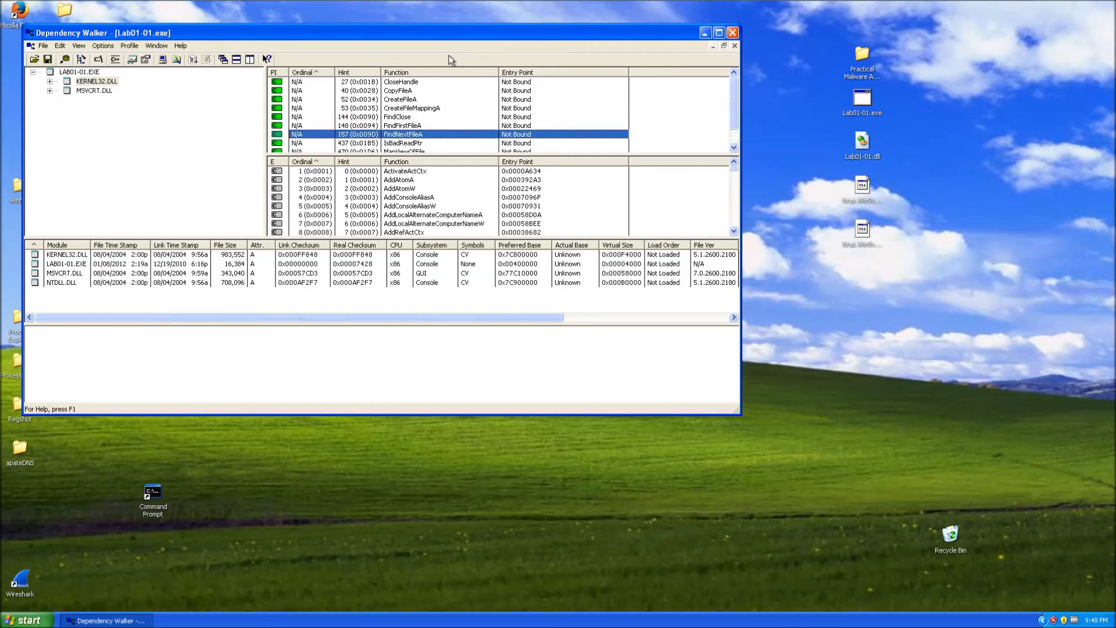
scroll("down", 3)
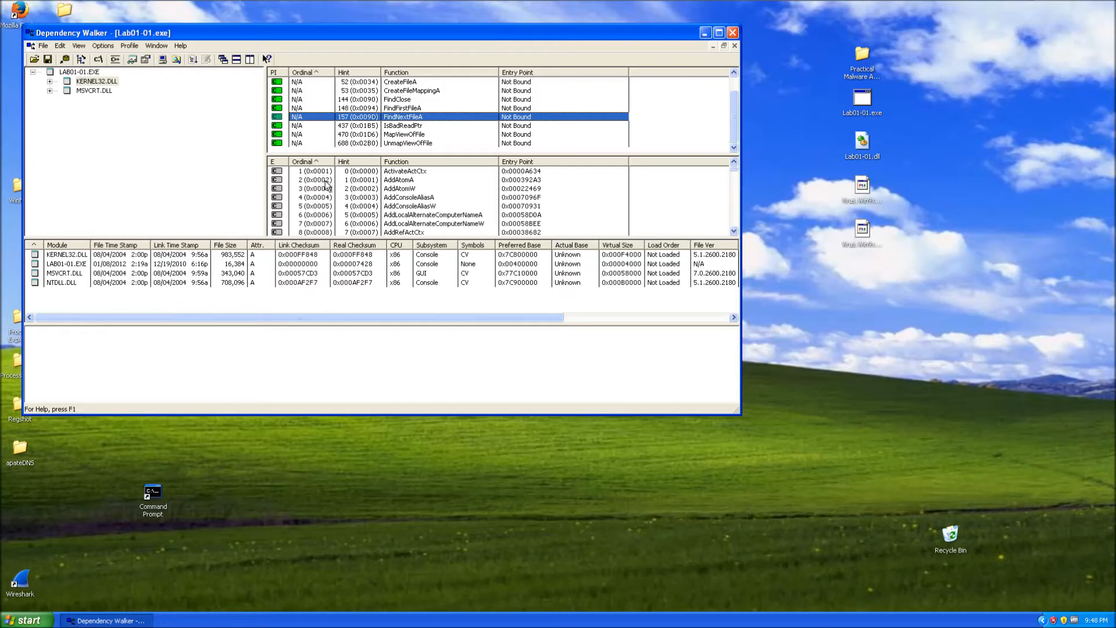
mouse_move(98, 522)
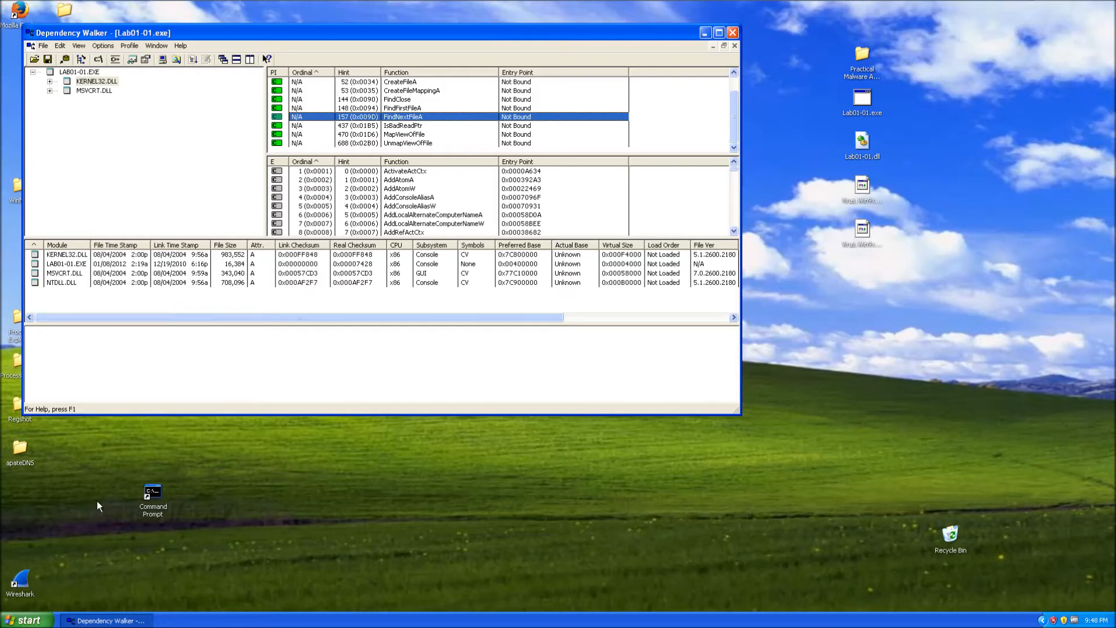
left_click(93, 82)
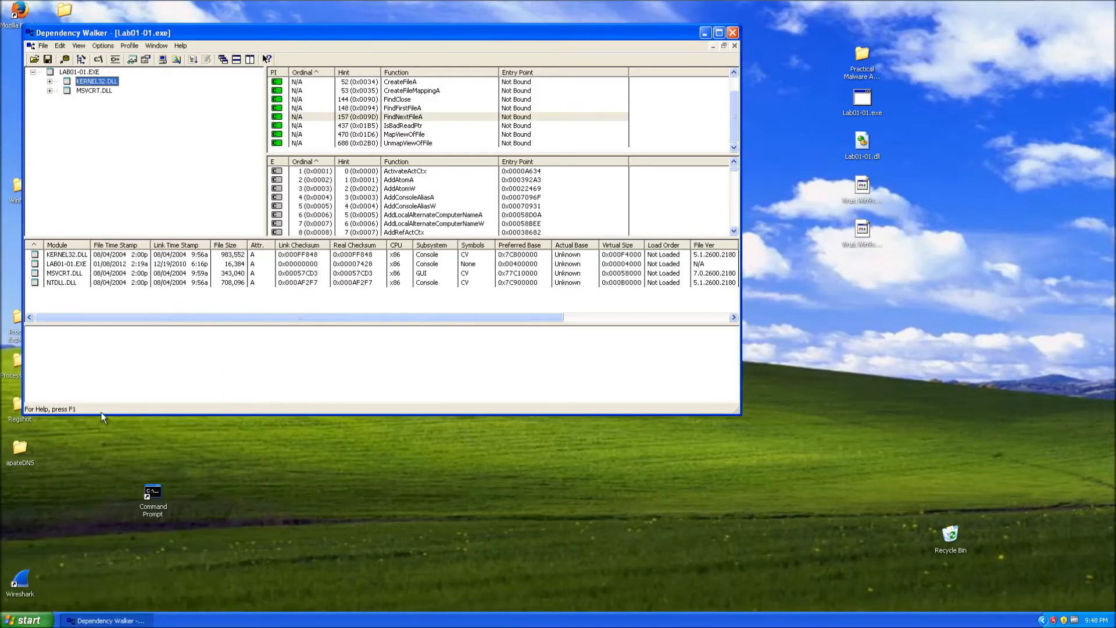
left_click(25, 604)
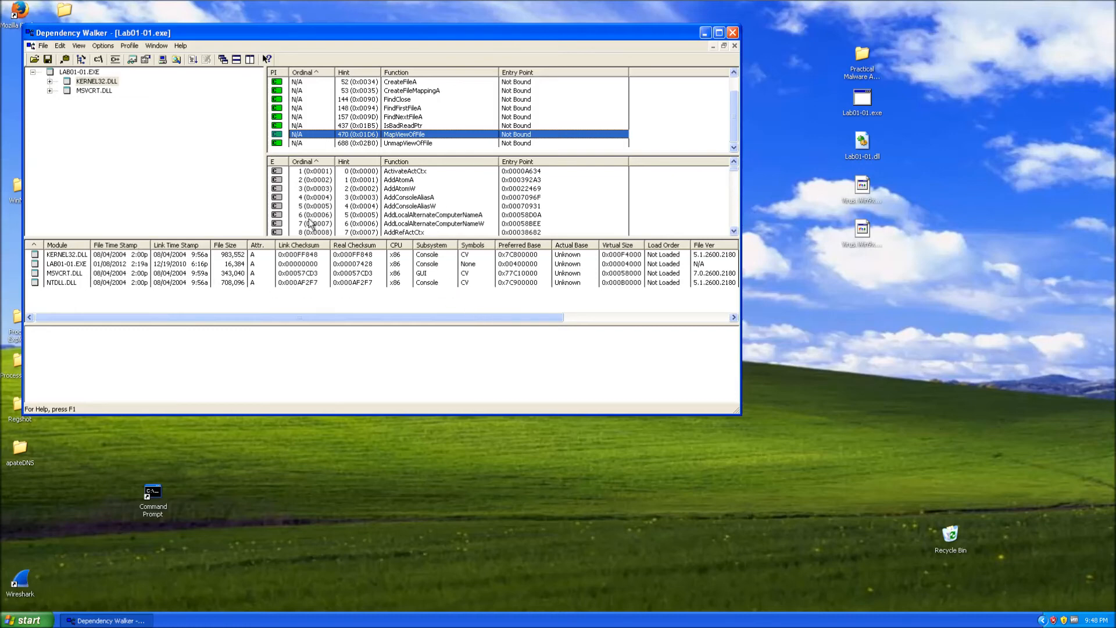
mouse_move(526, 145)
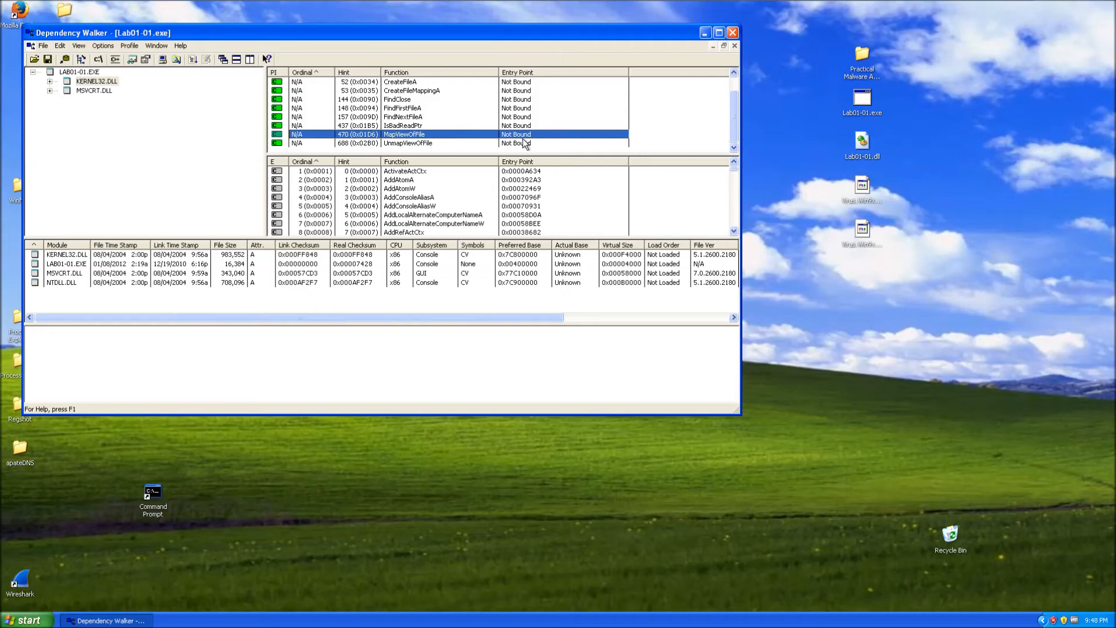
left_click(403, 109)
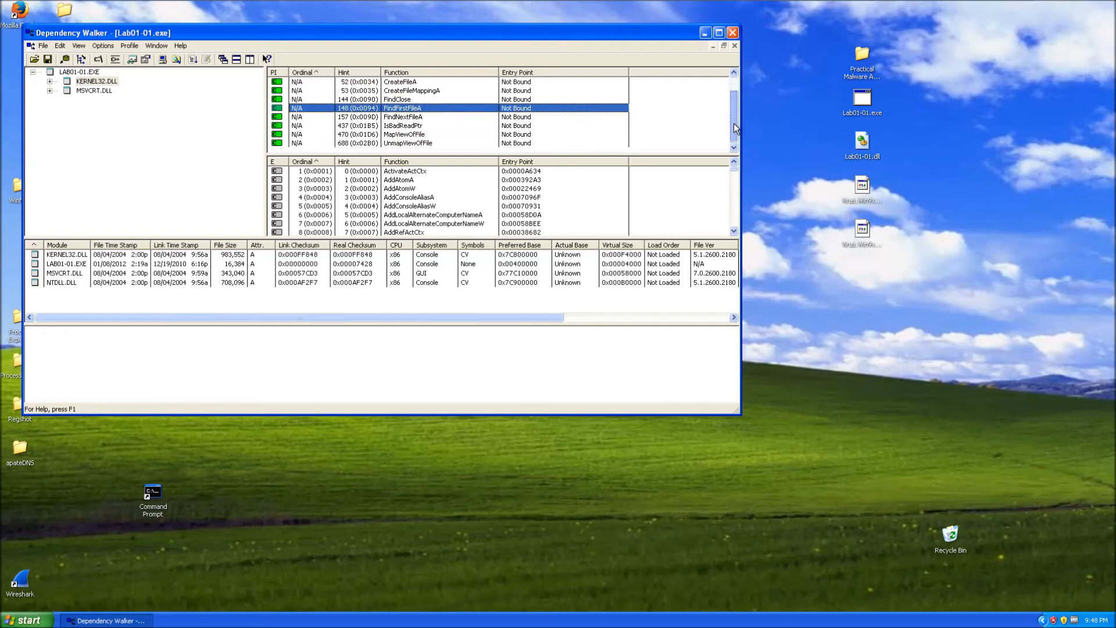
mouse_move(709, 418)
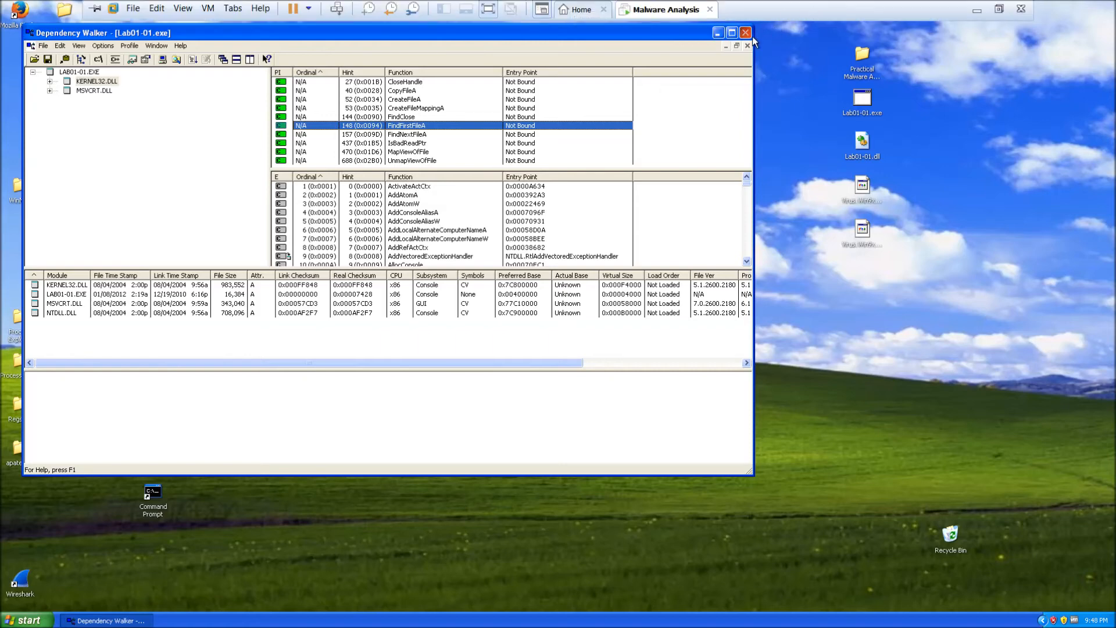
Close the Dependency Walker window to return to the desktop
left_click(745, 32)
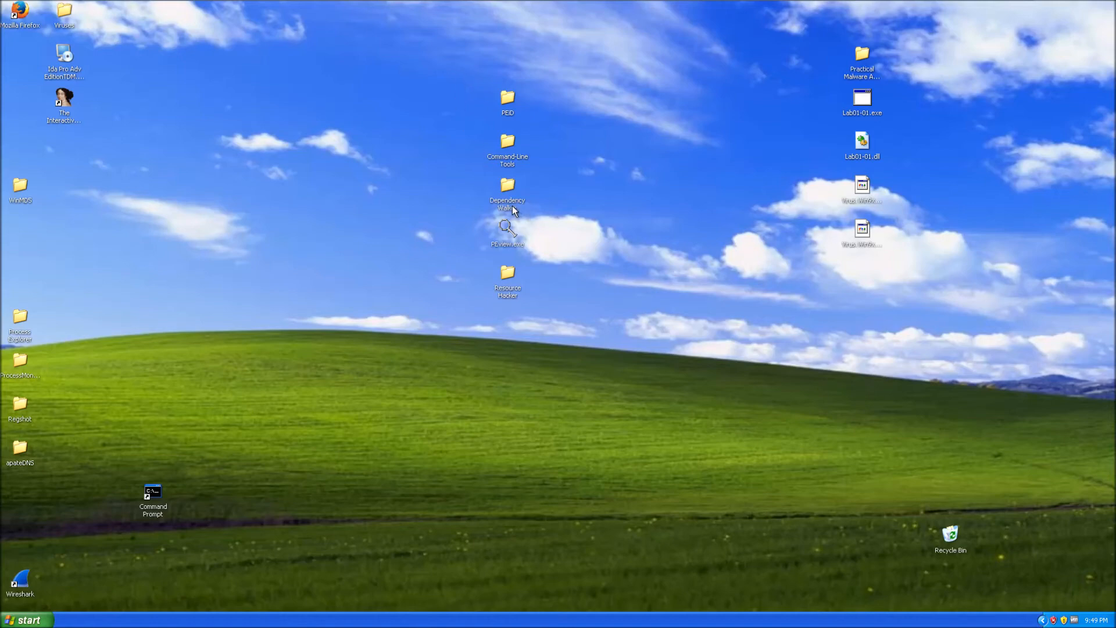
mouse_move(522, 249)
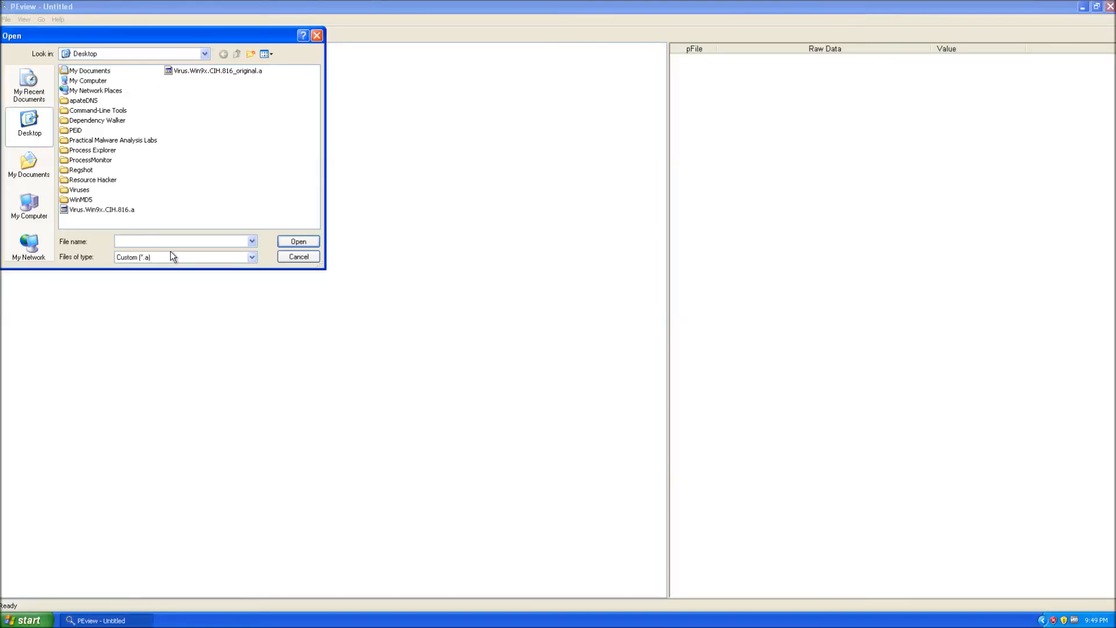
Switch the file list to All Files and open Virus.Win9x.CIH.816.a in PEview
left_click(251, 256)
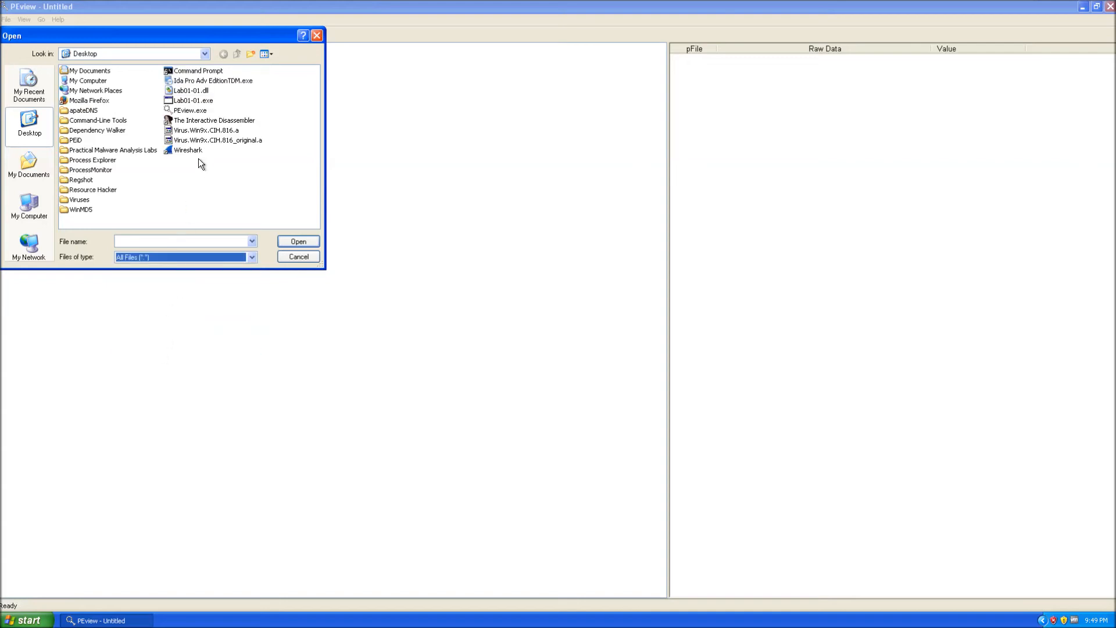
mouse_move(221, 152)
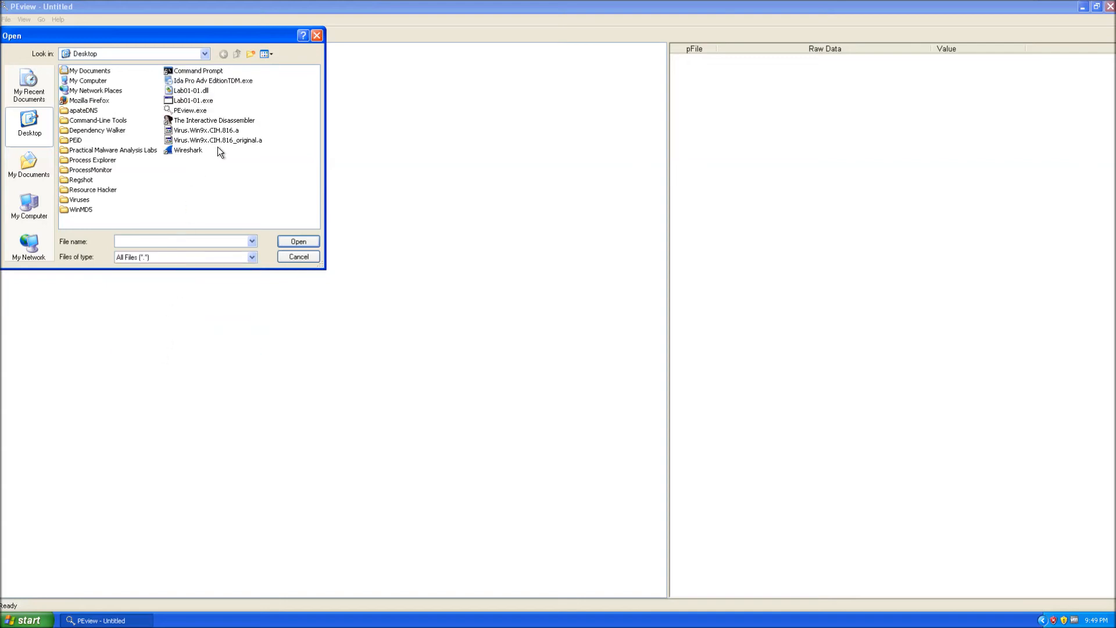
mouse_move(233, 125)
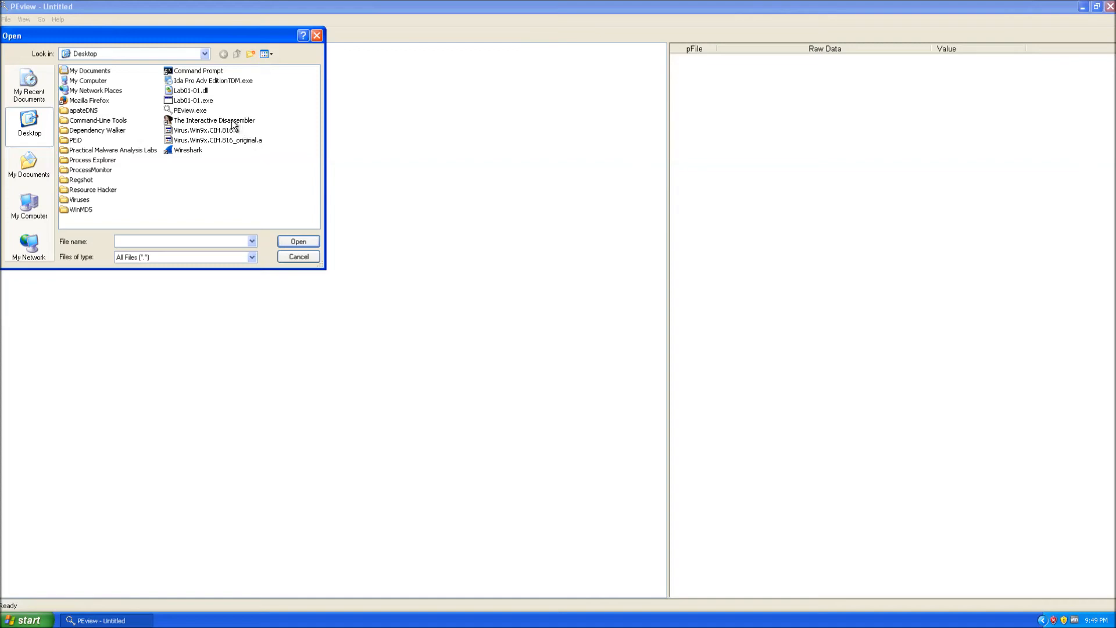
double_click(208, 130)
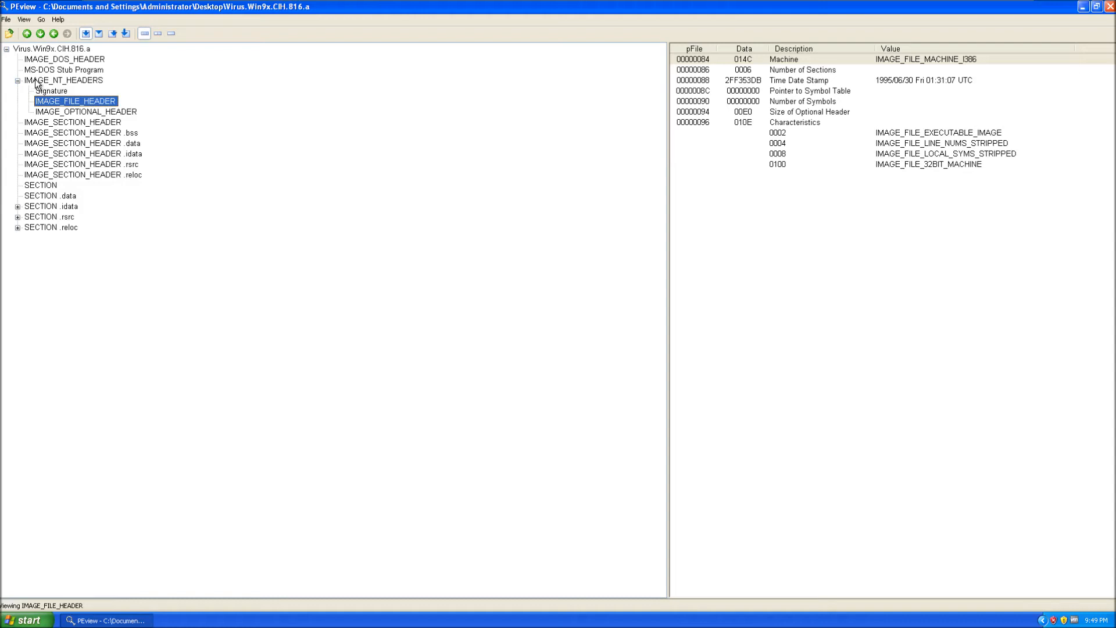
mouse_move(138, 97)
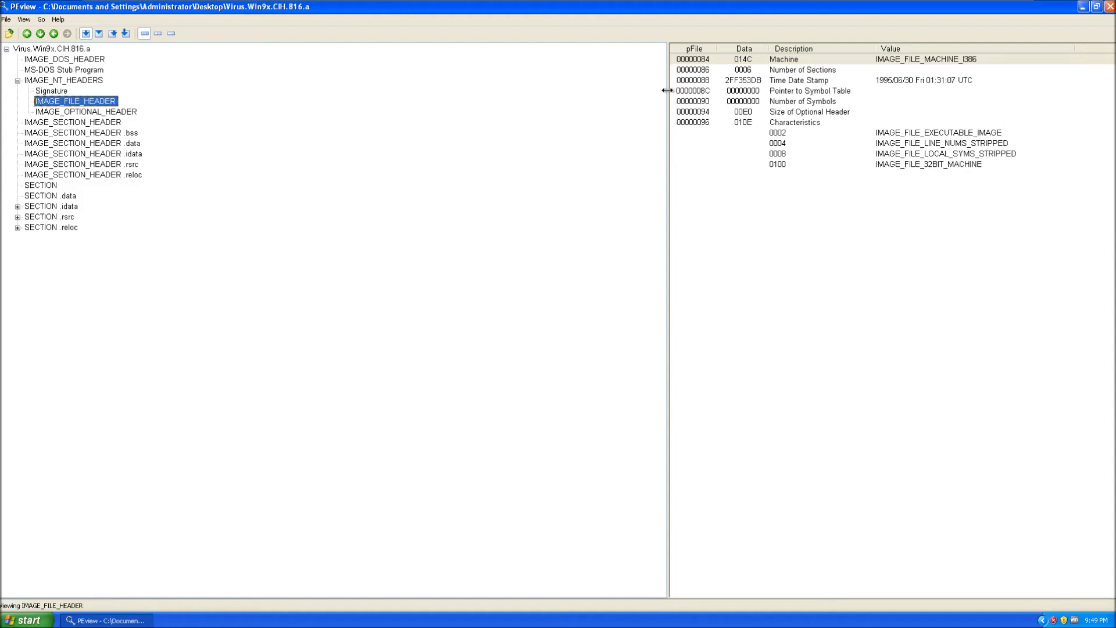
Widen the header pane, inspect the Time Date Stamp, then expand and select SECTION .idata
left_click_drag(666, 90, 182, 89)
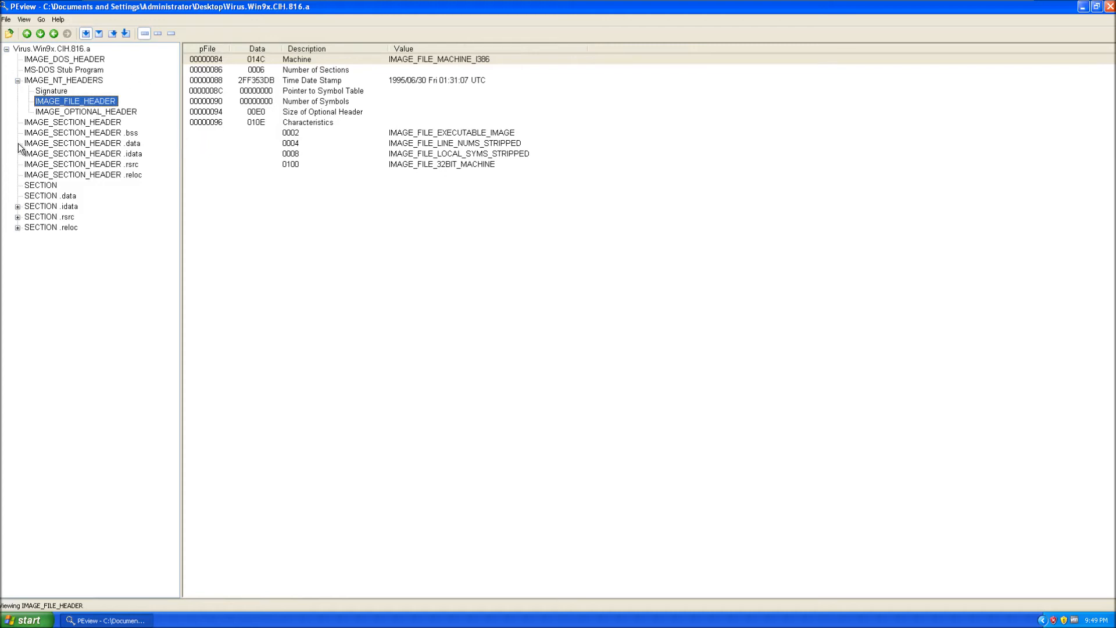
mouse_move(279, 94)
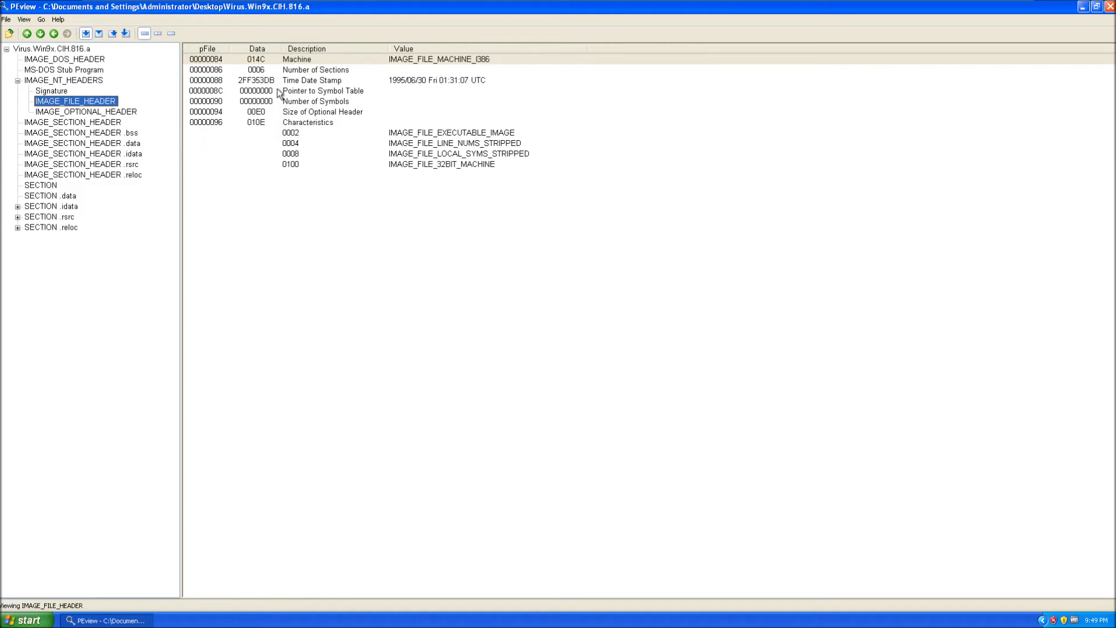
mouse_move(96, 5)
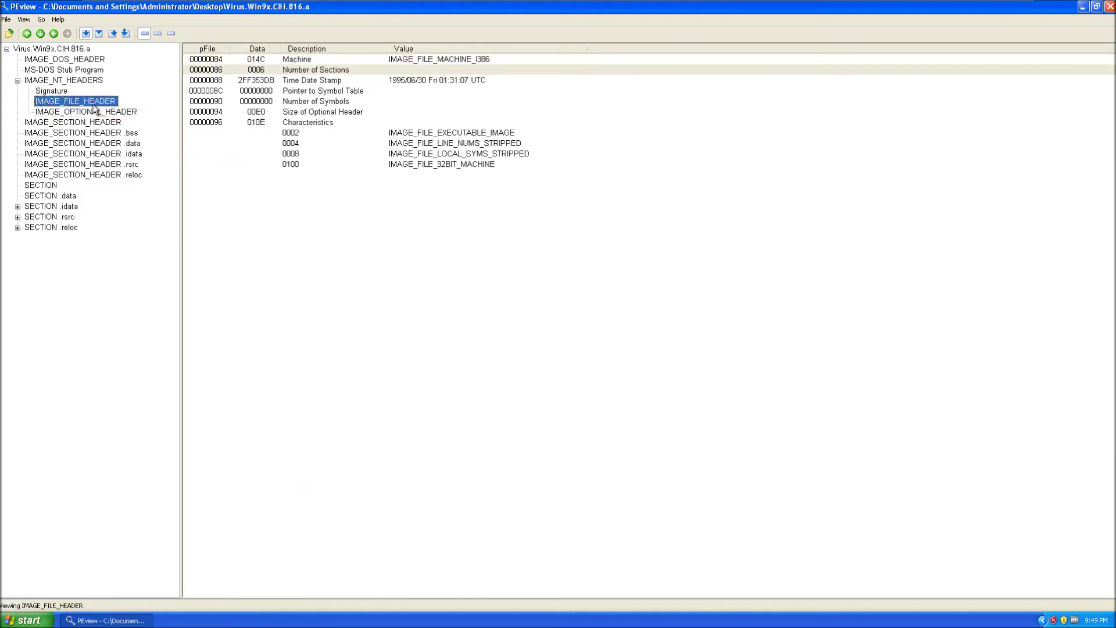
left_click(322, 80)
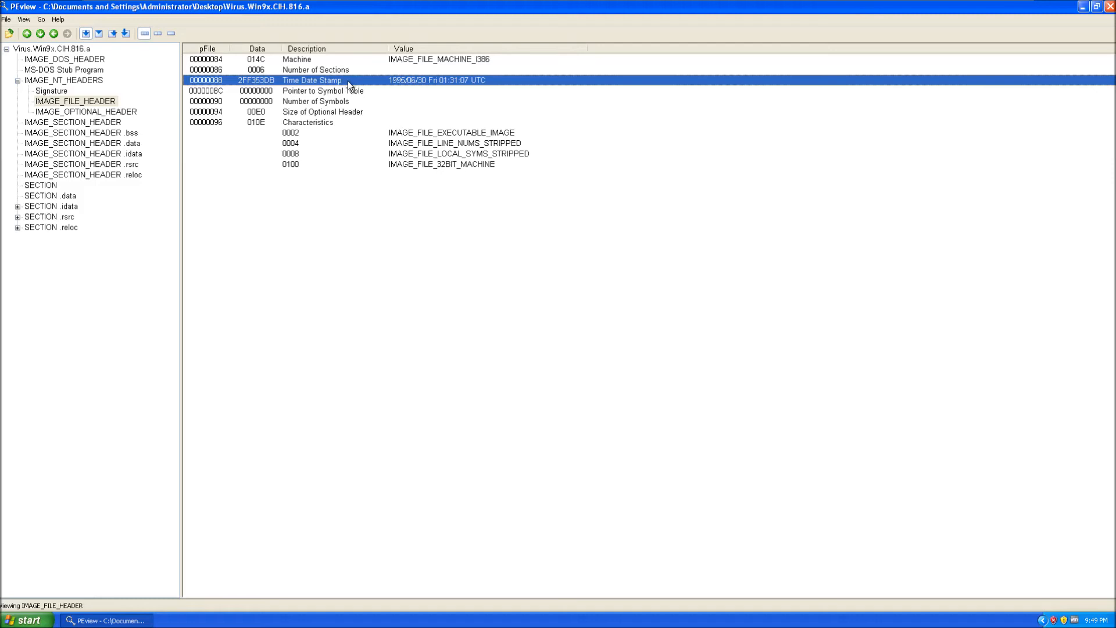
mouse_move(404, 91)
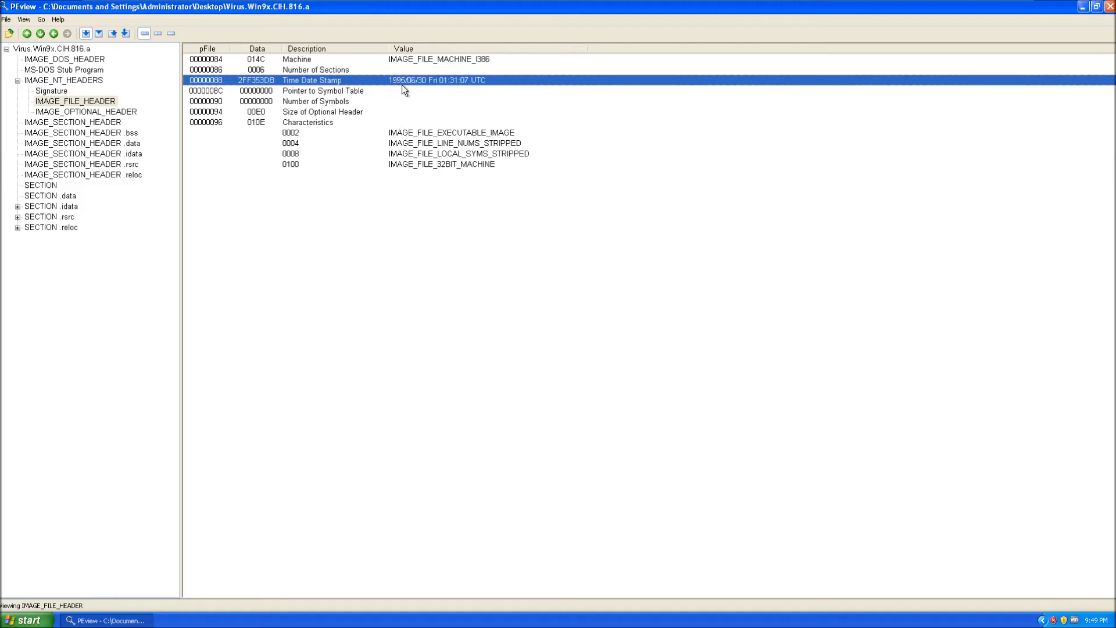
mouse_move(424, 97)
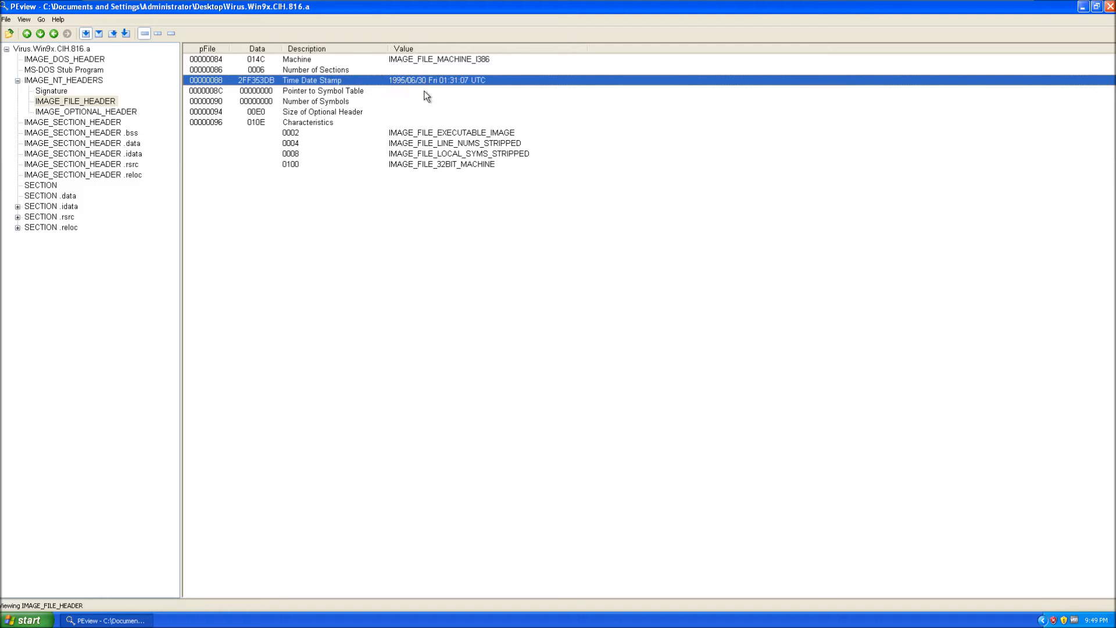
mouse_move(443, 96)
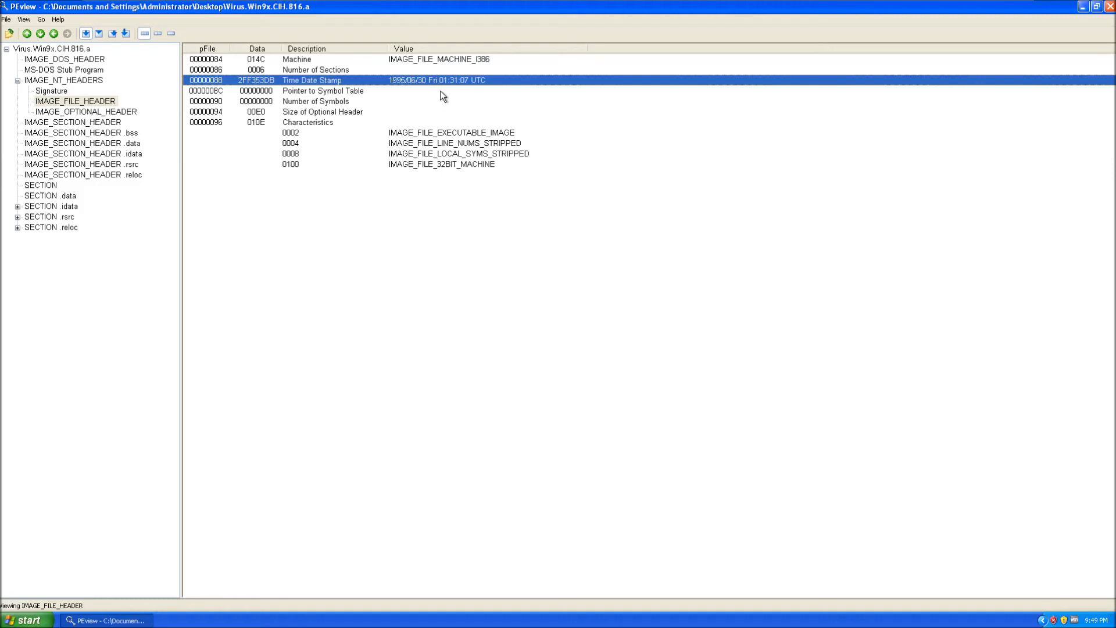
mouse_move(588, 92)
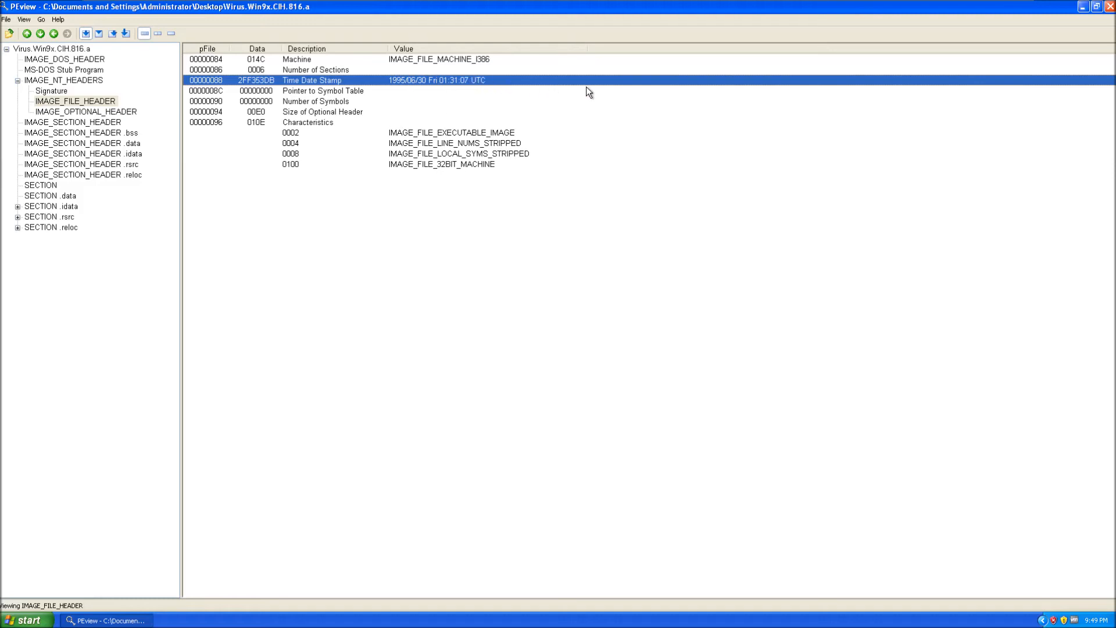
mouse_move(166, 60)
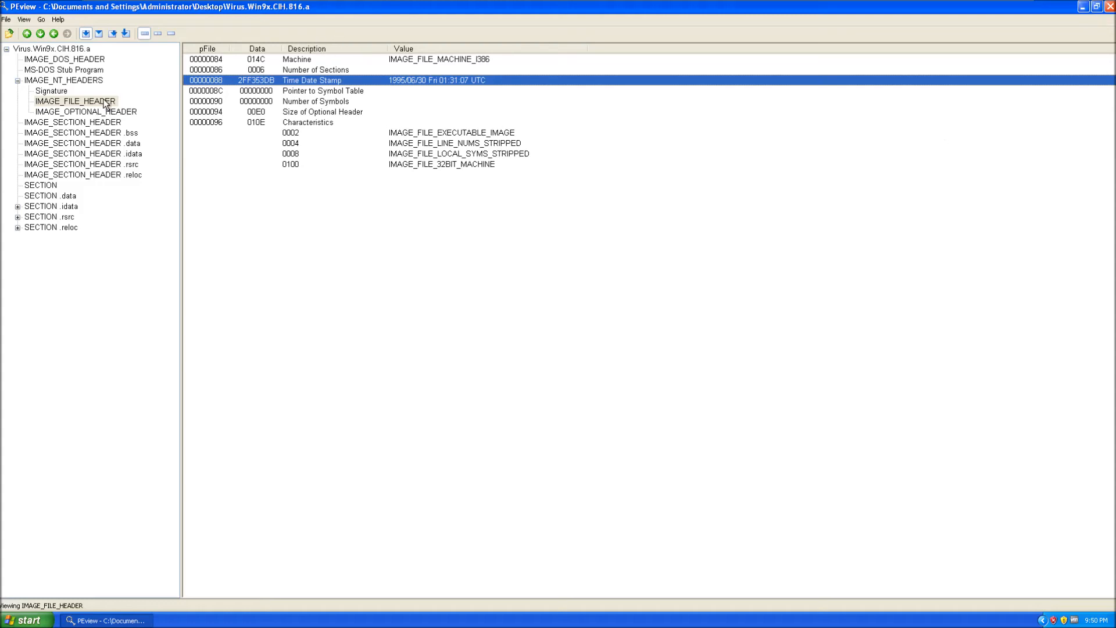
left_click(18, 216)
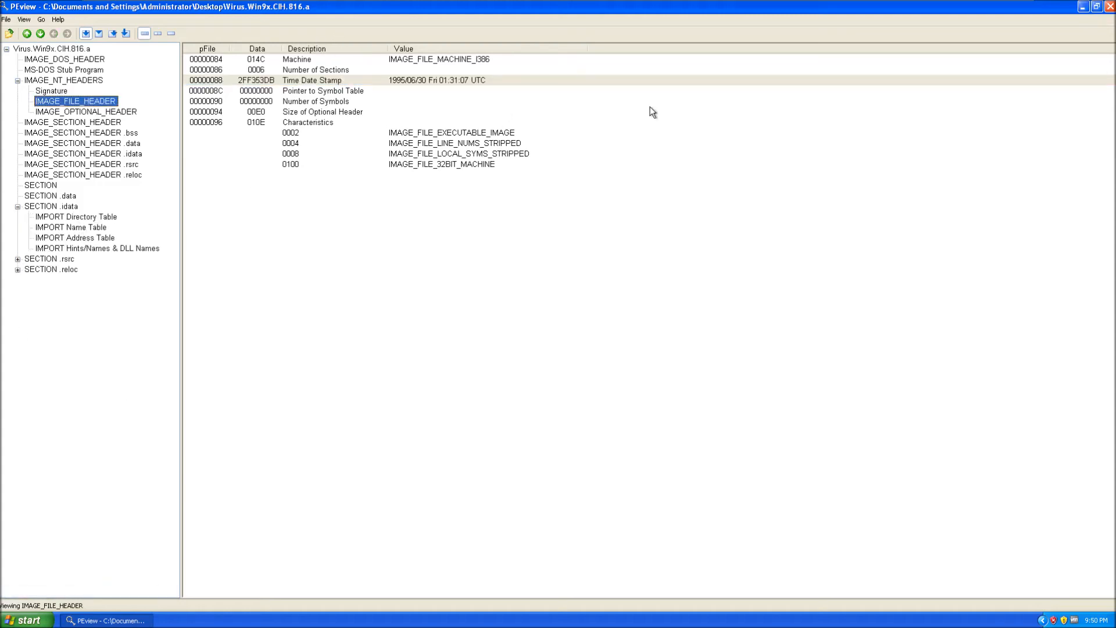
left_click(322, 111)
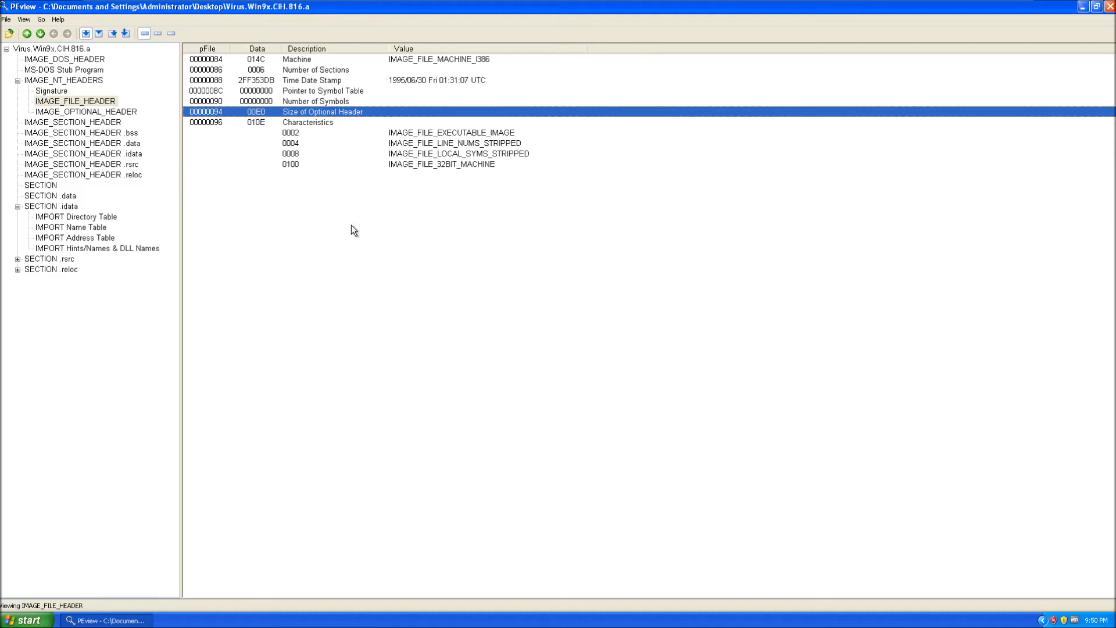
mouse_move(394, 119)
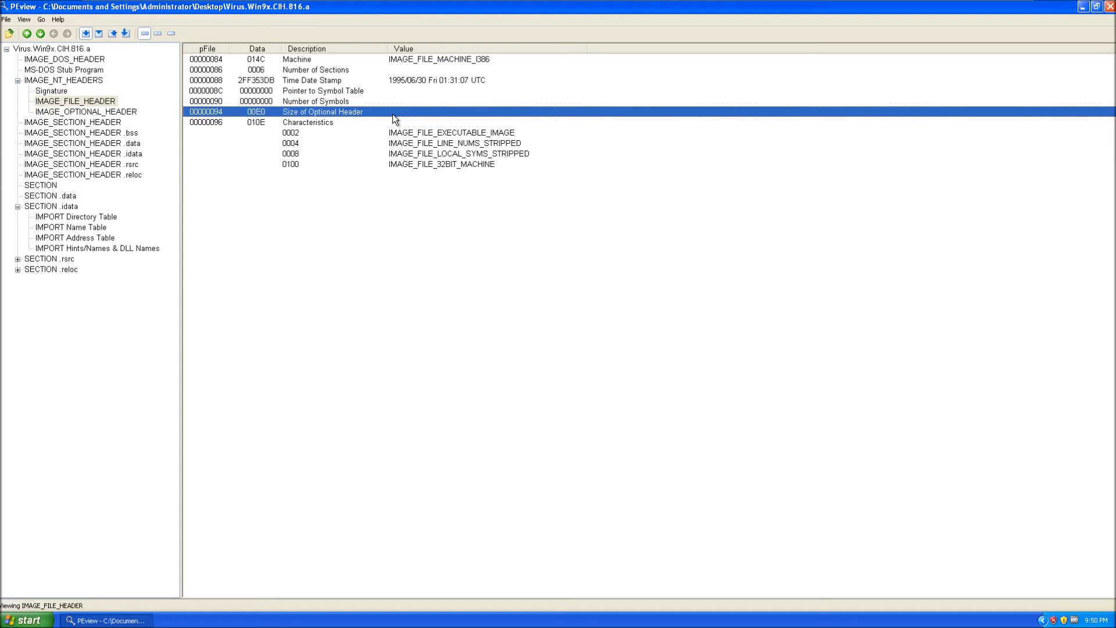
mouse_move(546, 6)
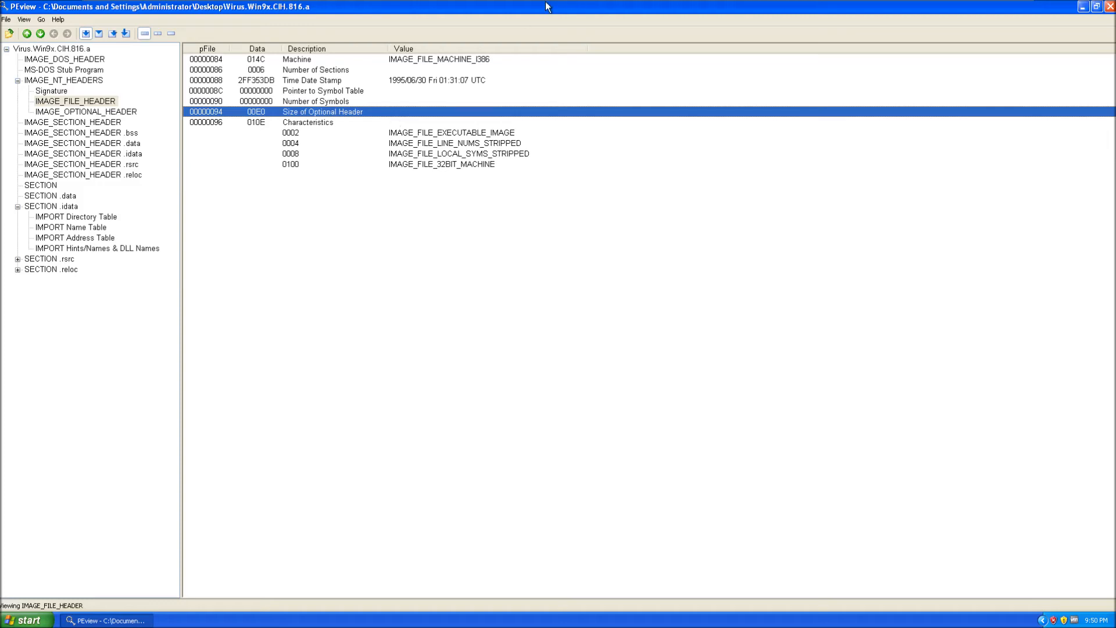
left_click(312, 80)
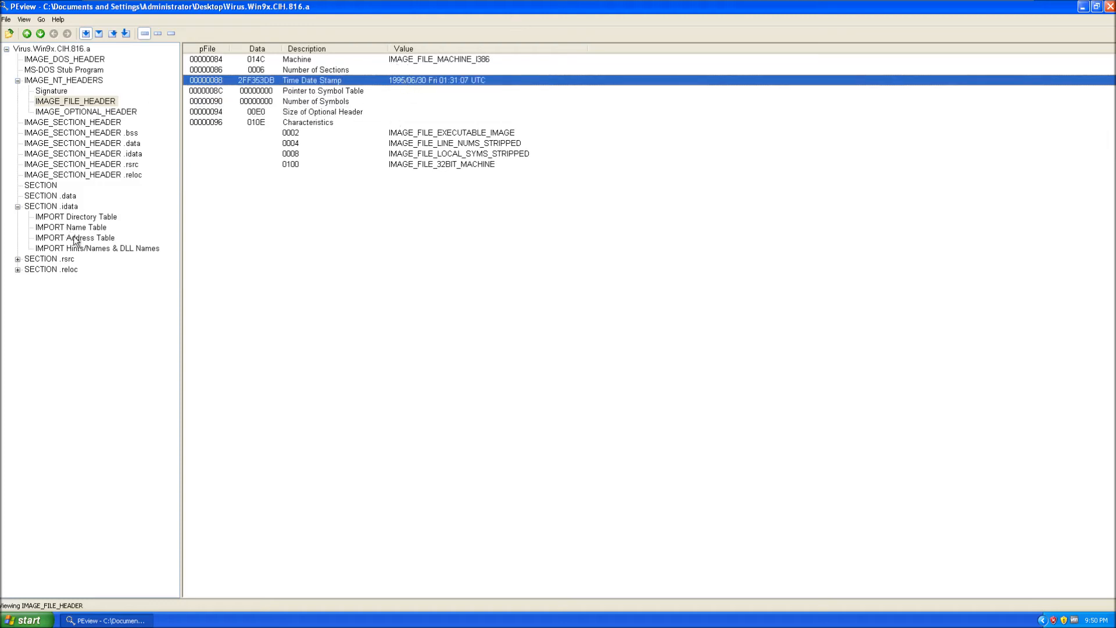
left_click(51, 206)
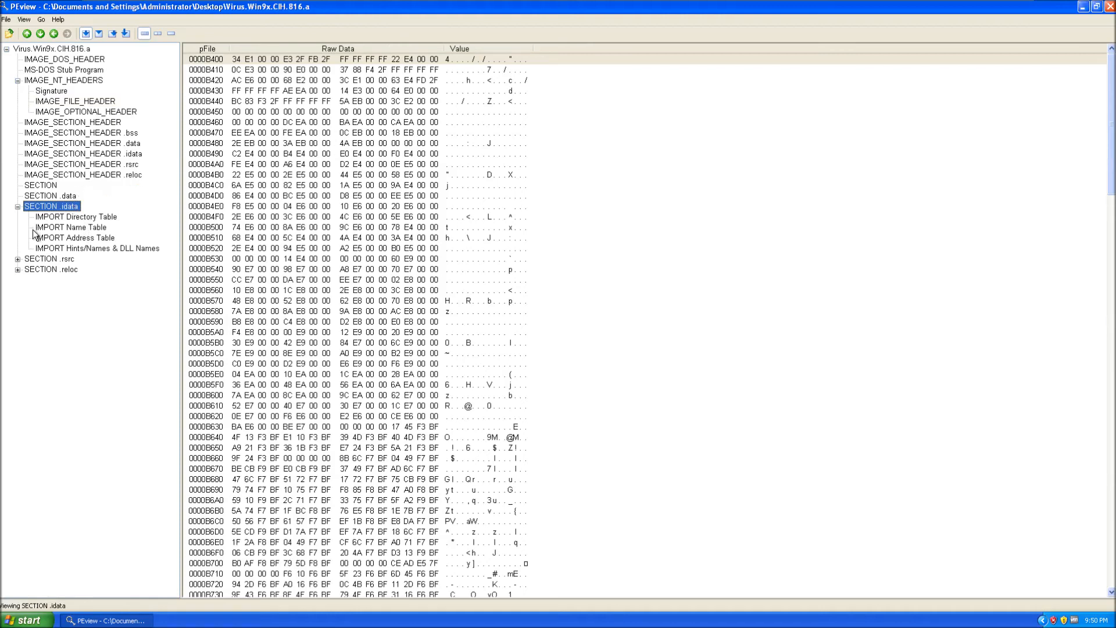
Browse IMPORT Directory Table, IMPORT Name Table, and IMPORT Hints/Names & DLL Names
left_click(77, 217)
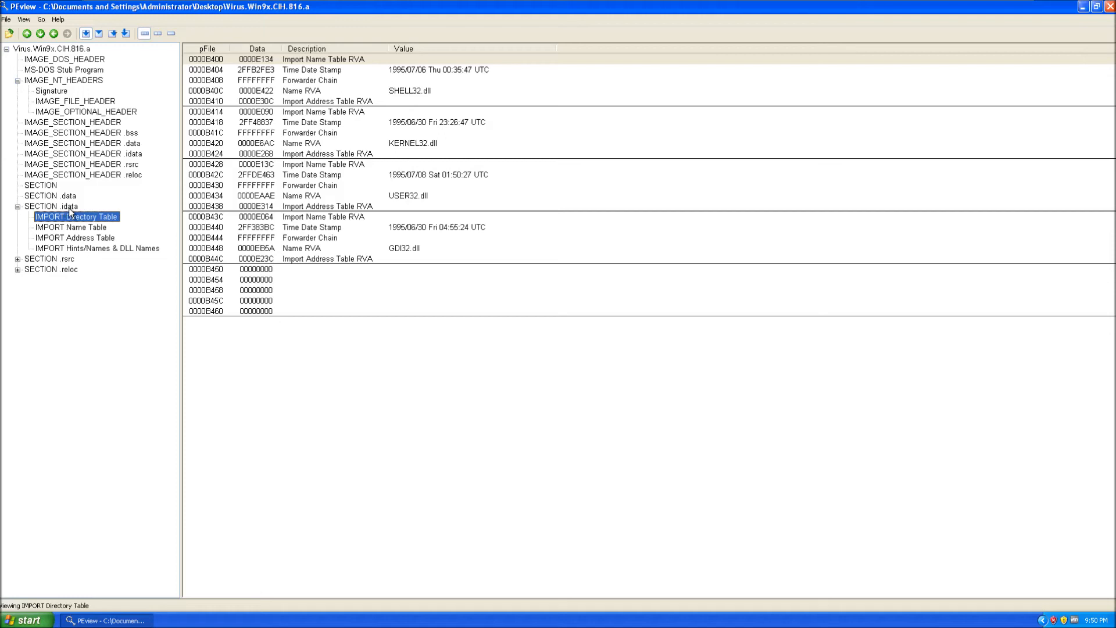
mouse_move(86, 212)
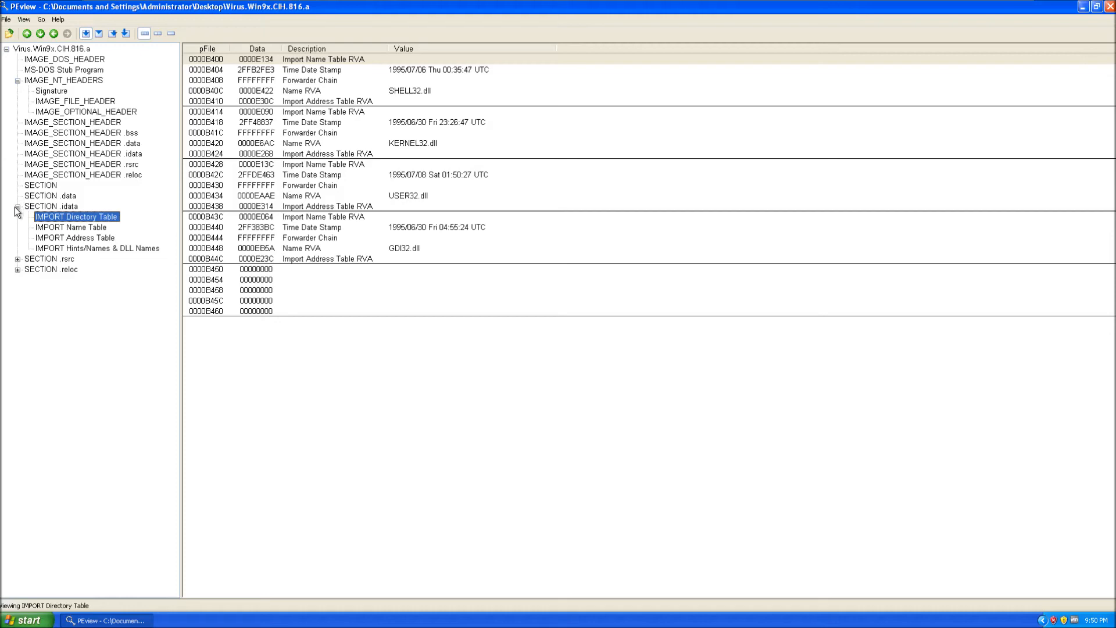
left_click(44, 206)
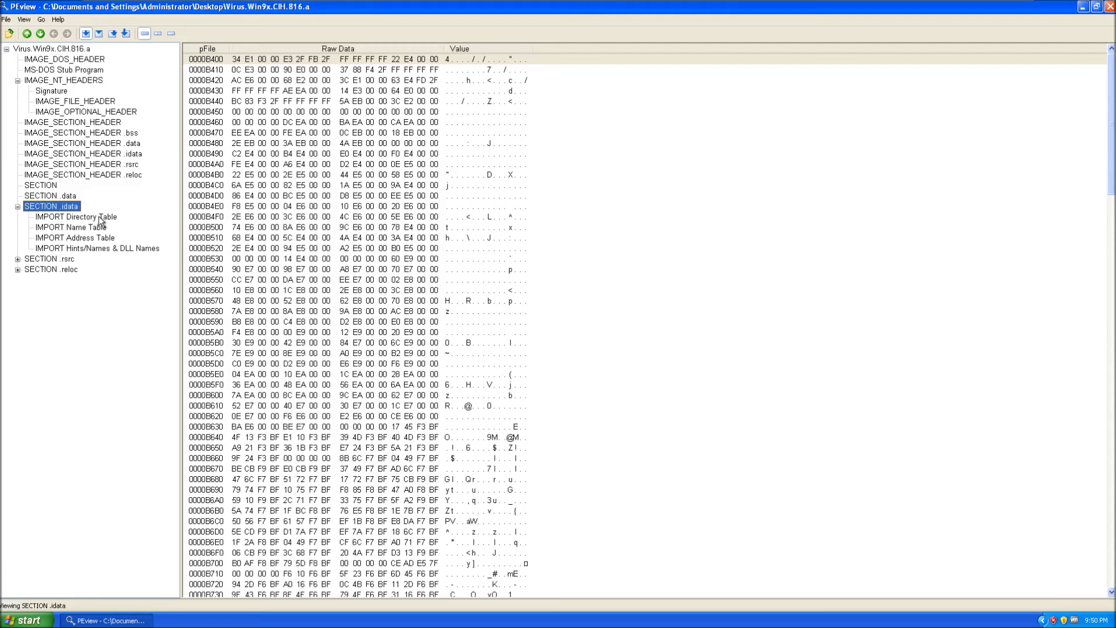
left_click(73, 217)
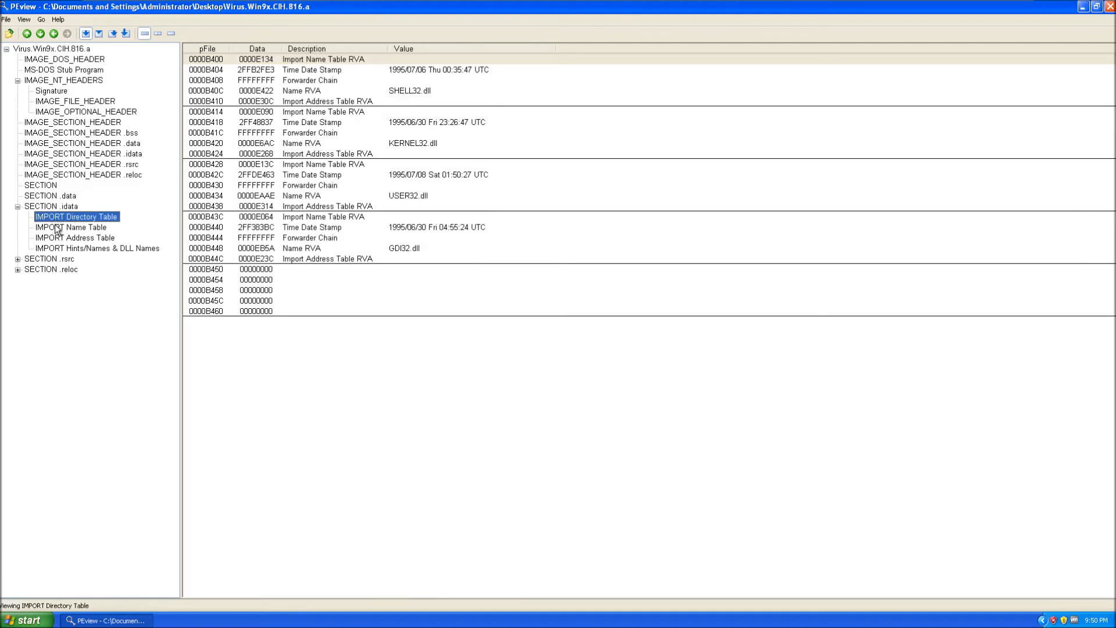
left_click(73, 227)
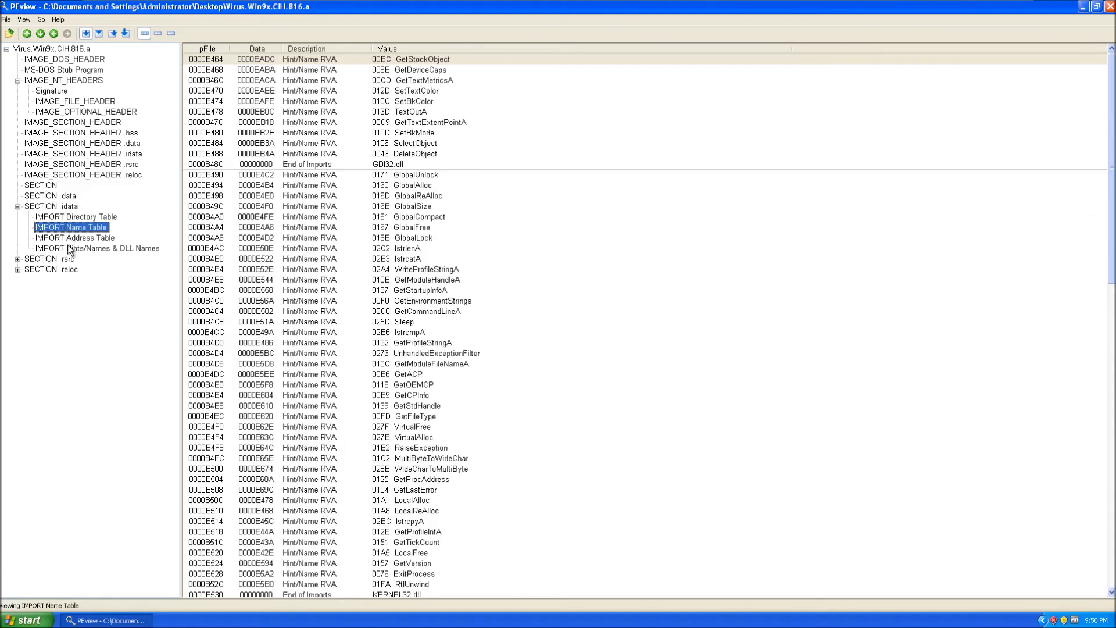
left_click(82, 264)
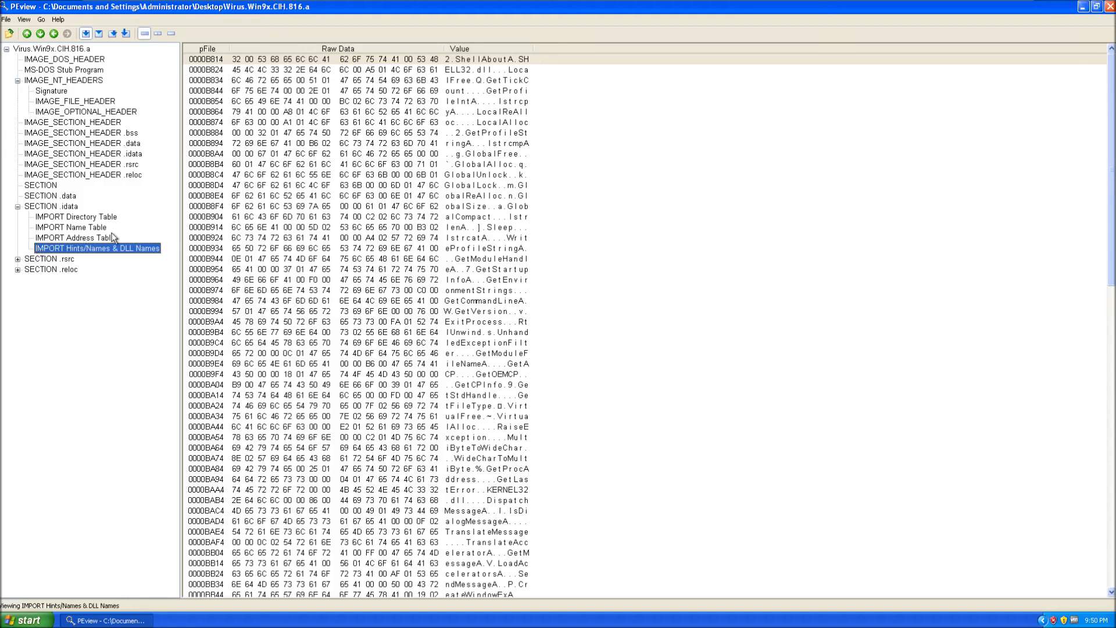
mouse_move(19, 258)
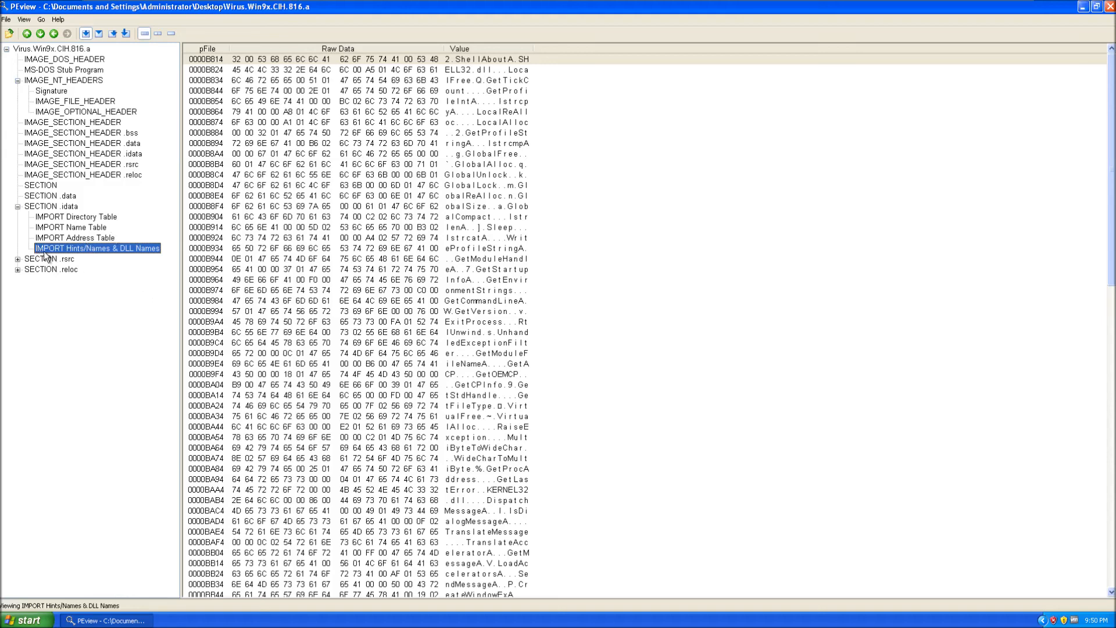
mouse_move(39, 159)
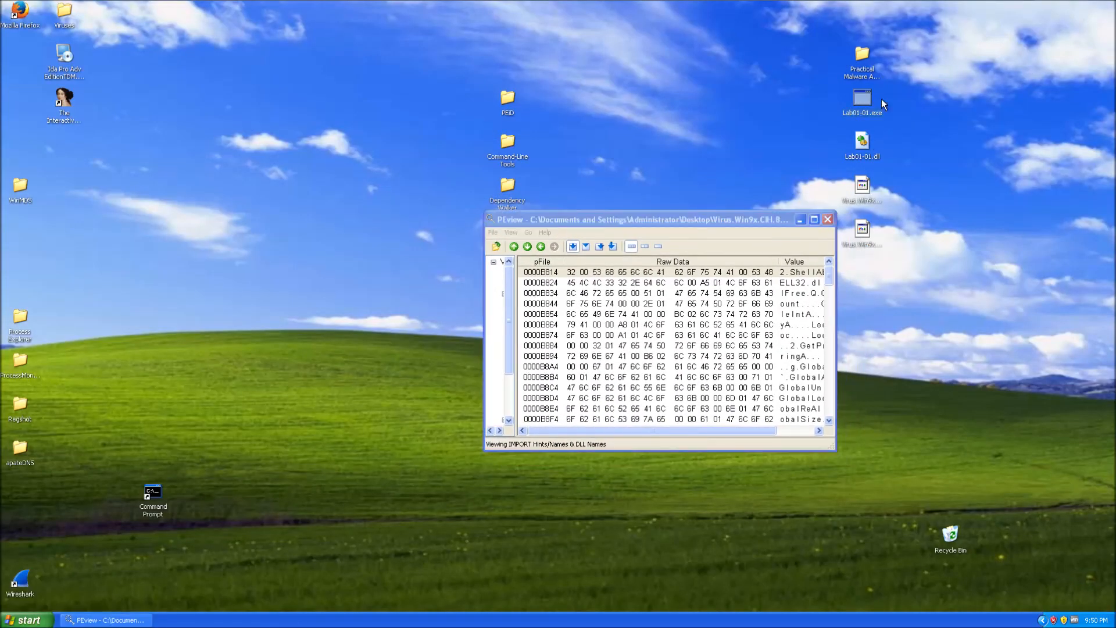
mouse_move(902, 142)
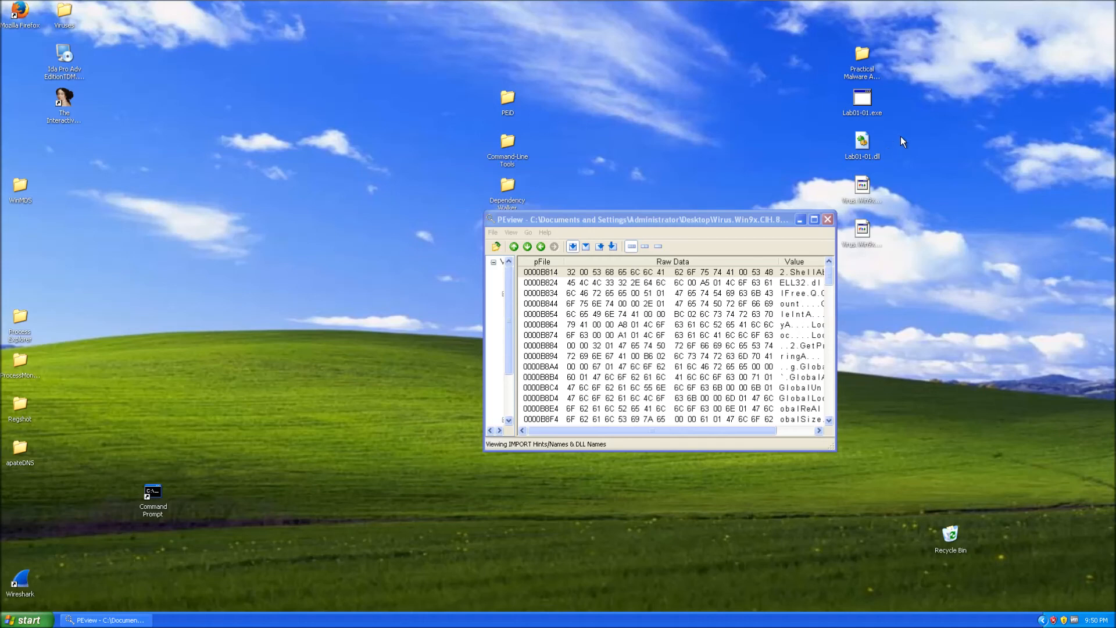
mouse_move(865, 142)
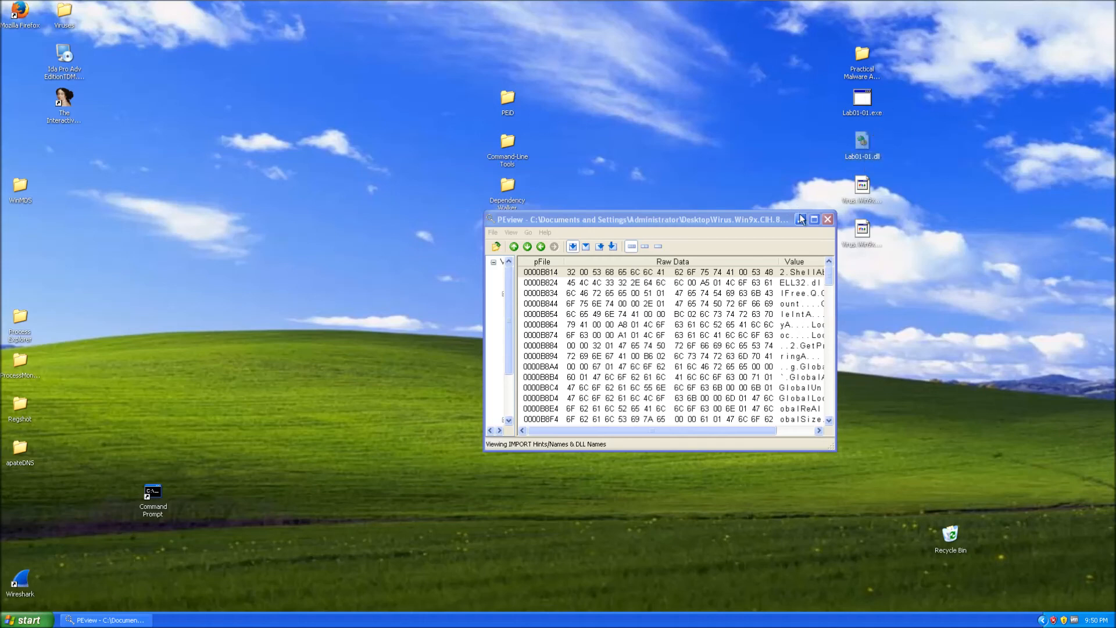
Close the PEview window showing the CIH sample
left_click(802, 219)
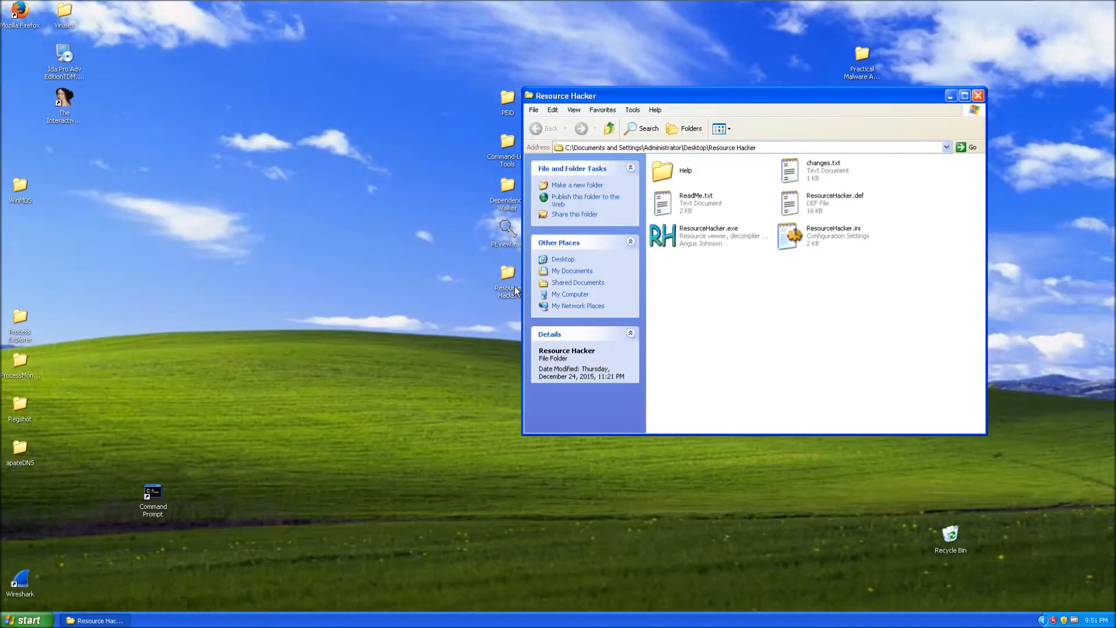
Select ResourceHacker.exe in the Resource Hacker folder and launch it on the CIH sample
left_click(708, 236)
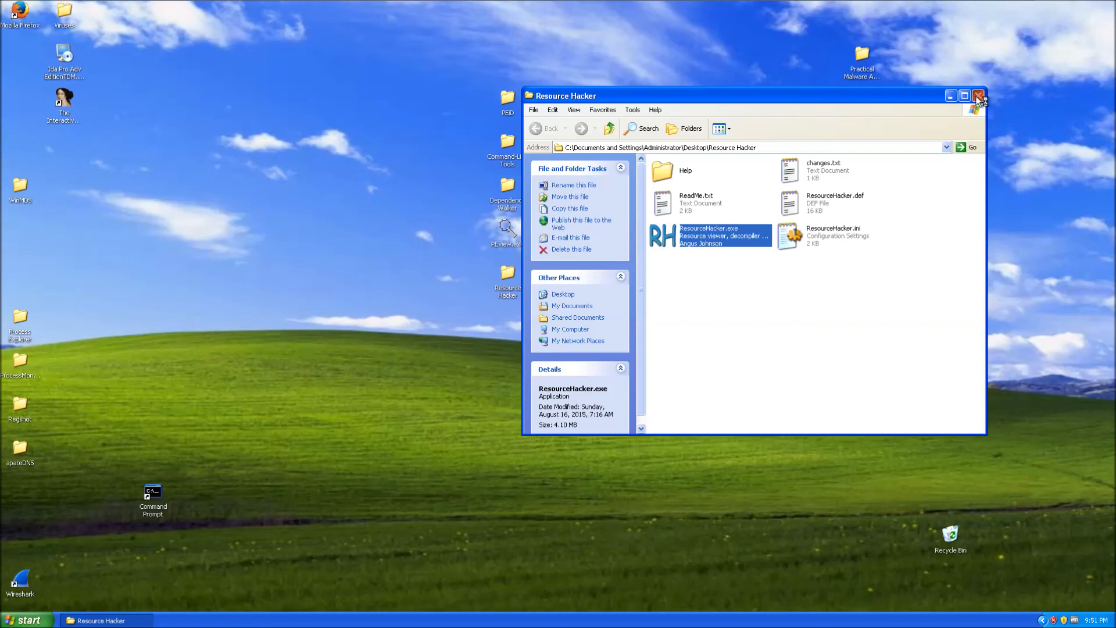
left_click(978, 97)
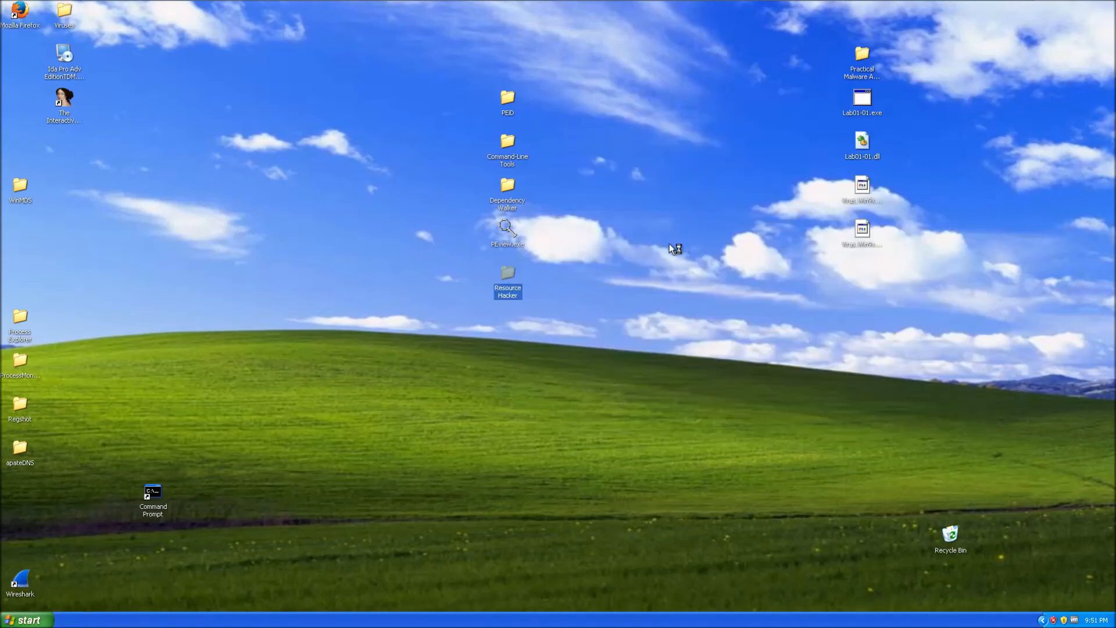
double_click(507, 282)
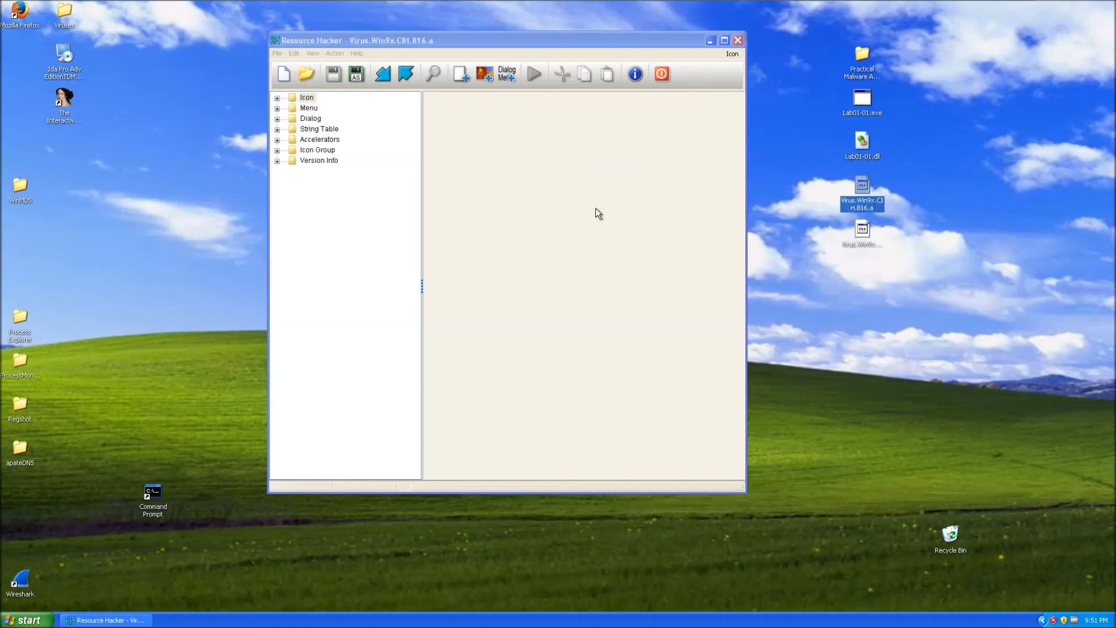
Expand Icon and Menu resources and preview the SM calculator menu's Help entries
left_click(278, 97)
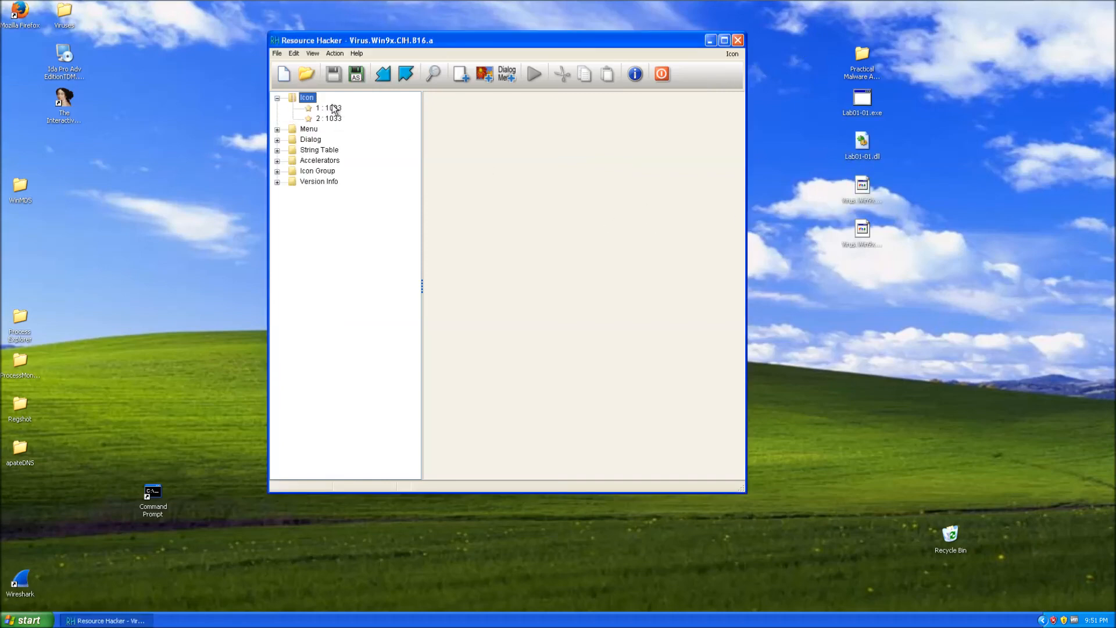
left_click(326, 108)
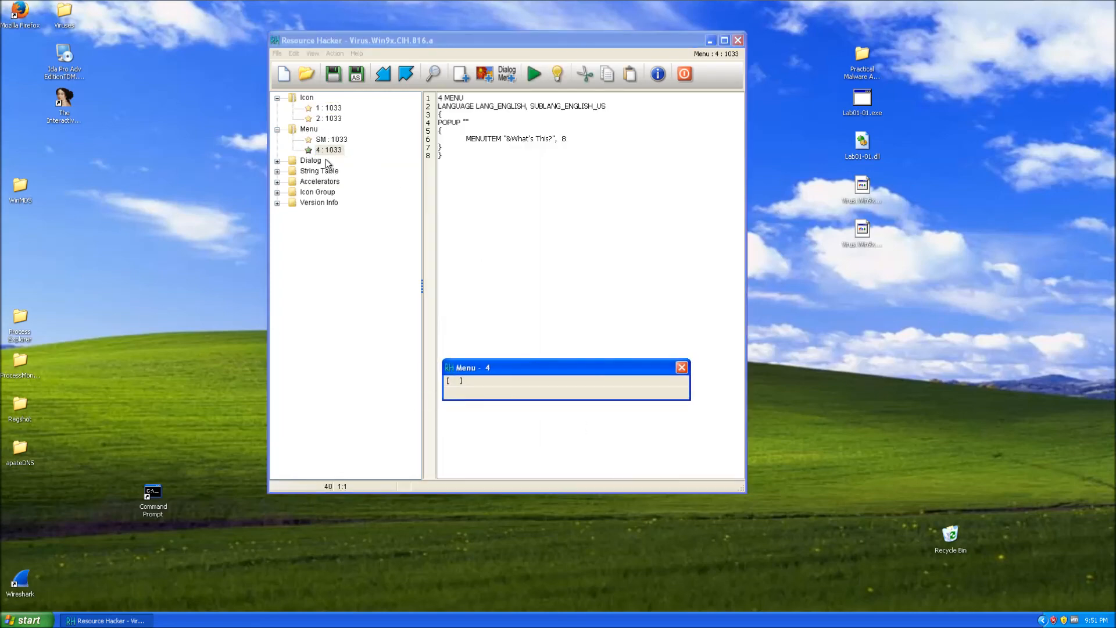
left_click(331, 139)
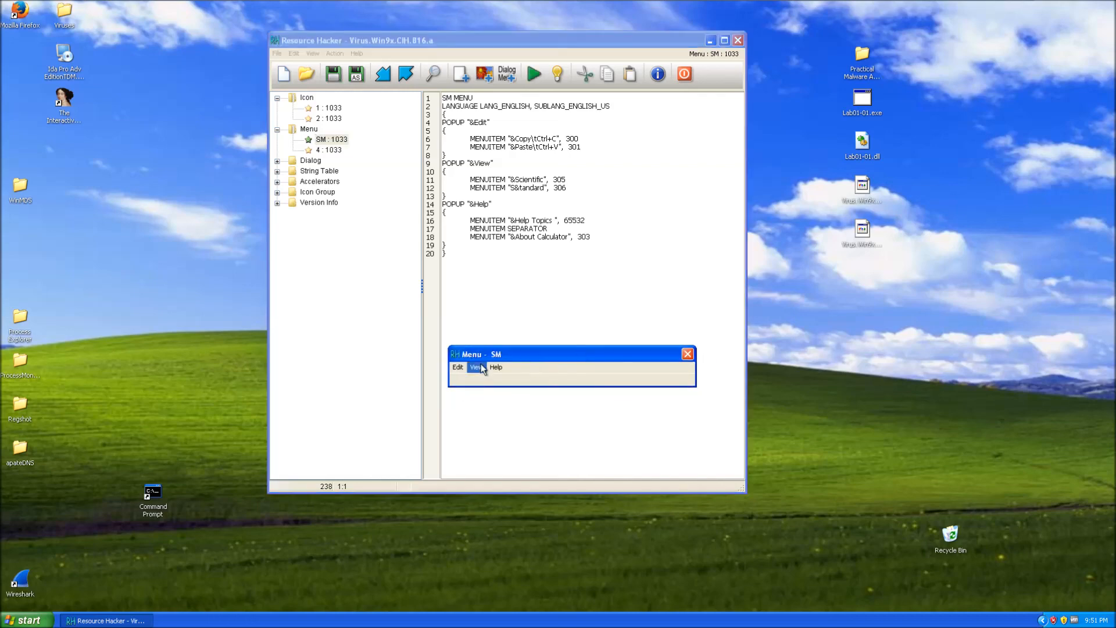
left_click(495, 367)
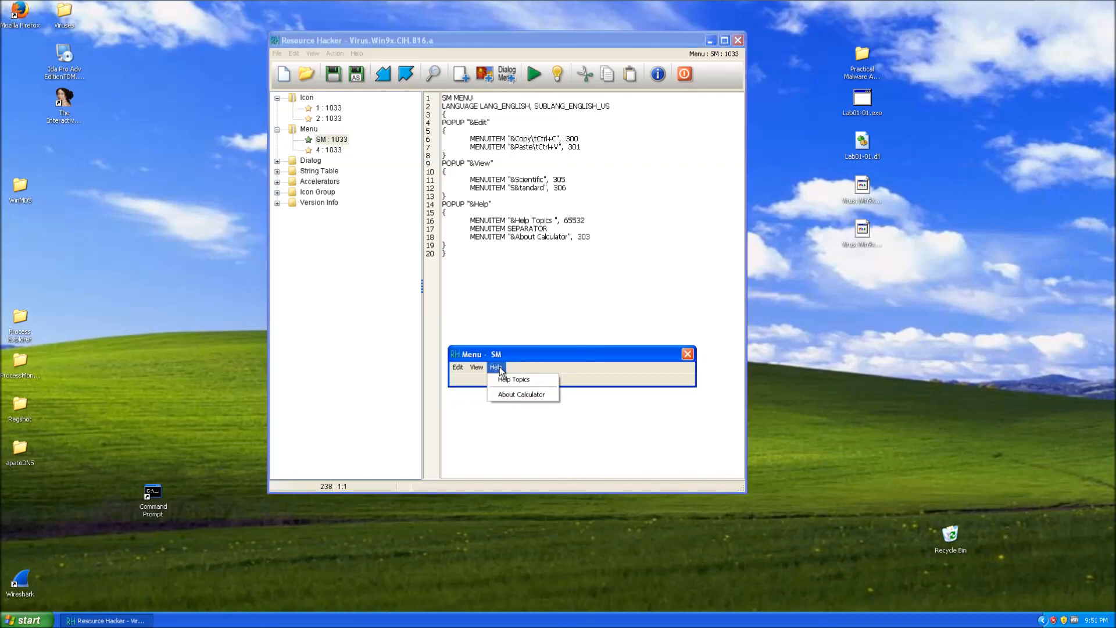
mouse_move(405, 229)
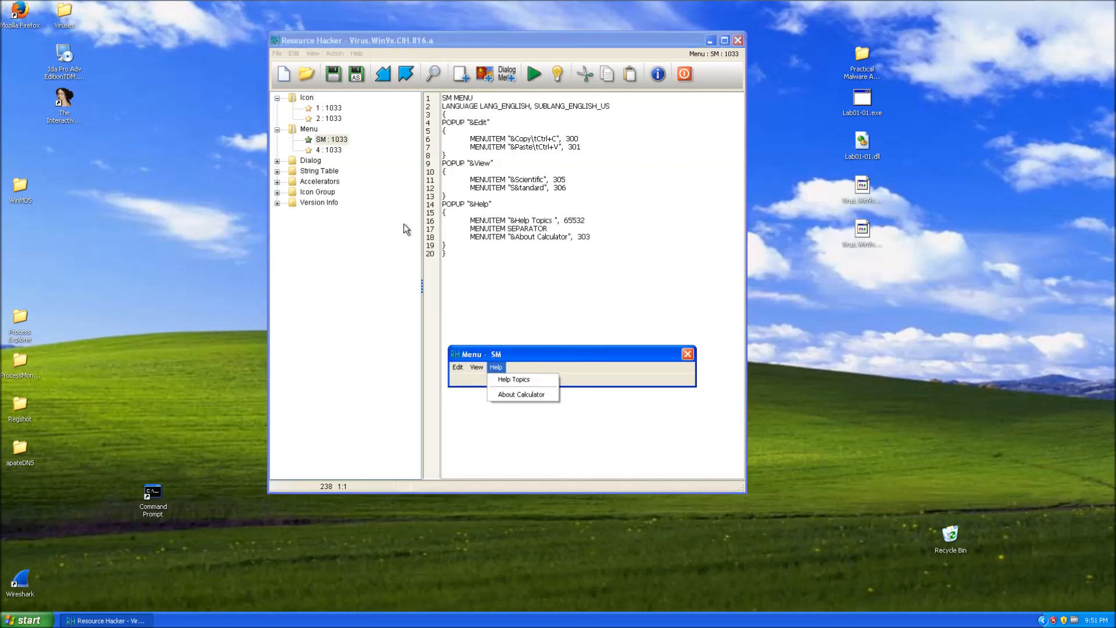
Expand Dialog resources, view string table 5, and preview both icon resources
left_click(329, 171)
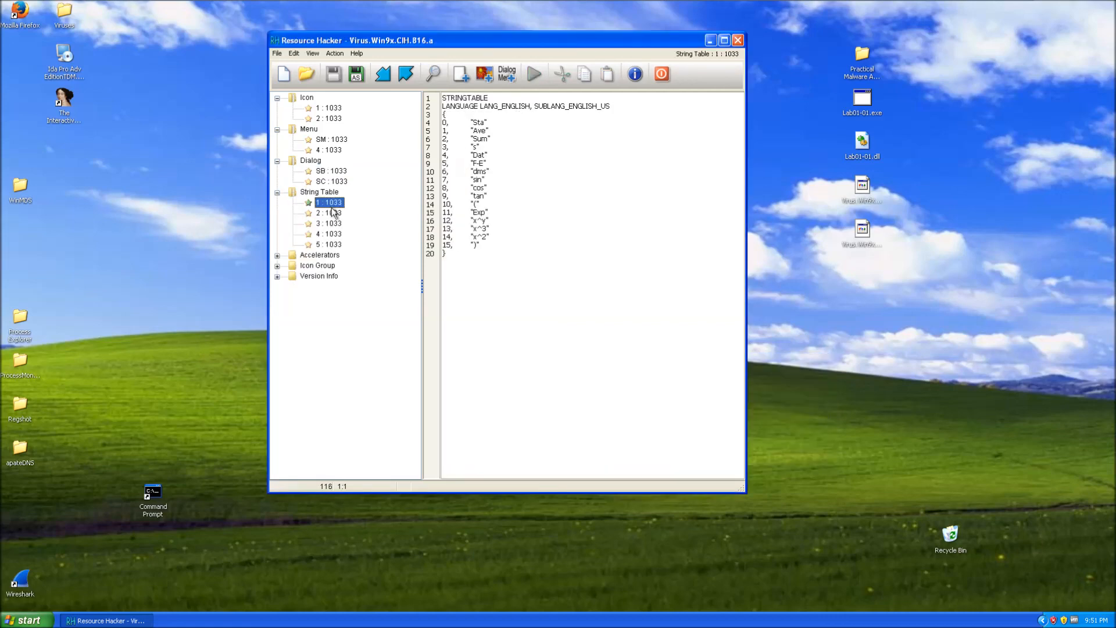
left_click(325, 234)
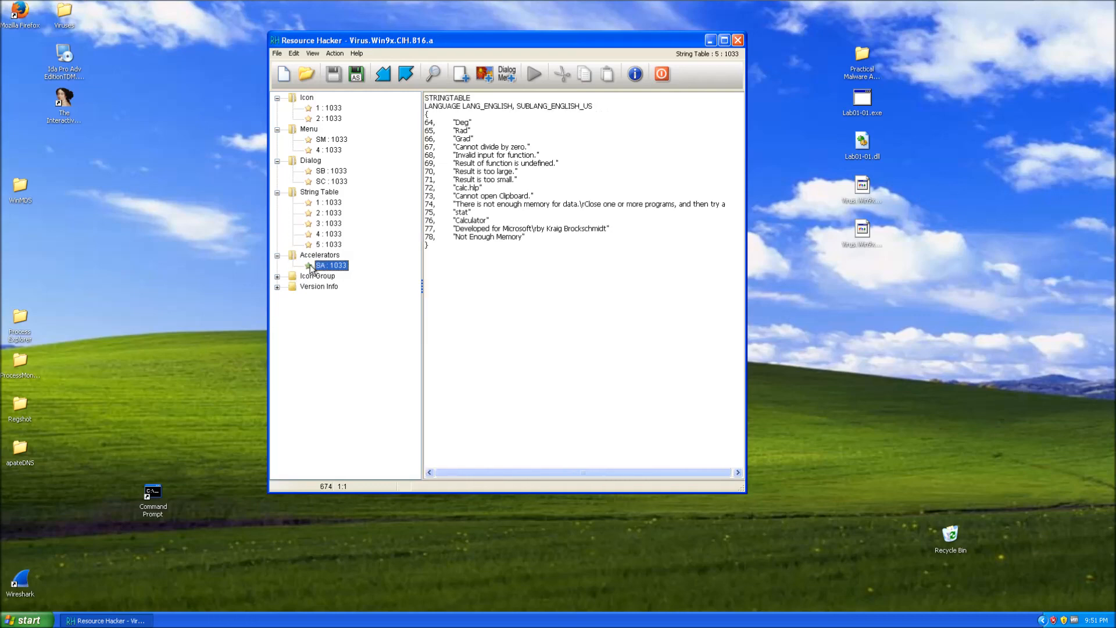
left_click(328, 307)
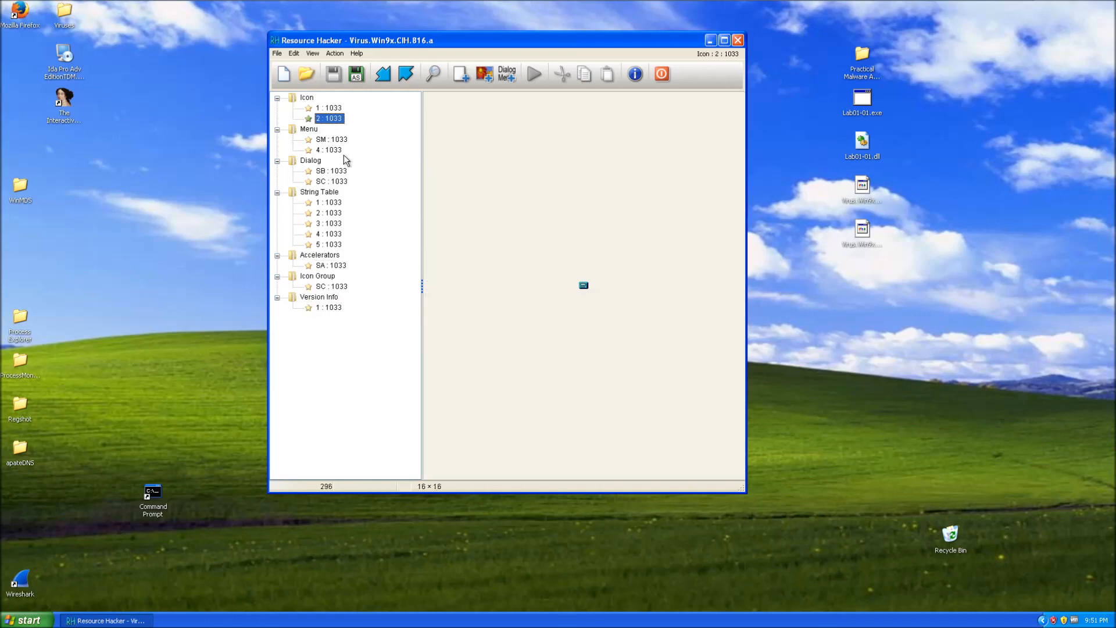
left_click(326, 149)
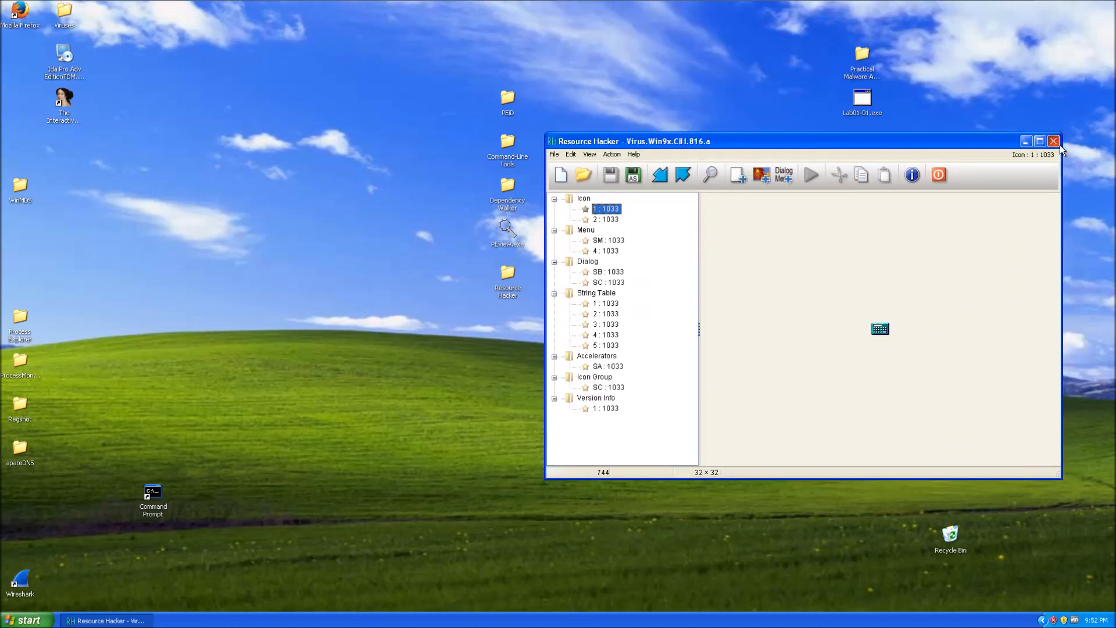
Close Resource Hacker, move Recycle Bin right and the Labs folder to the top-left
left_click(1052, 141)
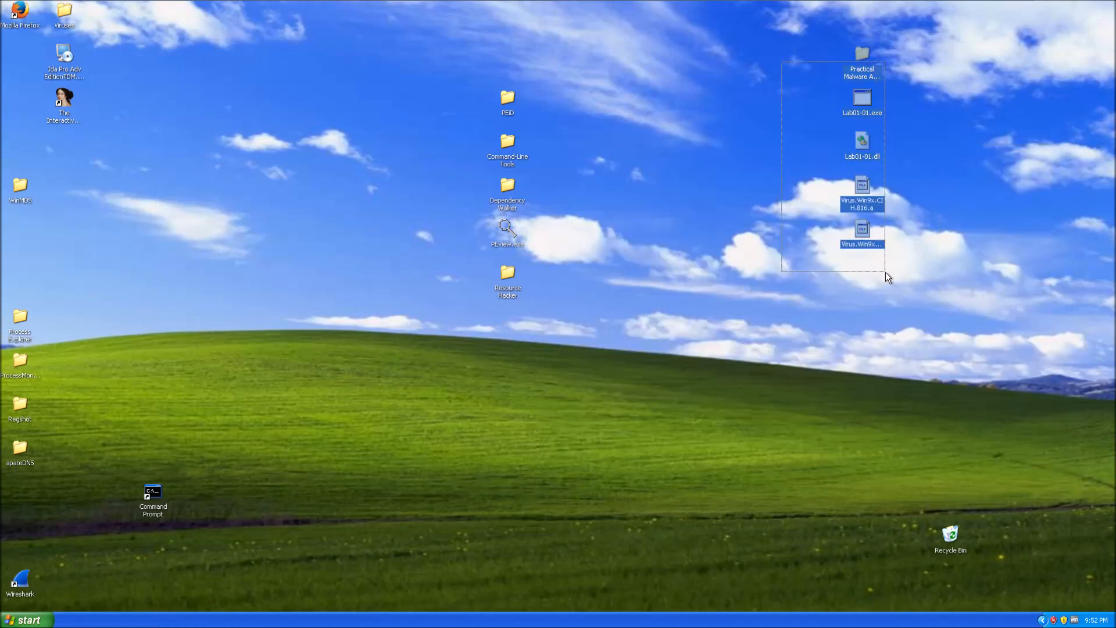
left_click_drag(887, 278, 980, 299)
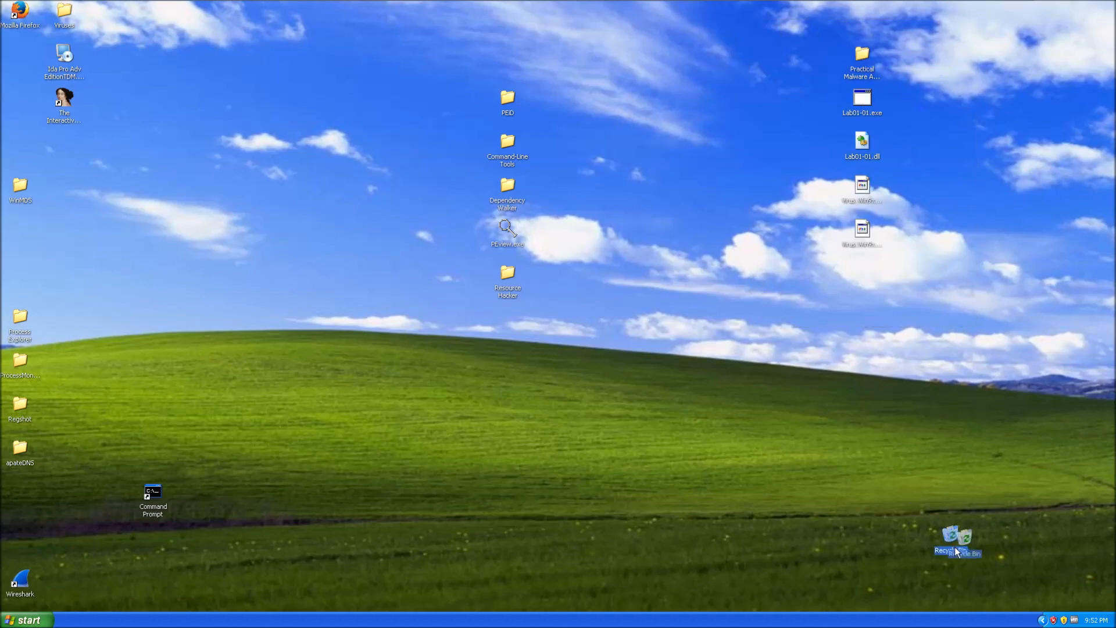
left_click_drag(957, 541, 1039, 537)
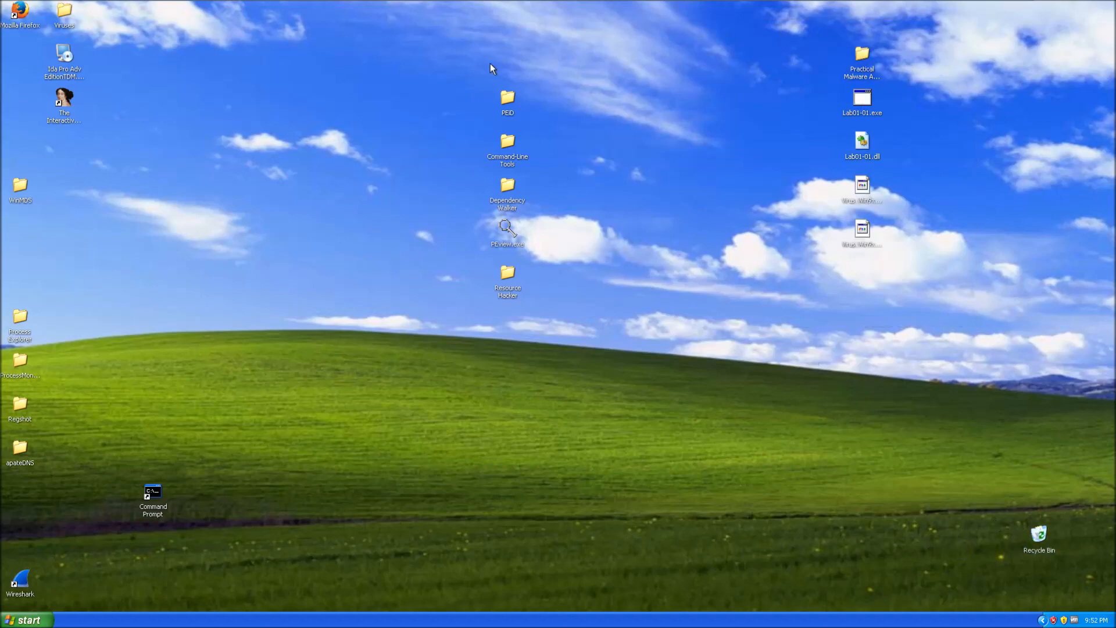
mouse_move(502, 150)
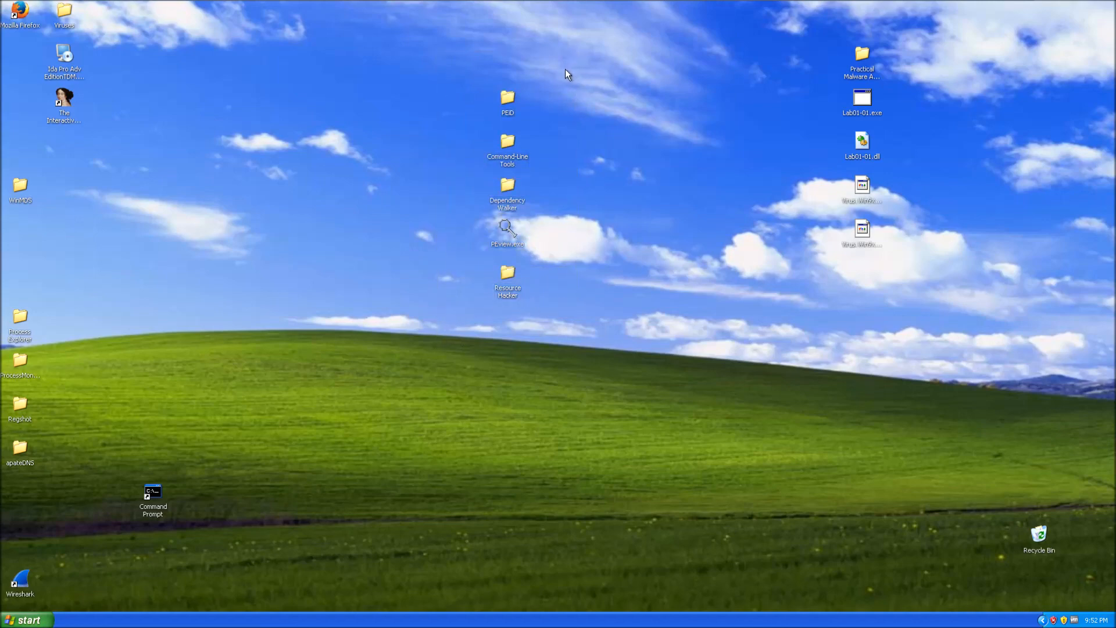
mouse_move(873, 80)
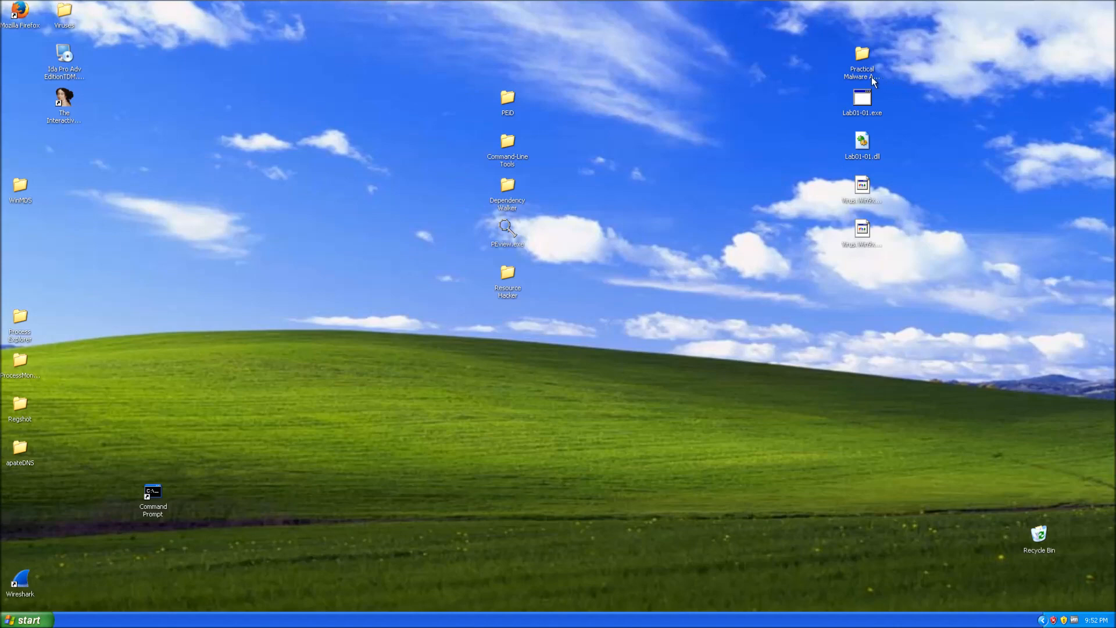
left_click_drag(862, 60, 19, 60)
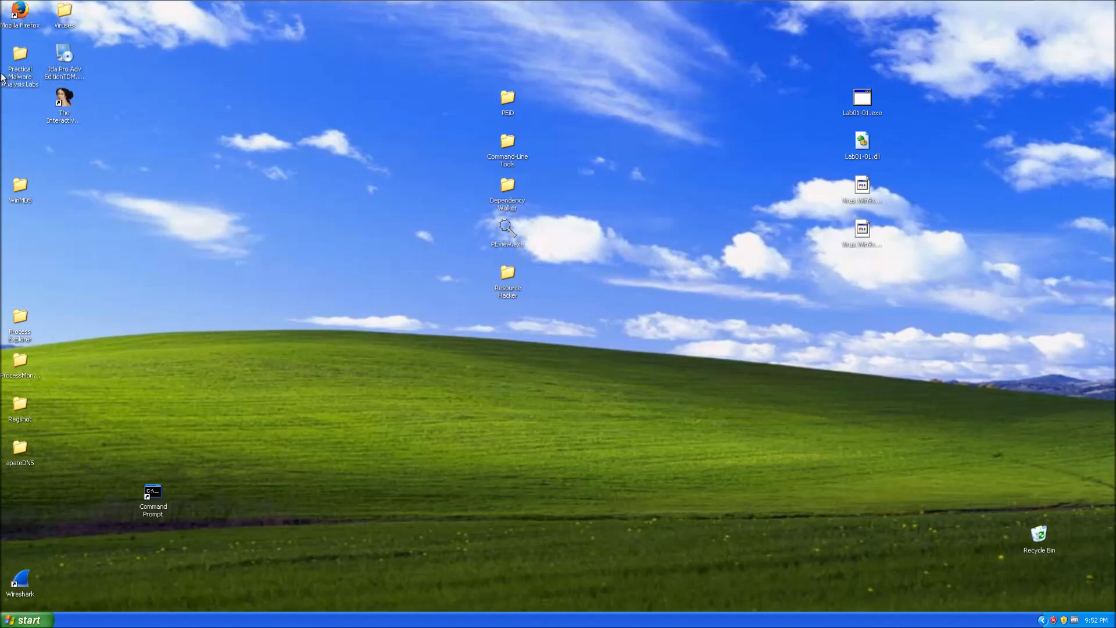
Open the Practical Malware Analysis Labs folder and close its window again
double_click(22, 53)
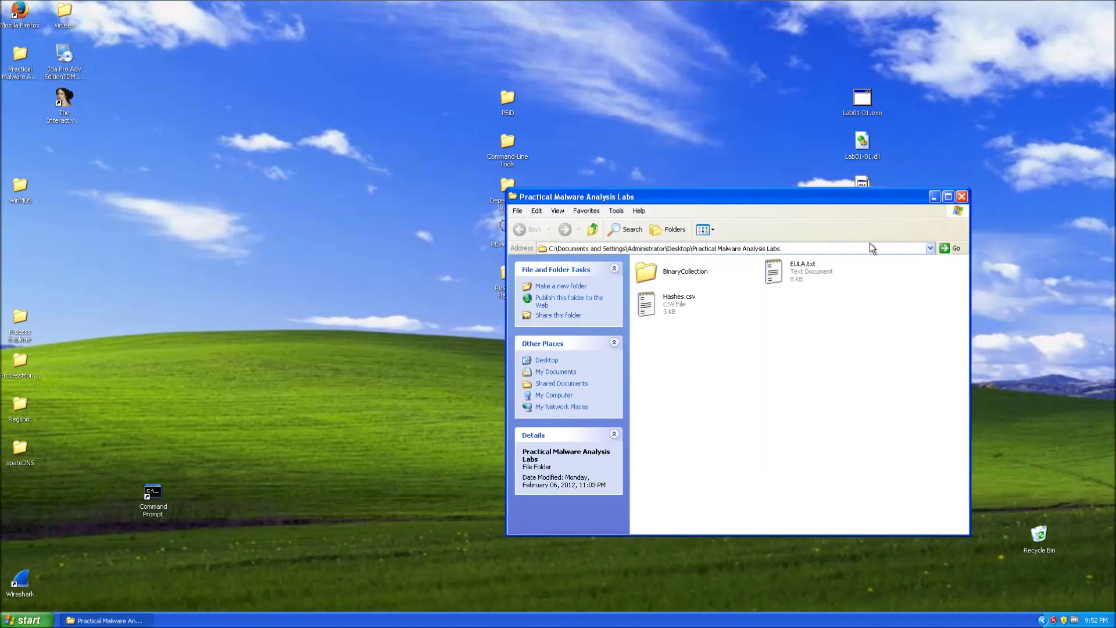
left_click(961, 196)
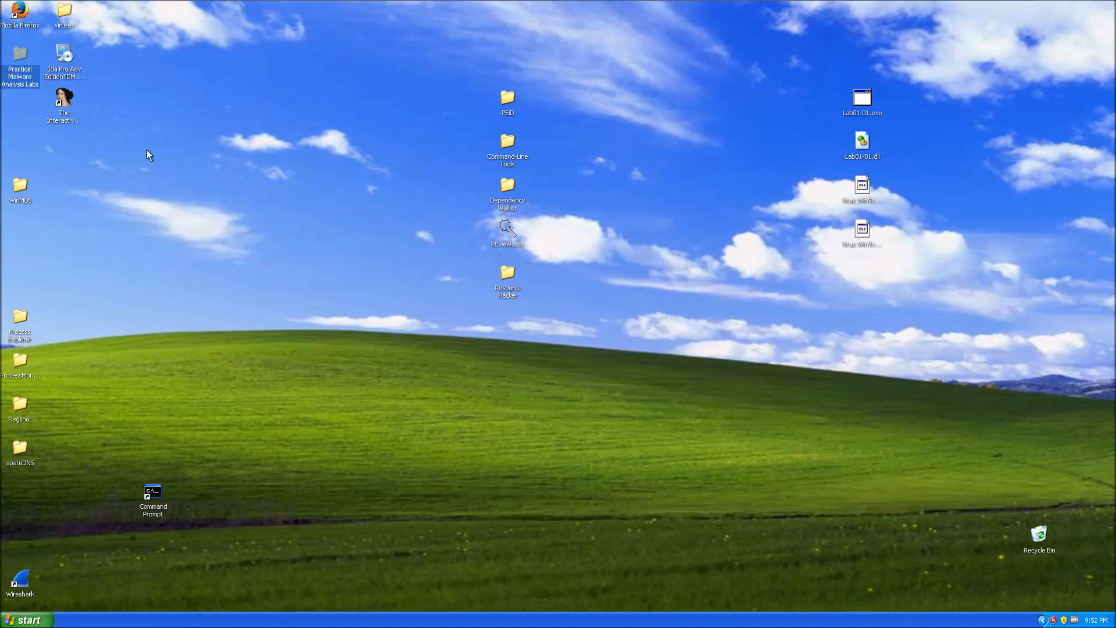
mouse_move(177, 142)
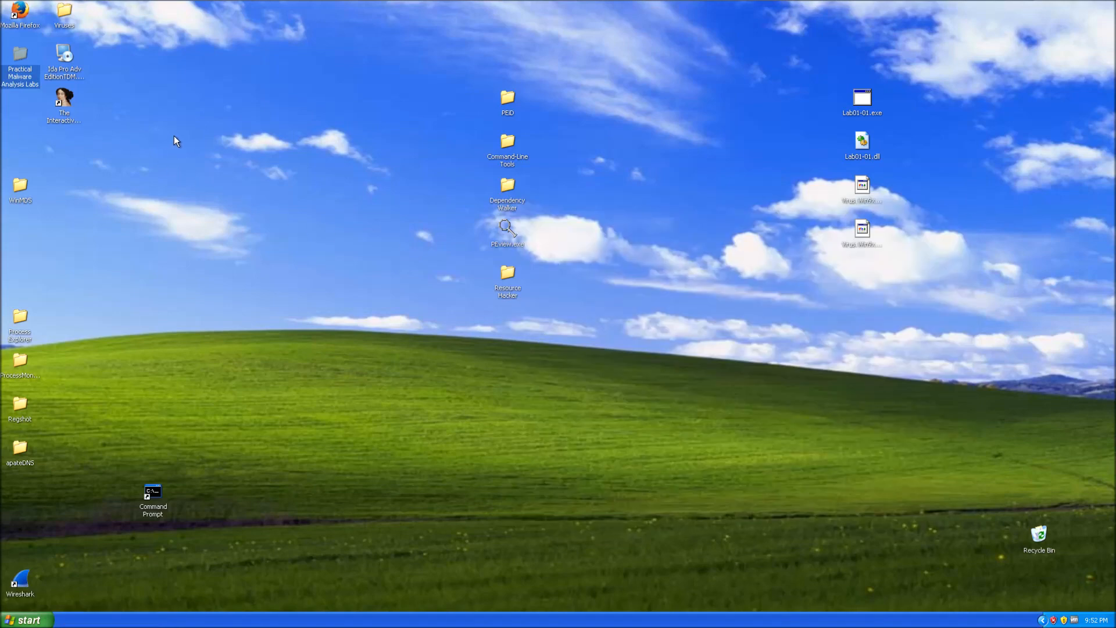
mouse_move(164, 96)
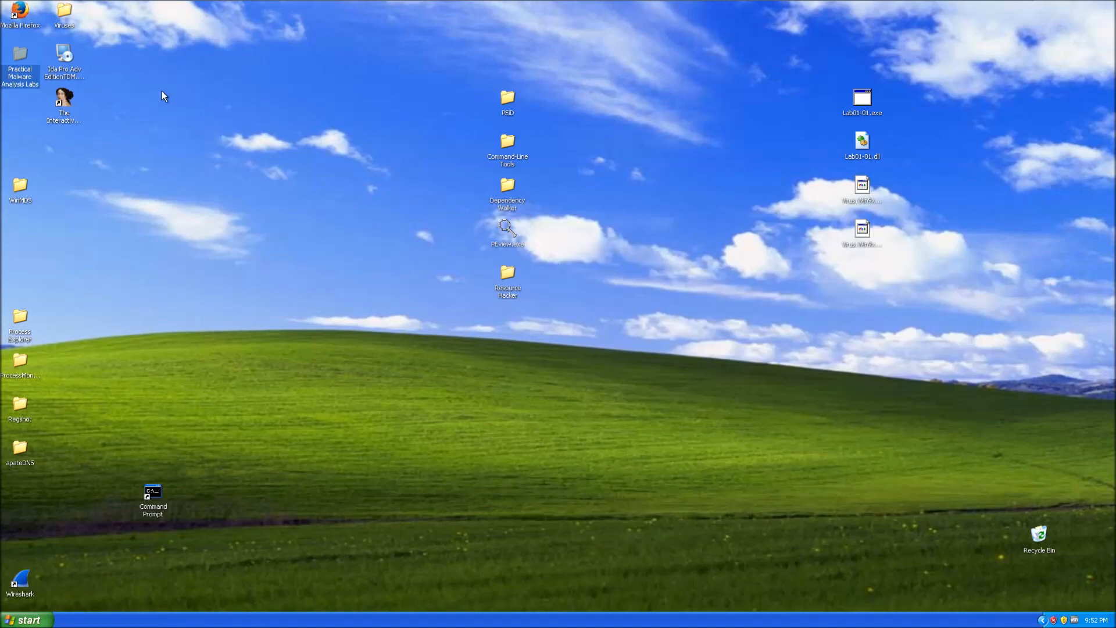
mouse_move(282, 139)
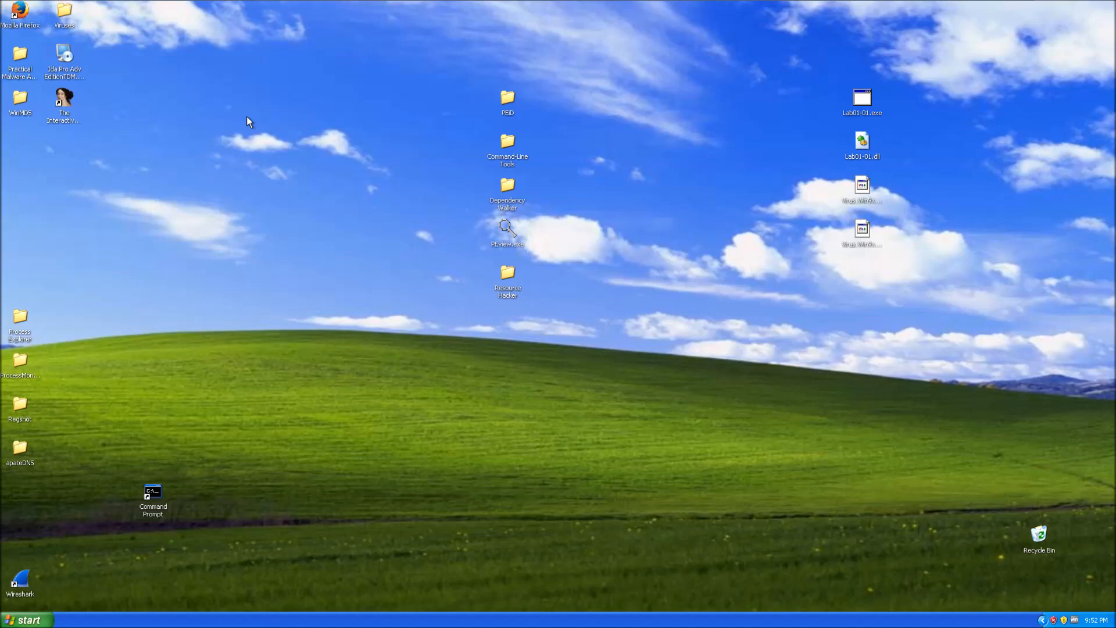
mouse_move(402, 396)
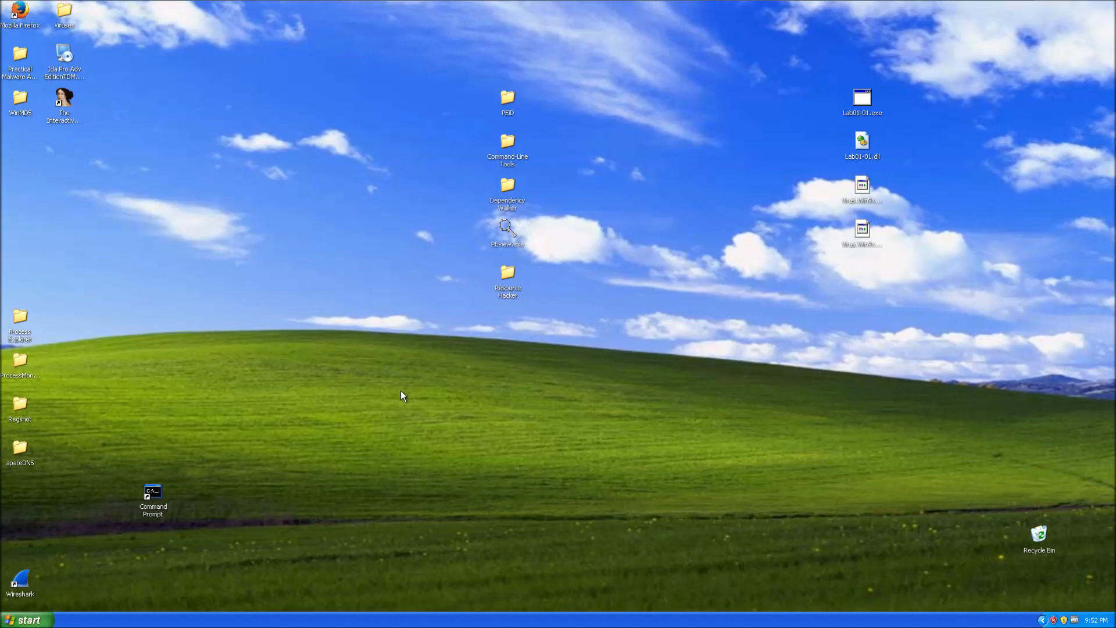
mouse_move(431, 385)
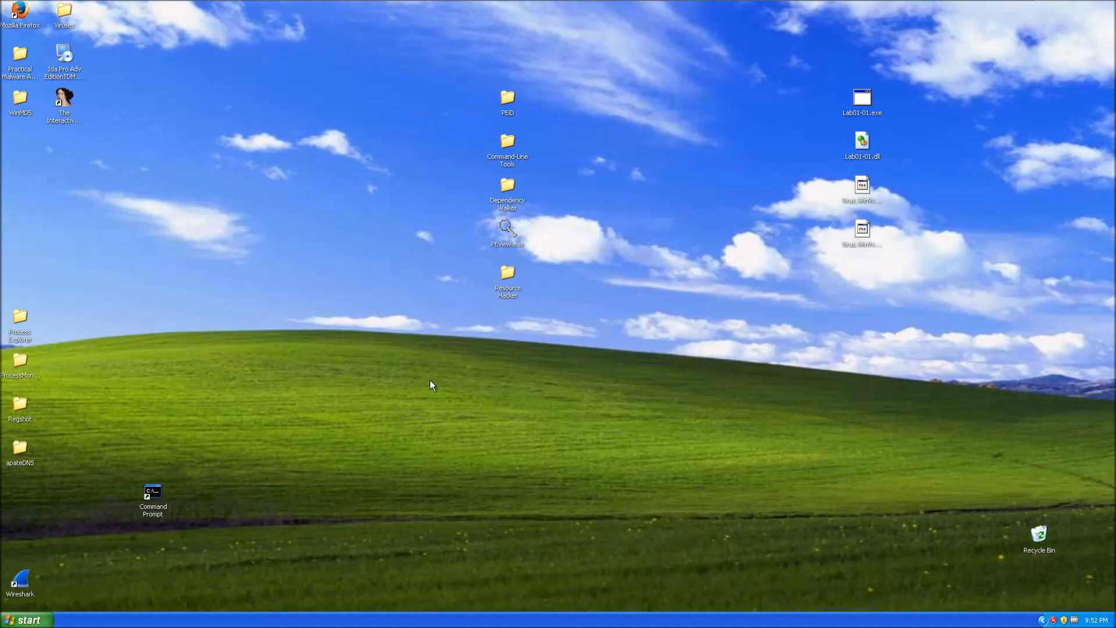